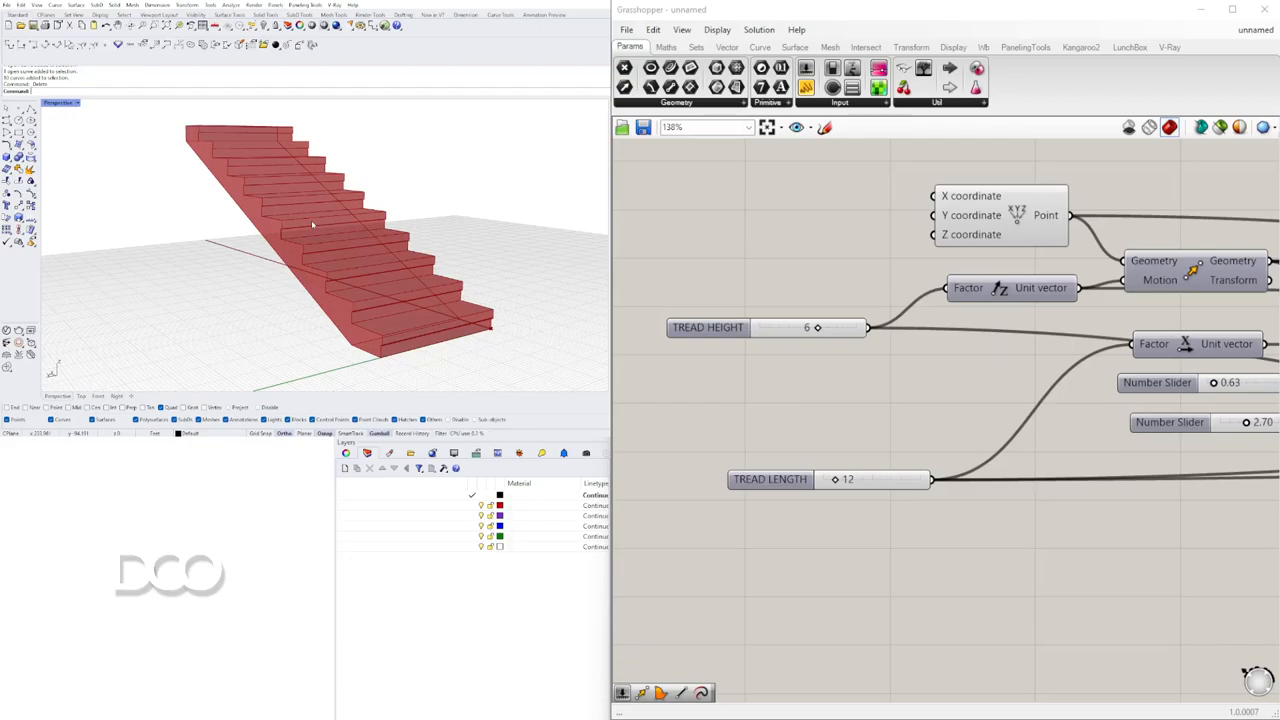
mouse_move(212, 284)
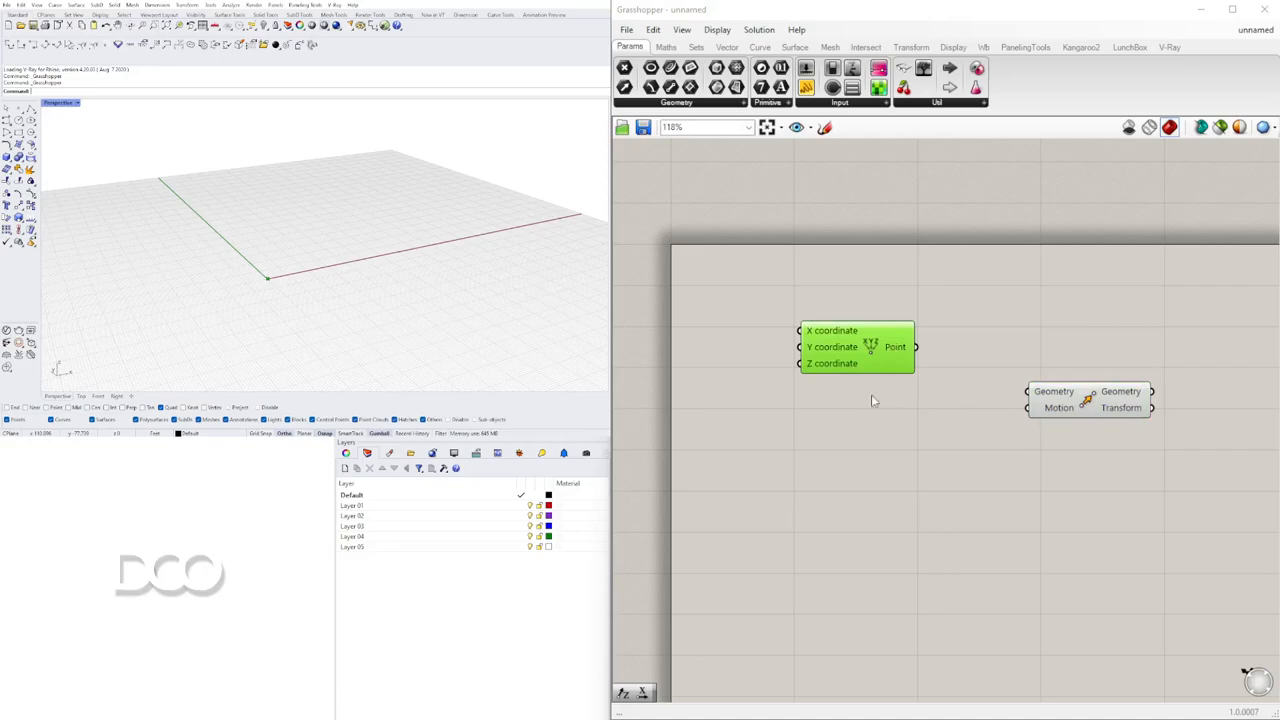
Feed the base point into Move and add a Unit Z vector driven by a slider of 6.
left_click_drag(912, 348, 1028, 390)
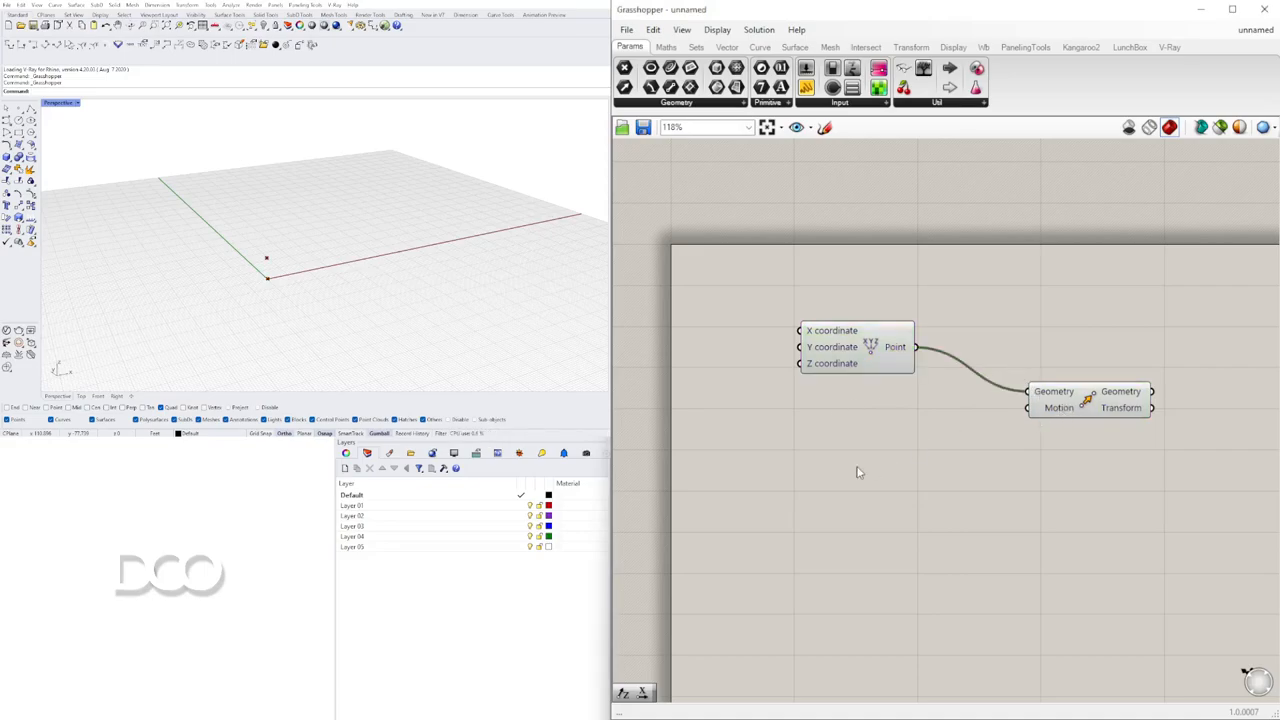
double_click(856, 460)
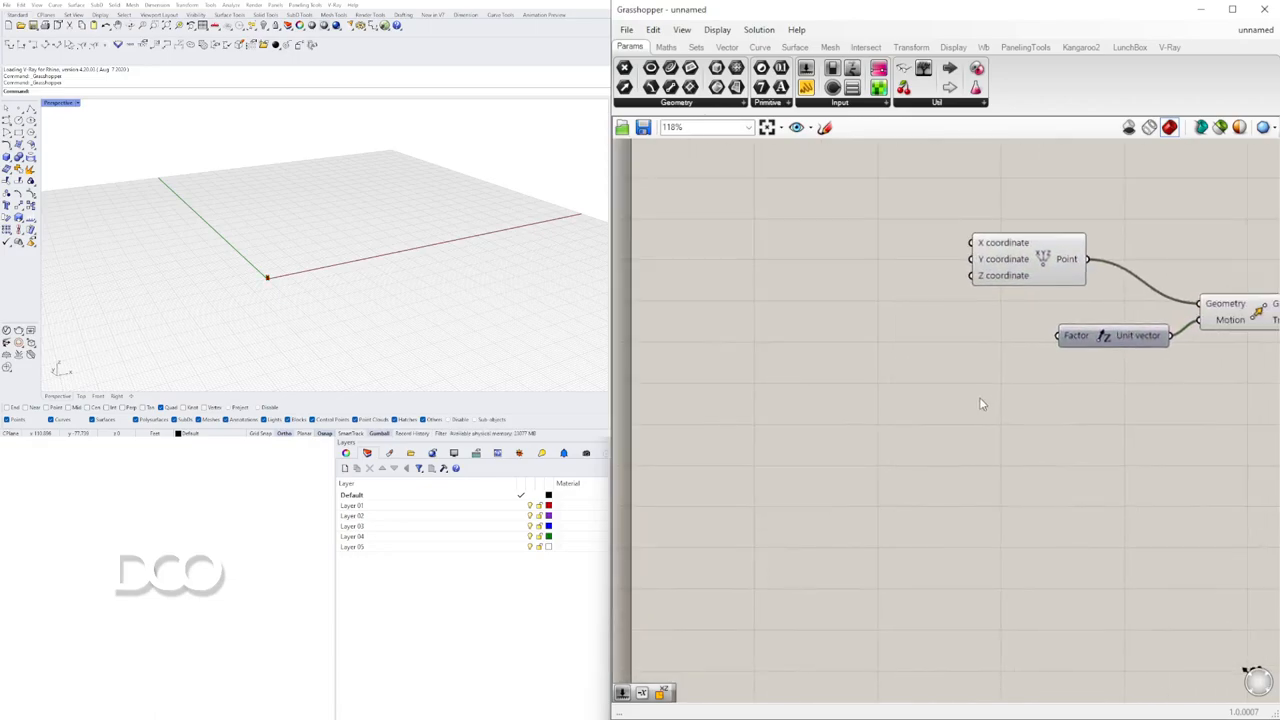
scroll("down", 3)
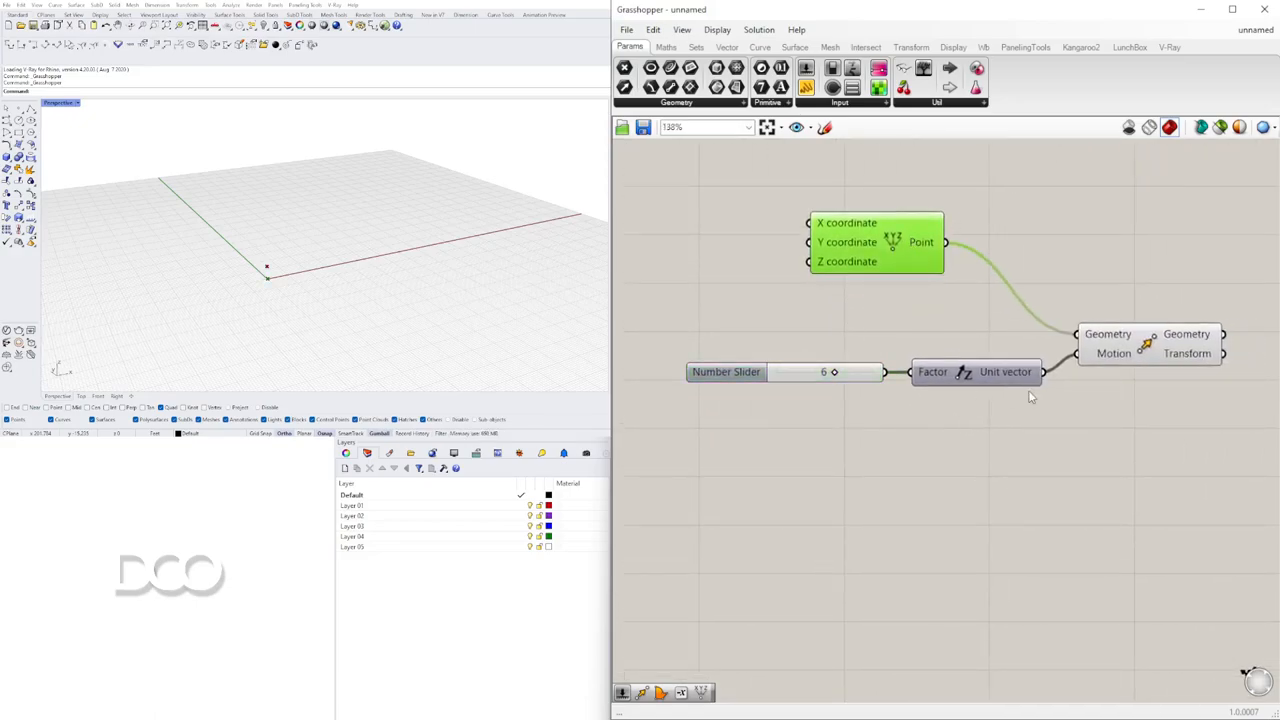
scroll("down", 3)
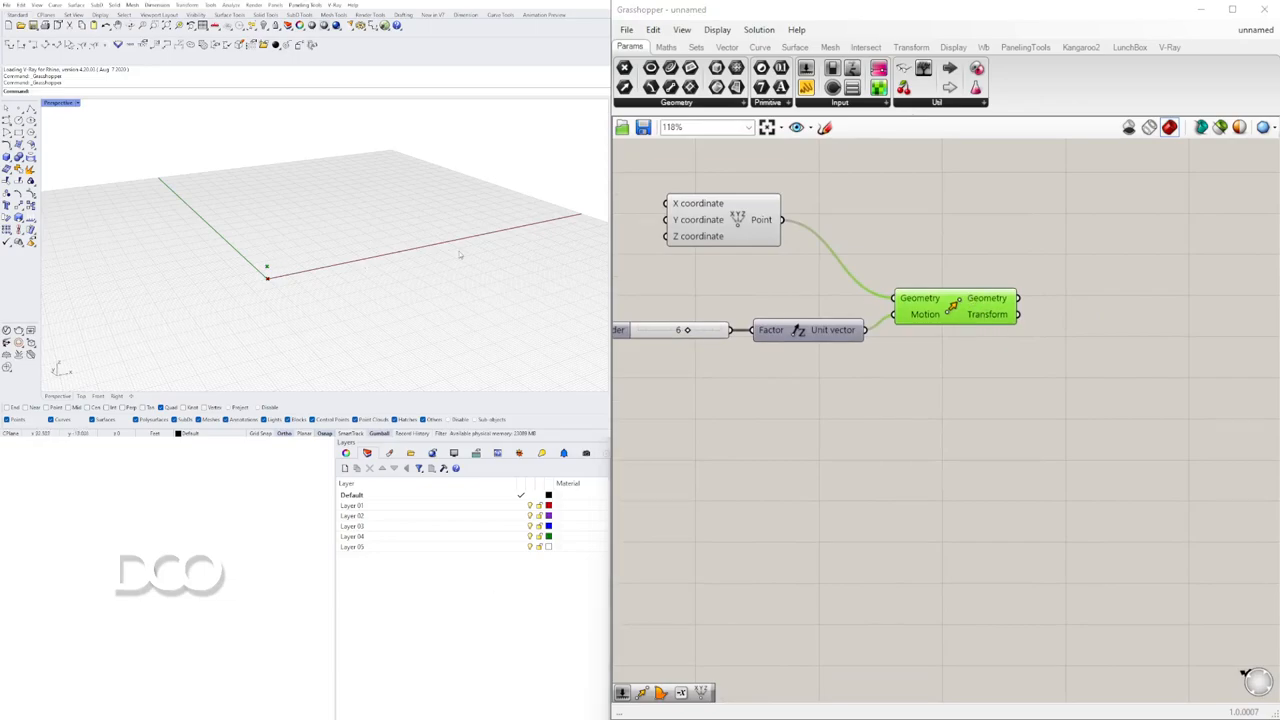
Add a second Move chained from the first, driven by a Unit X vector with a 12 slider.
type("MO")
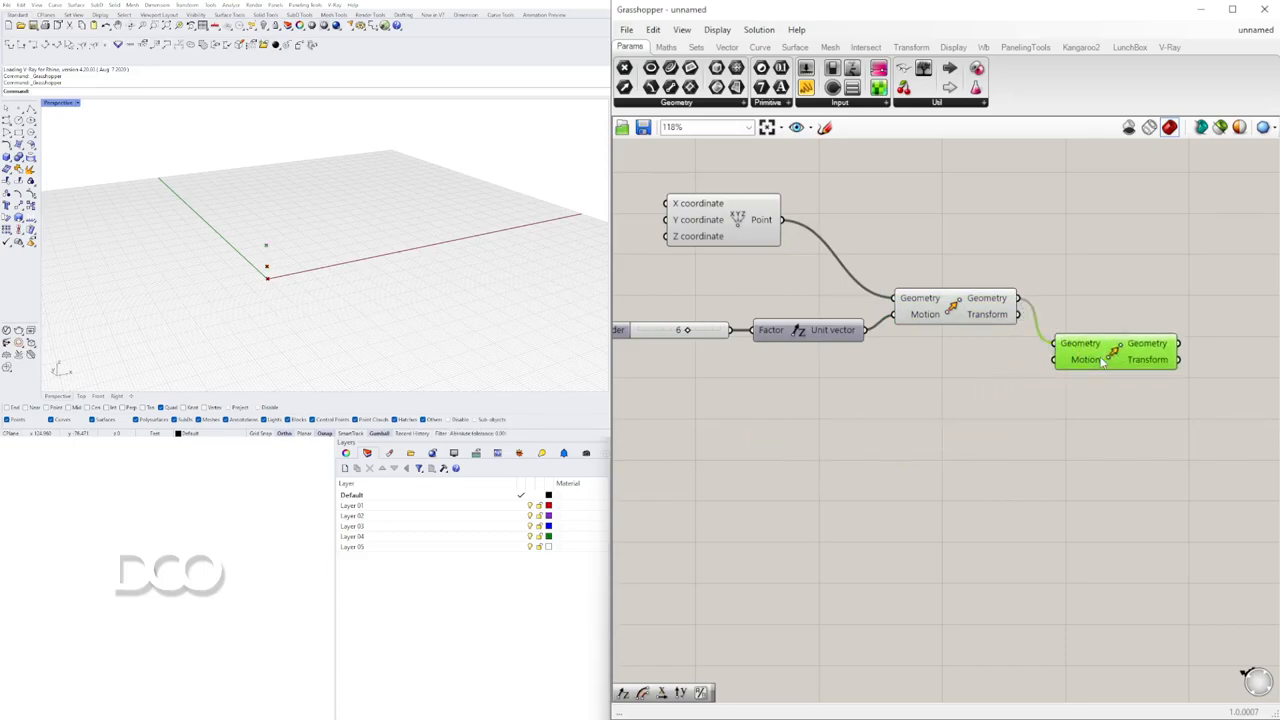
left_click_drag(1116, 350, 1140, 336)
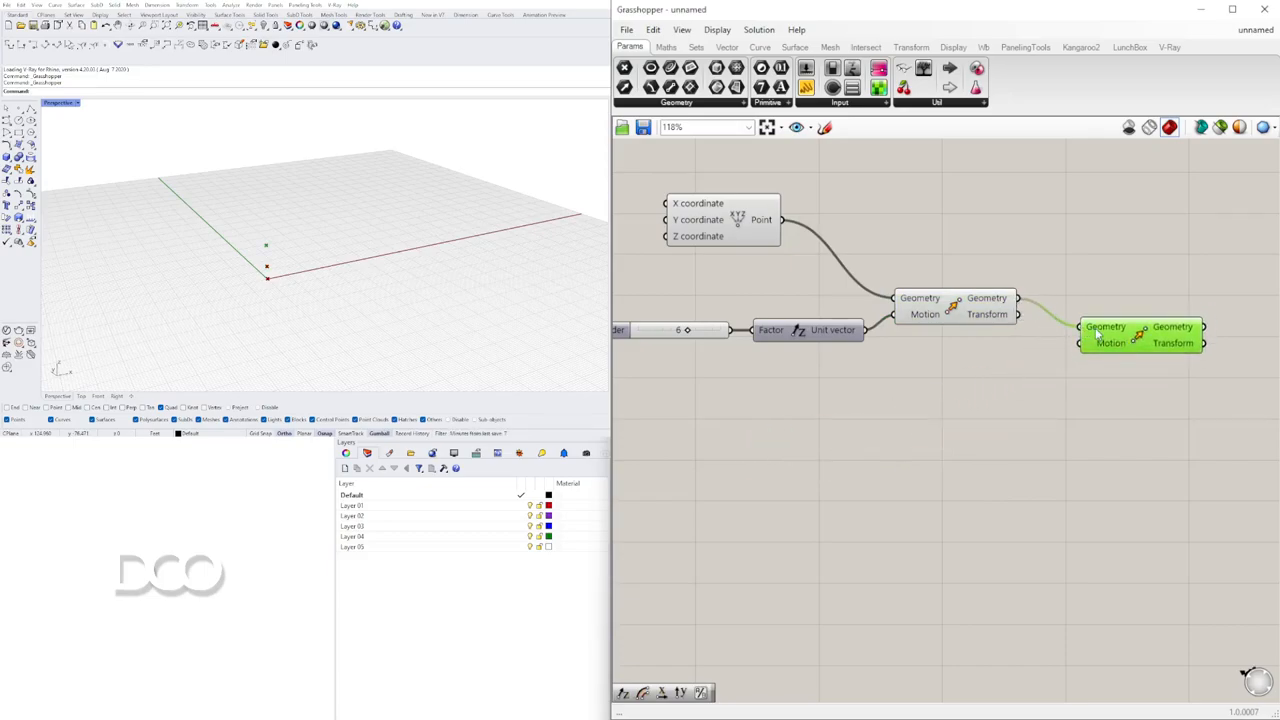
left_click(928, 386)
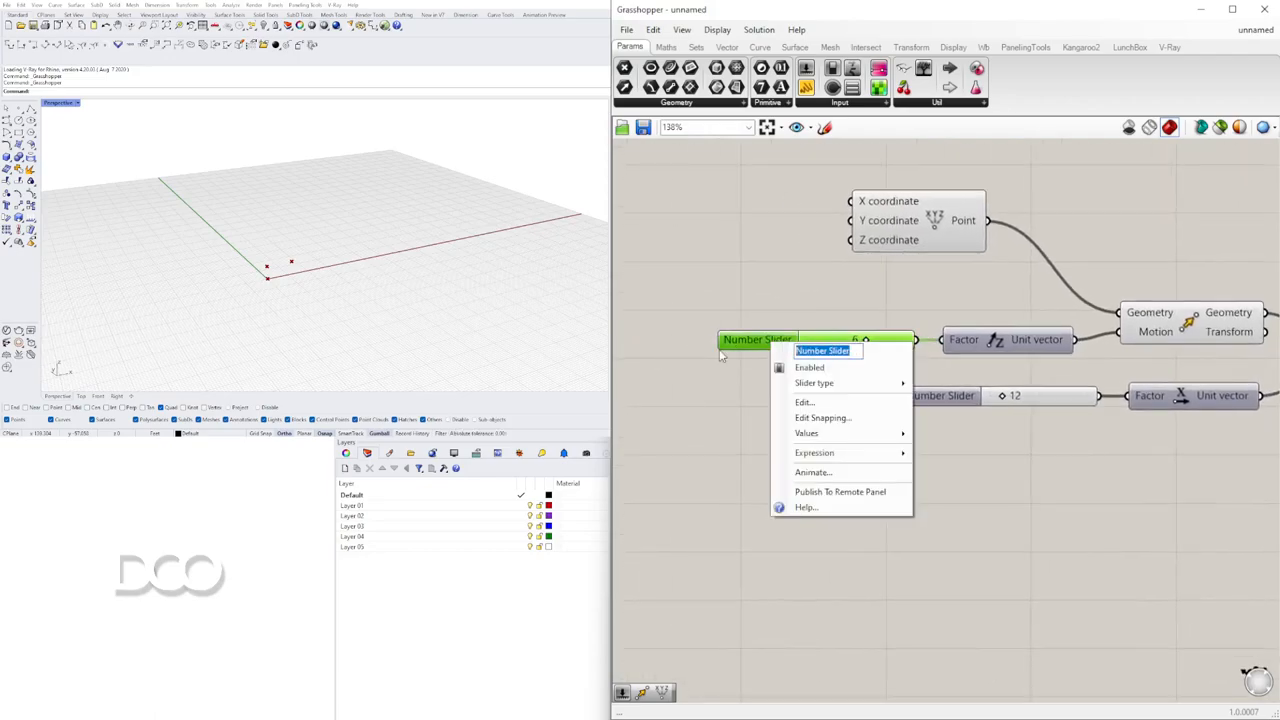
Rename the 6 slider TREAD HEIGHT and the 12 slider TREAD LENGTH.
type("TREAD HEIGHT")
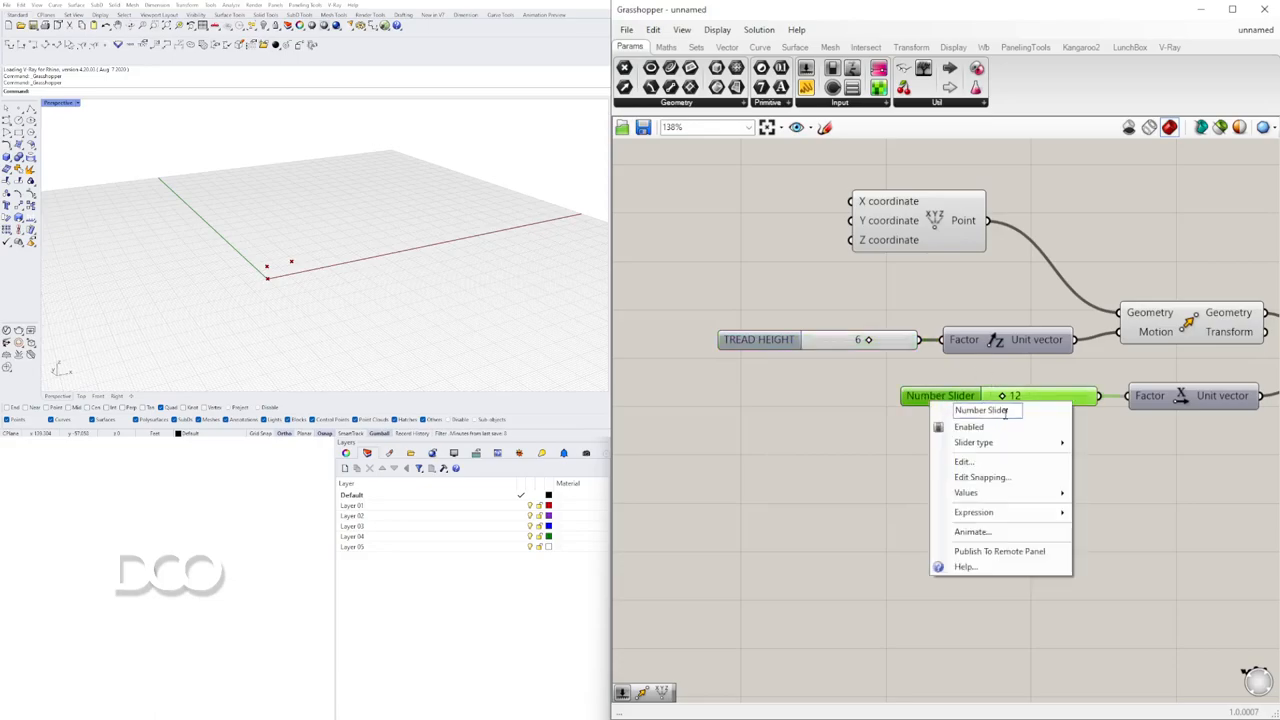
type("TREAD KL")
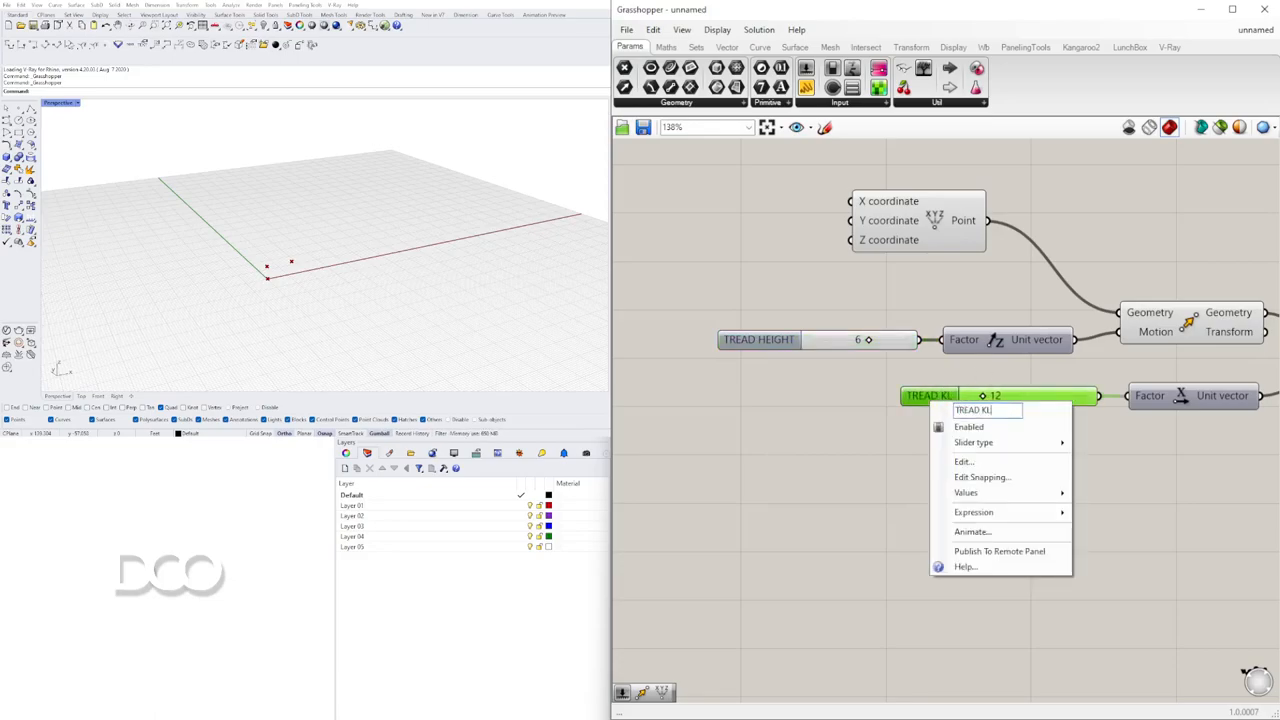
type("TREAD LENGTH")
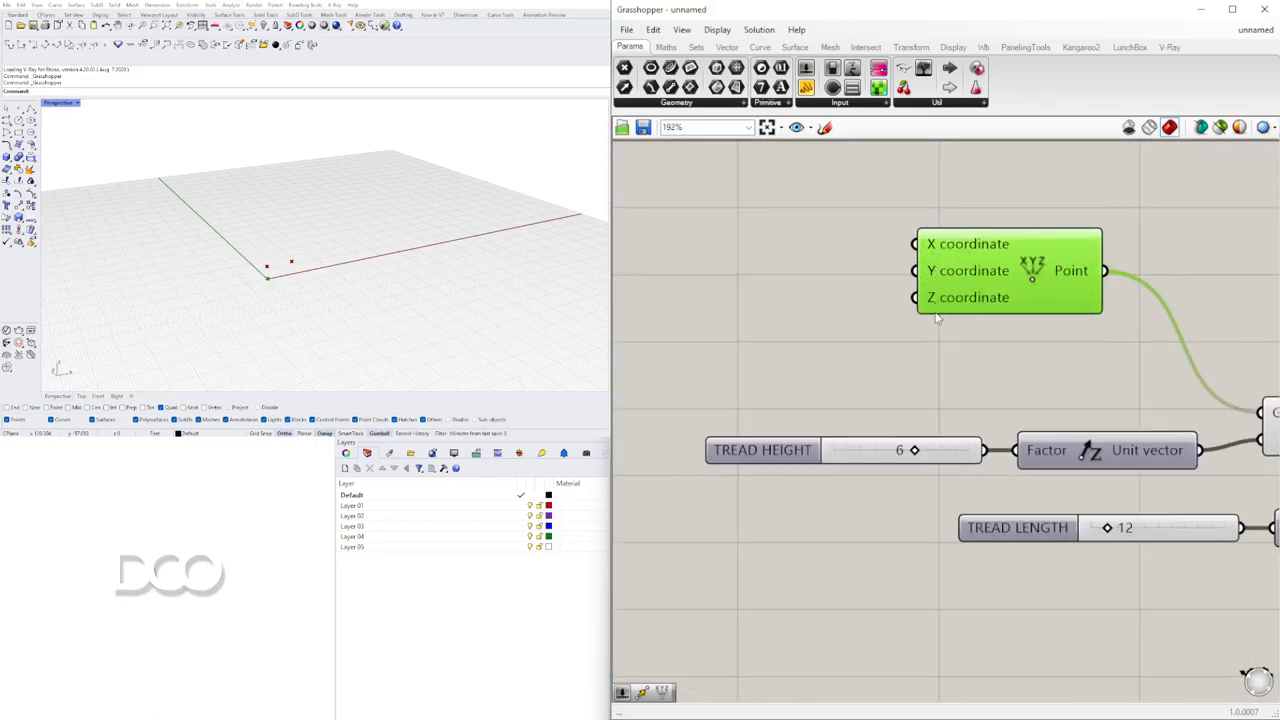
Add a Number Slider feeding the base point's X coordinate.
scroll("down", 3)
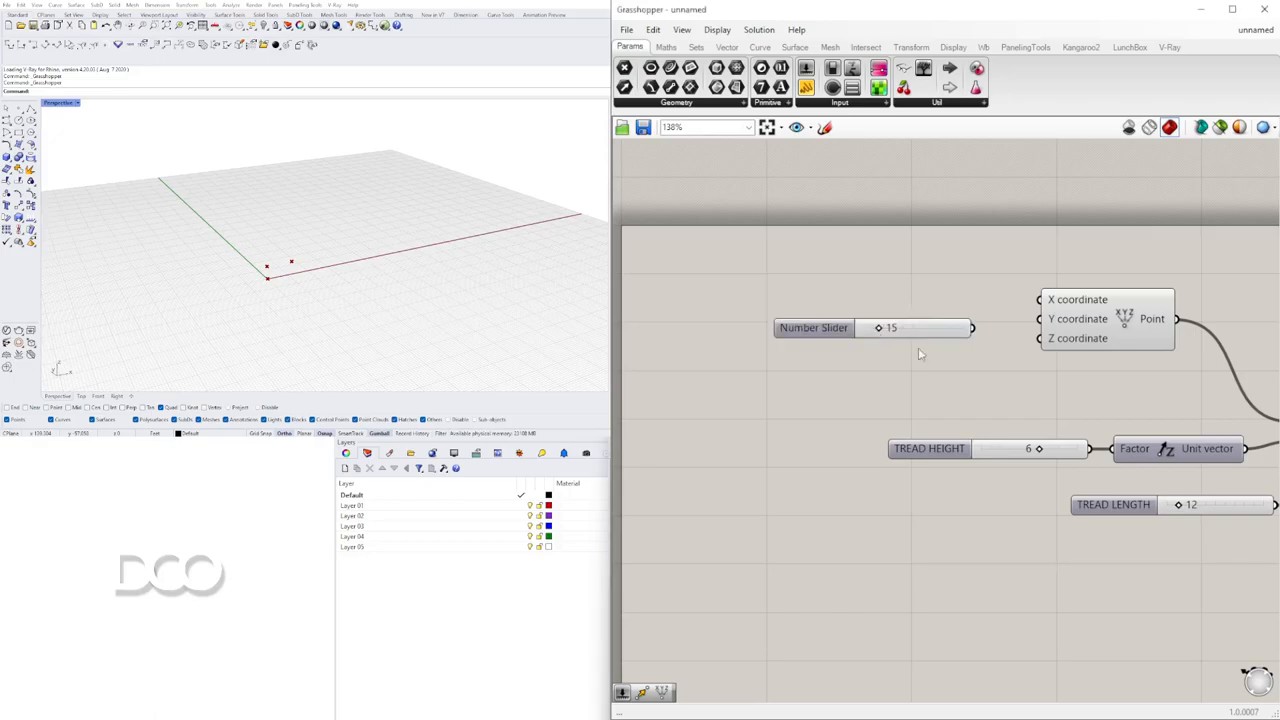
scroll("down", 3)
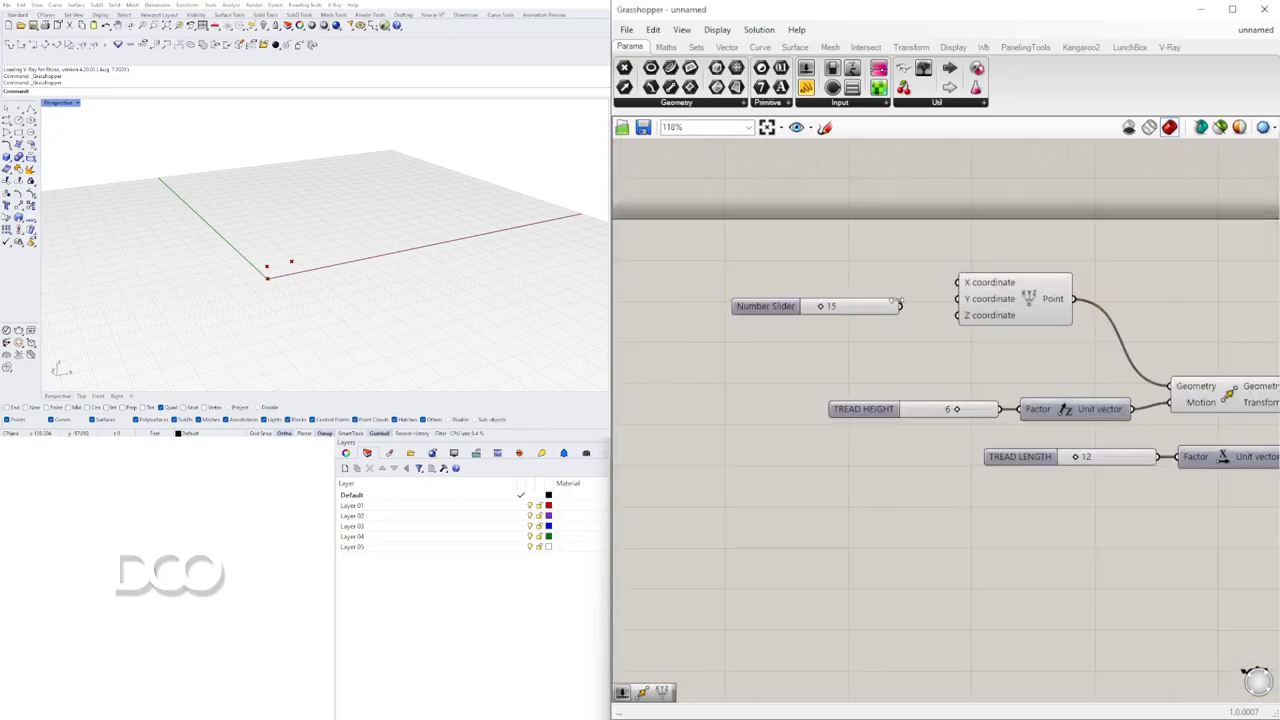
left_click(764, 304)
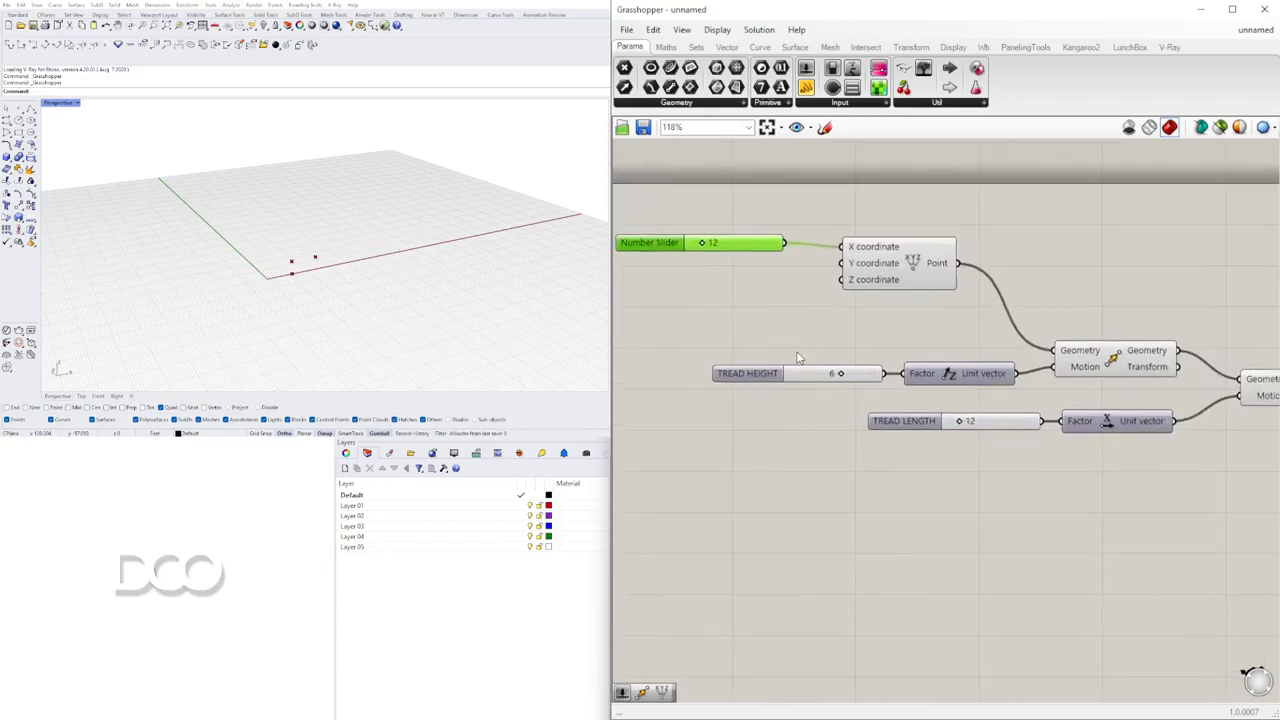
Test TREAD HEIGHT at 8 and a longer TREAD LENGTH, then reset them to 6 and 12.
left_click_drag(840, 374, 856, 374)
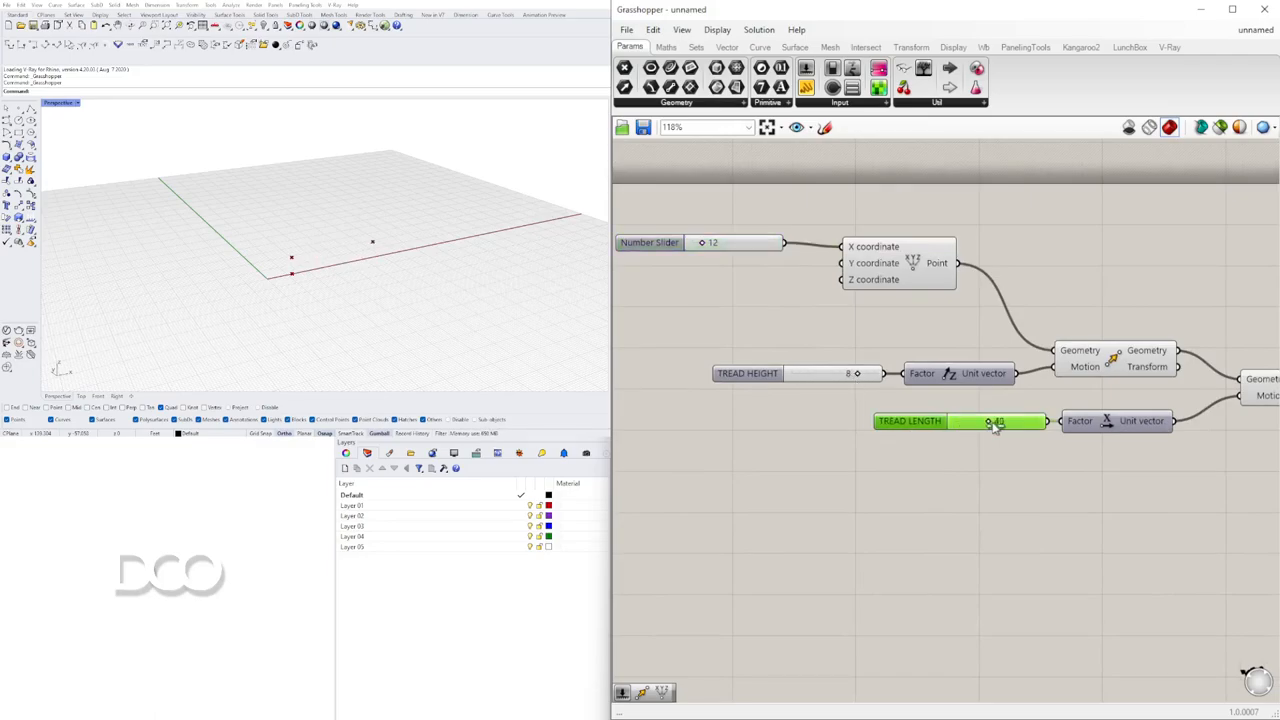
left_click_drag(990, 420, 1000, 420)
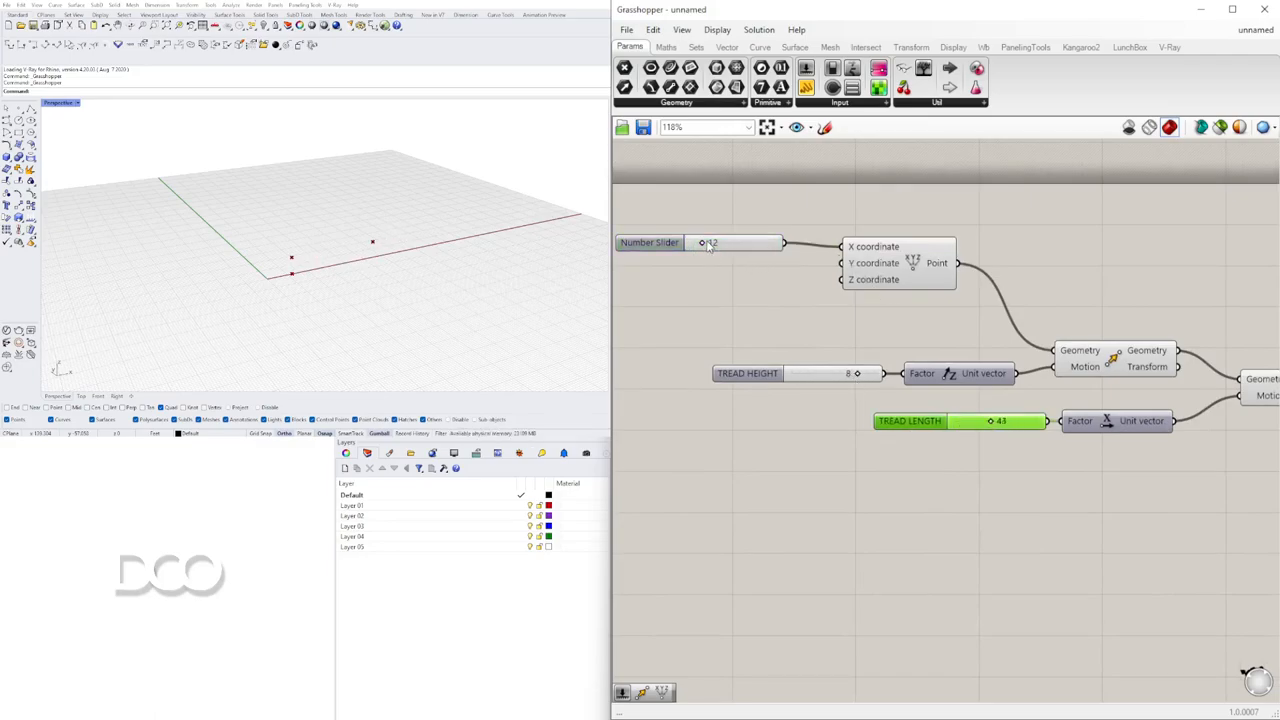
left_click_drag(704, 244, 716, 244)
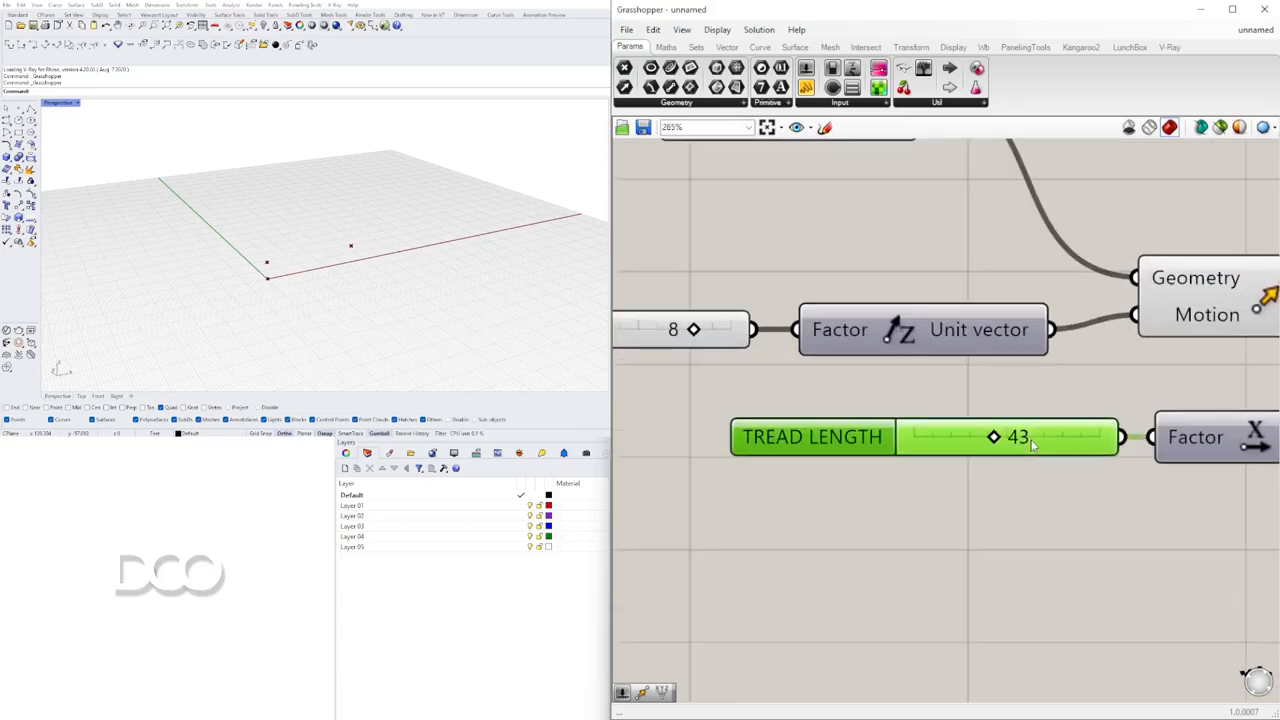
left_click_drag(1030, 436, 960, 436)
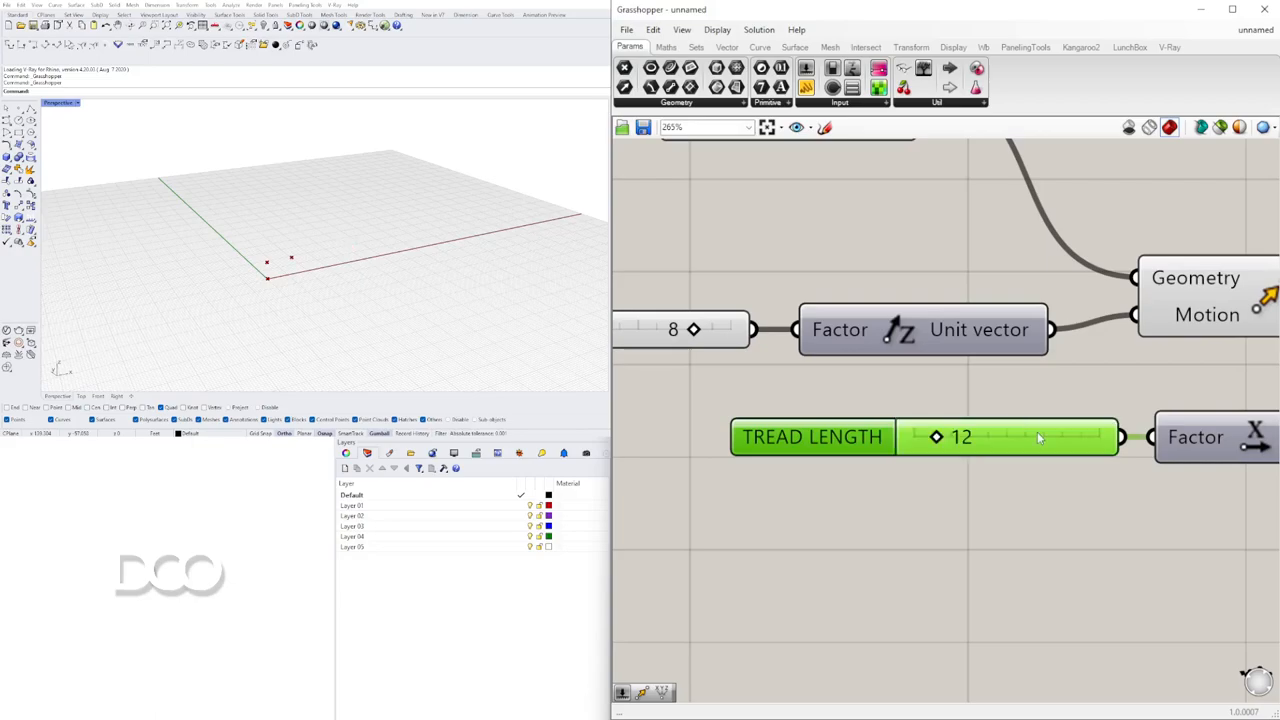
double_click(672, 330)
type("6")
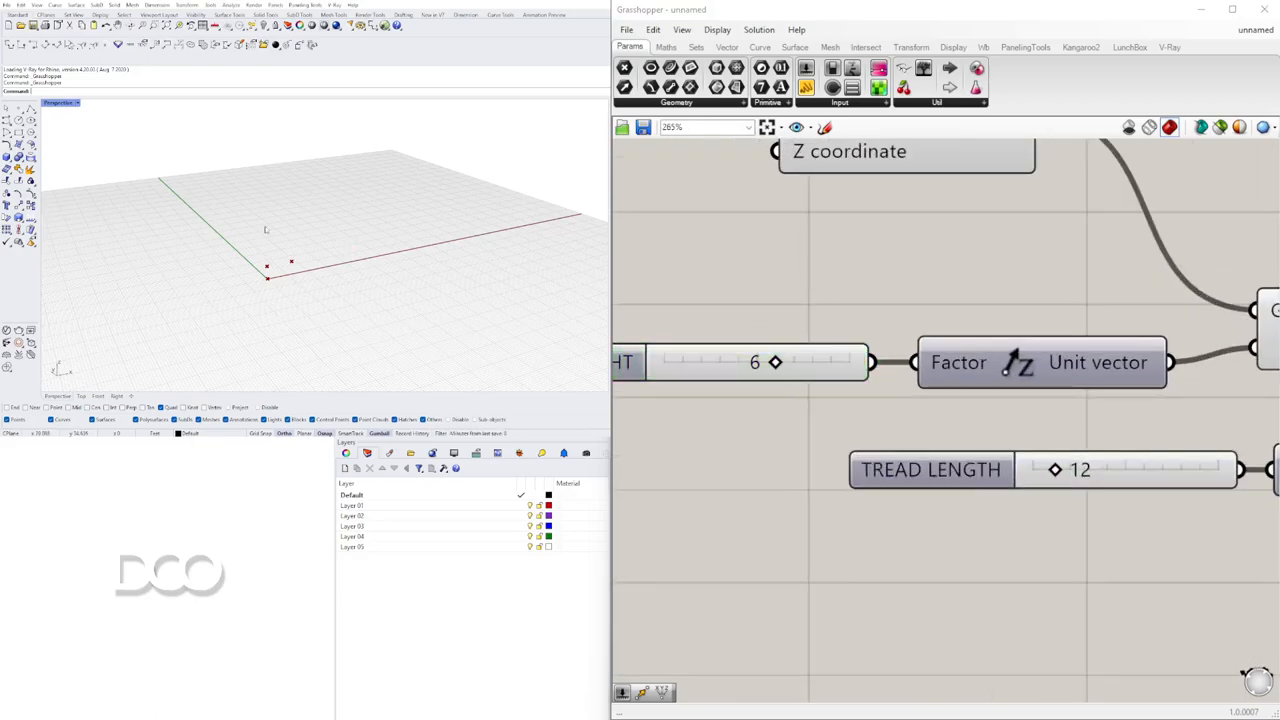
scroll("down", 3)
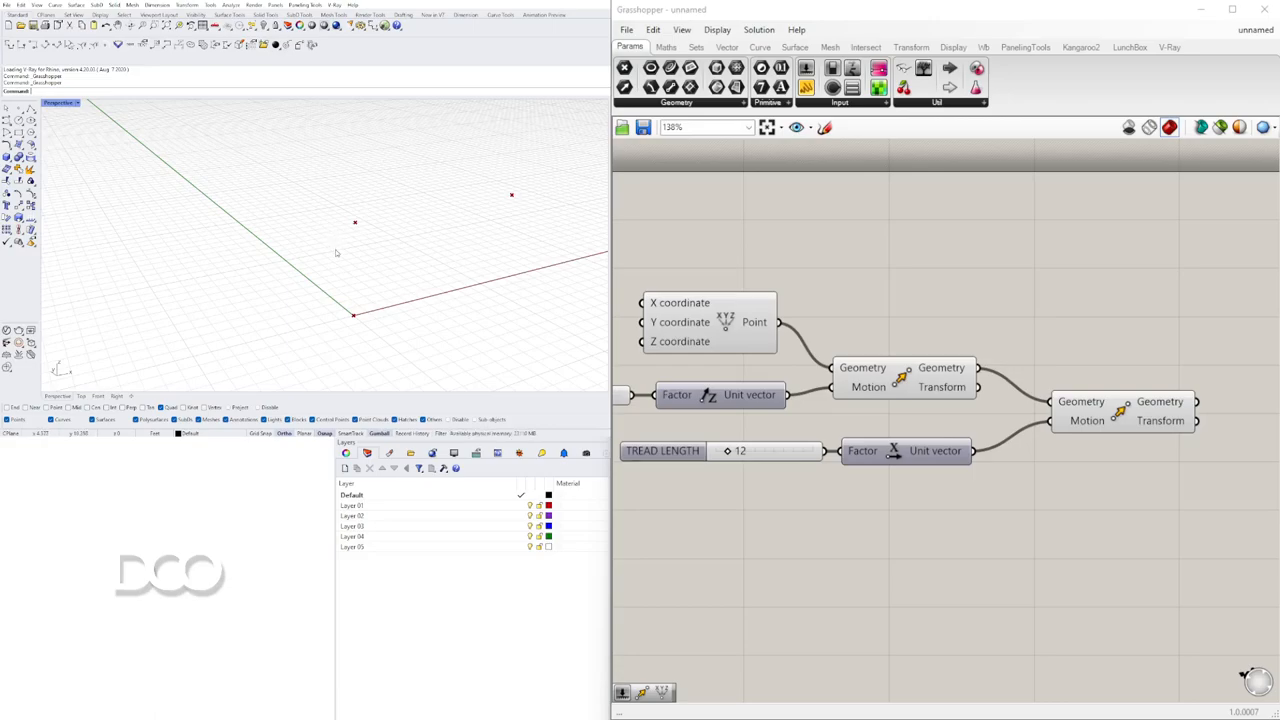
mouse_move(336, 228)
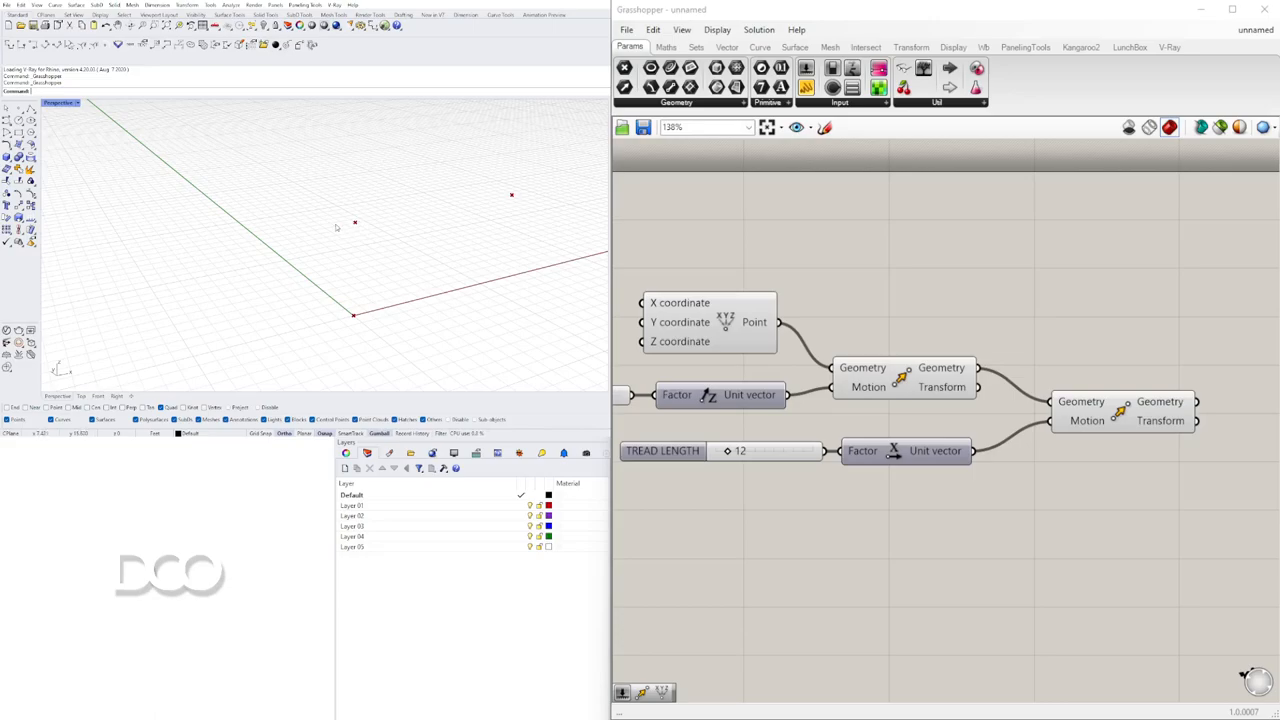
mouse_move(356, 230)
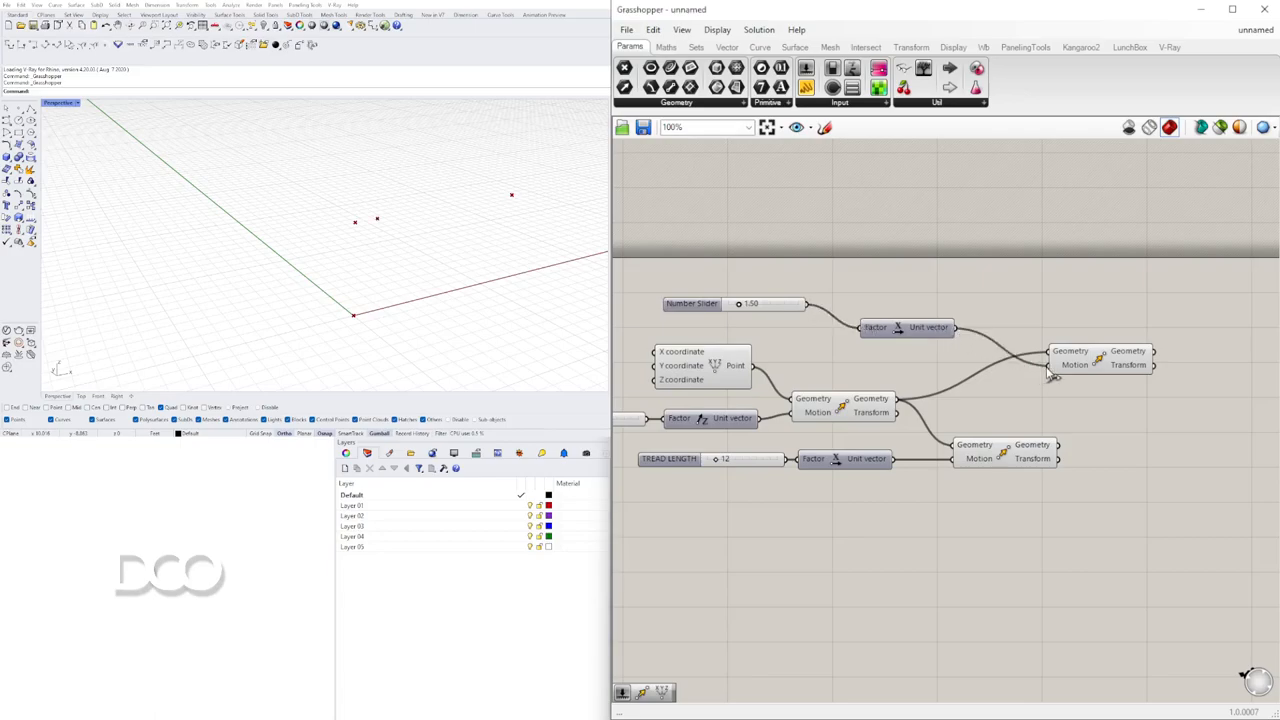
Wire a third Move with its slider-driven Unit X and add a component to reverse the vector.
left_click(1100, 356)
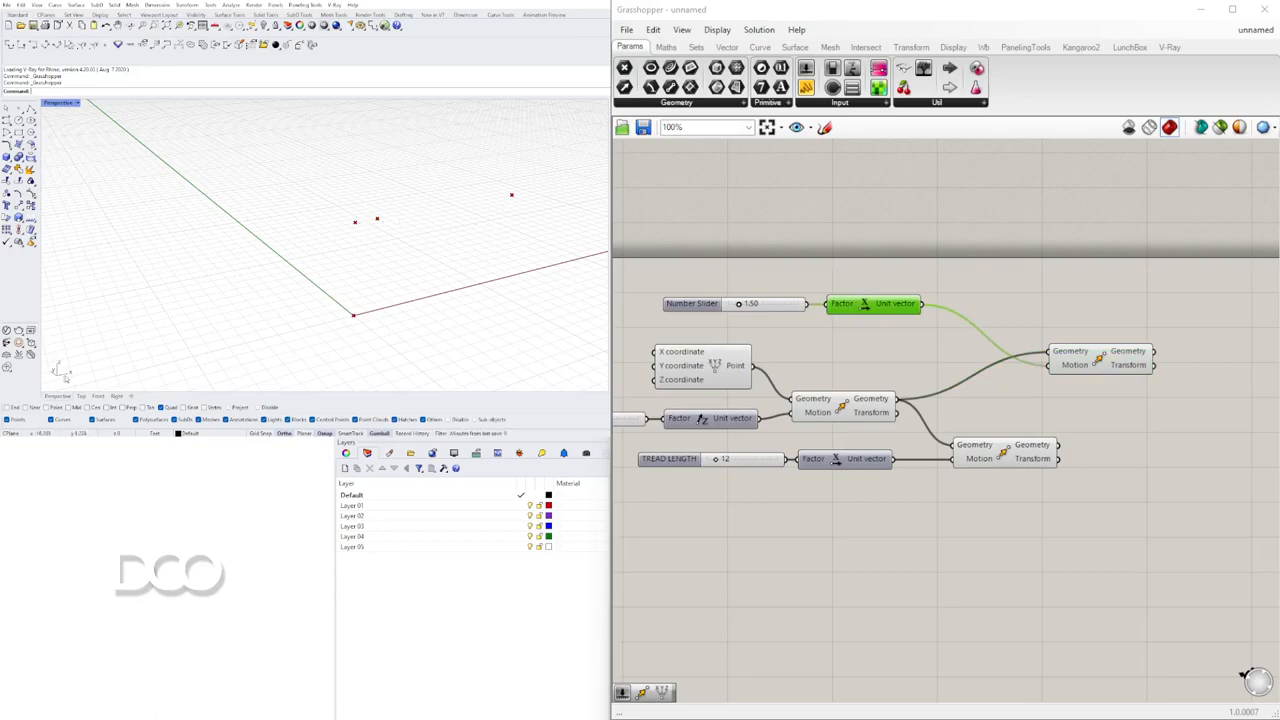
double_click(940, 342)
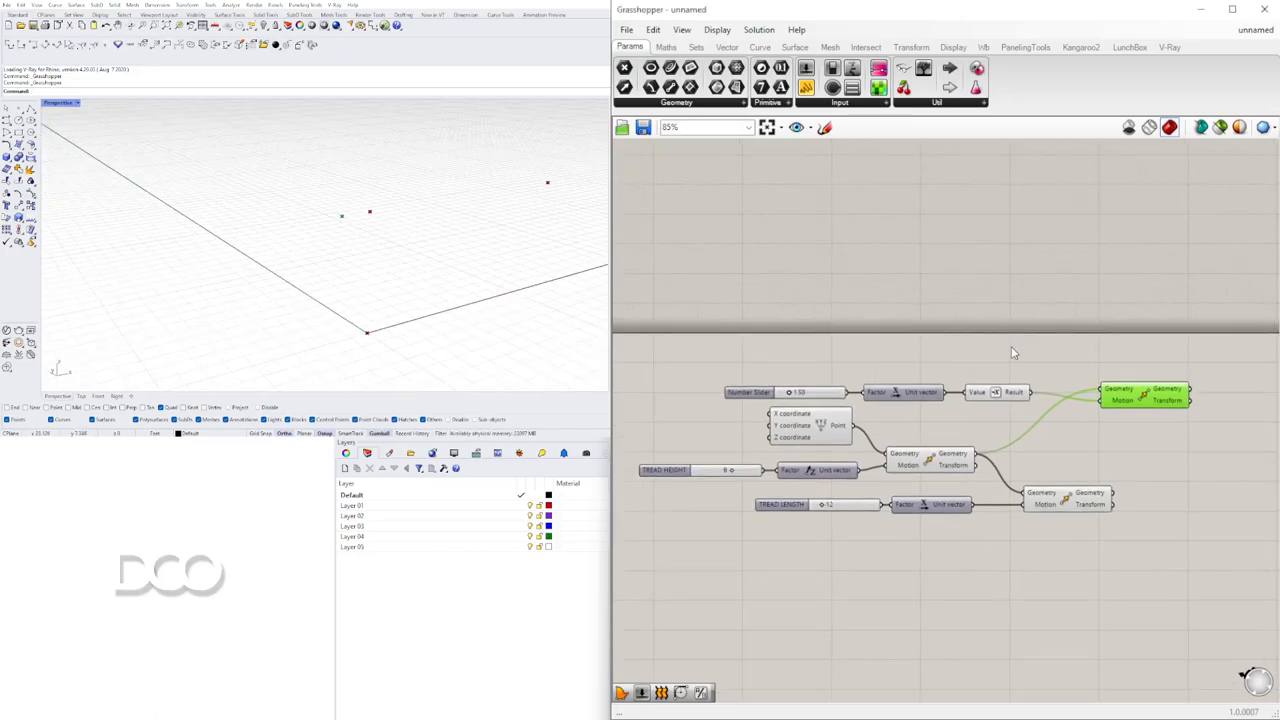
Add a fourth Move taking a negative Unit Z motion from a 1.50 slider.
scroll("down", 3)
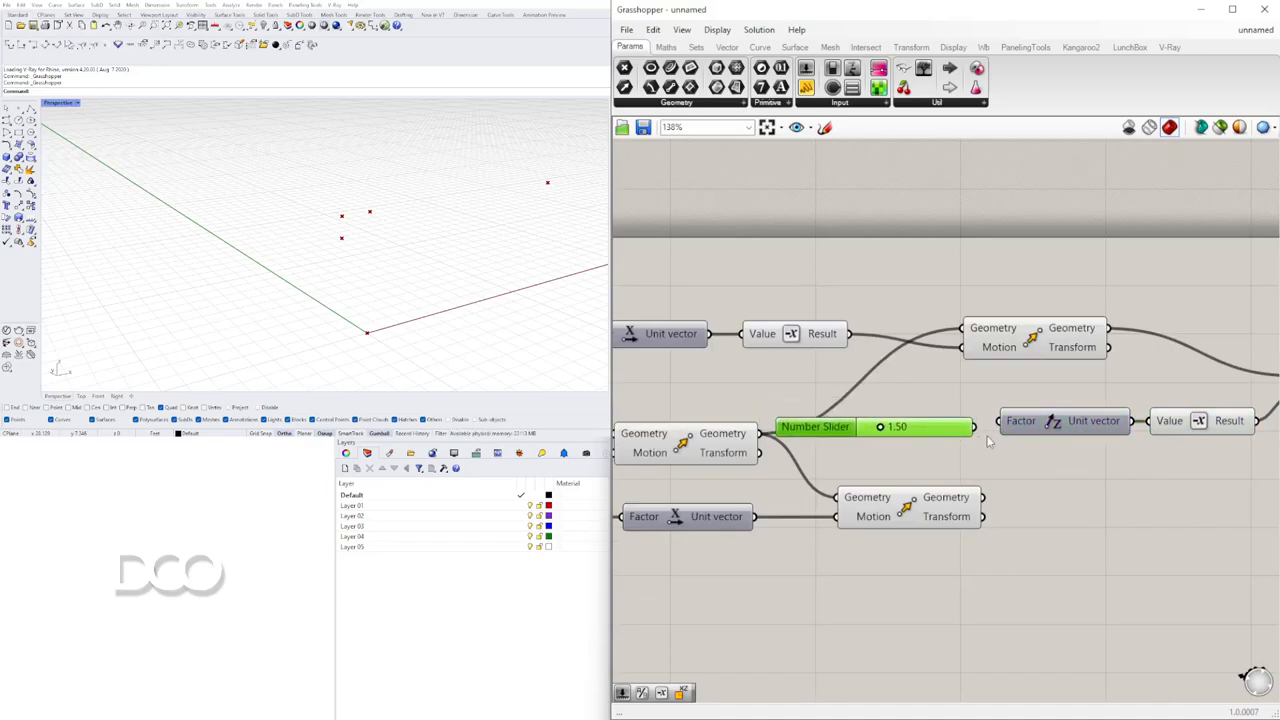
scroll("up", 3)
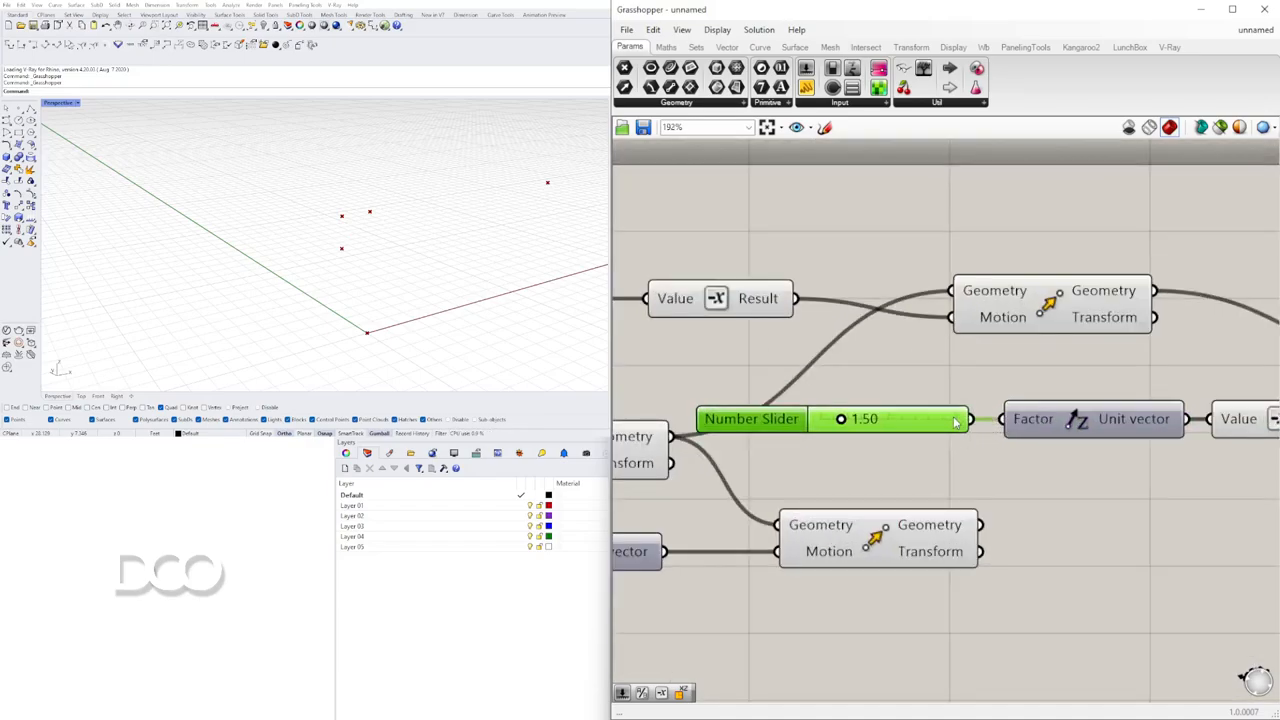
scroll("down", 3)
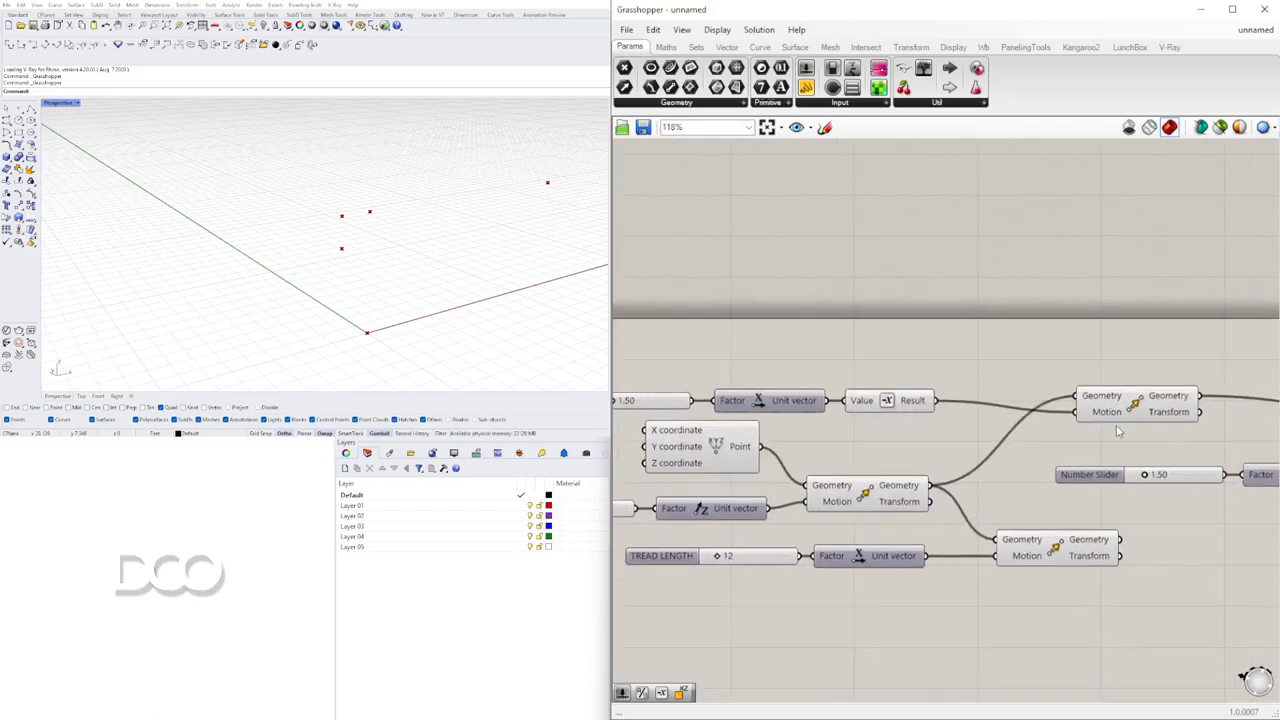
scroll("down", 3)
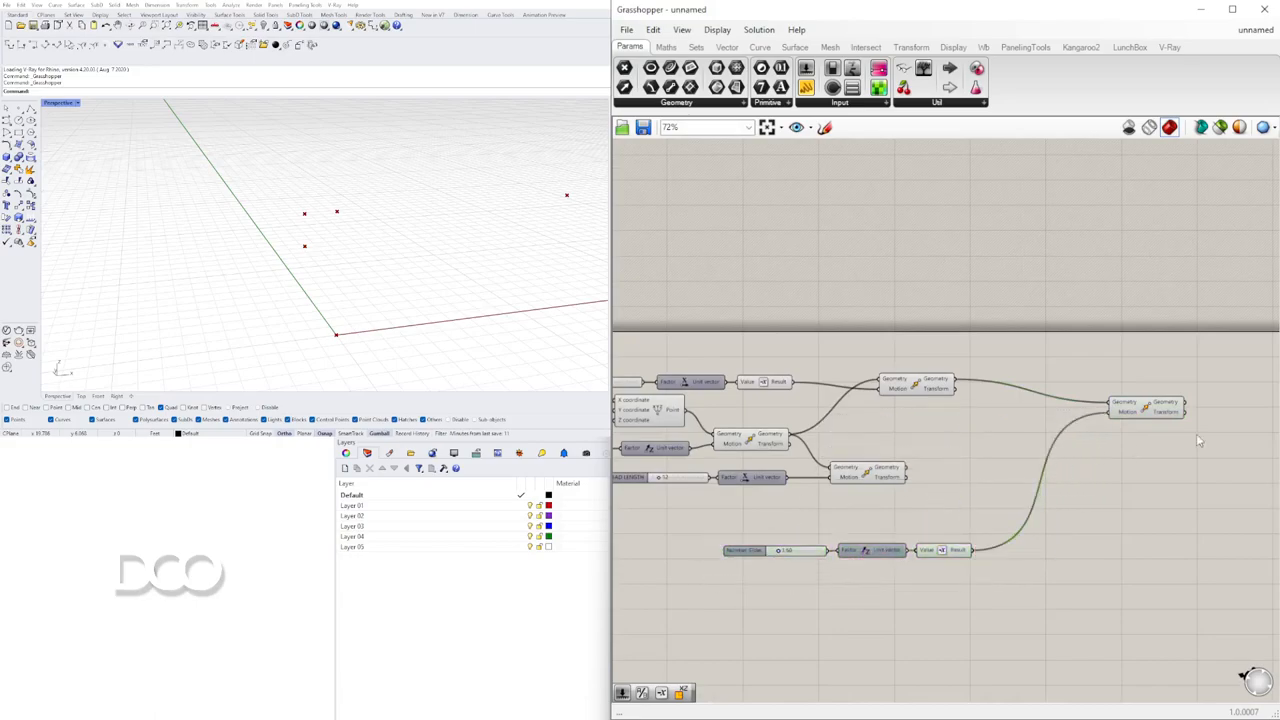
Copy a Move component and wire its point so a fifth profile point shows in Rhino.
left_click(916, 384)
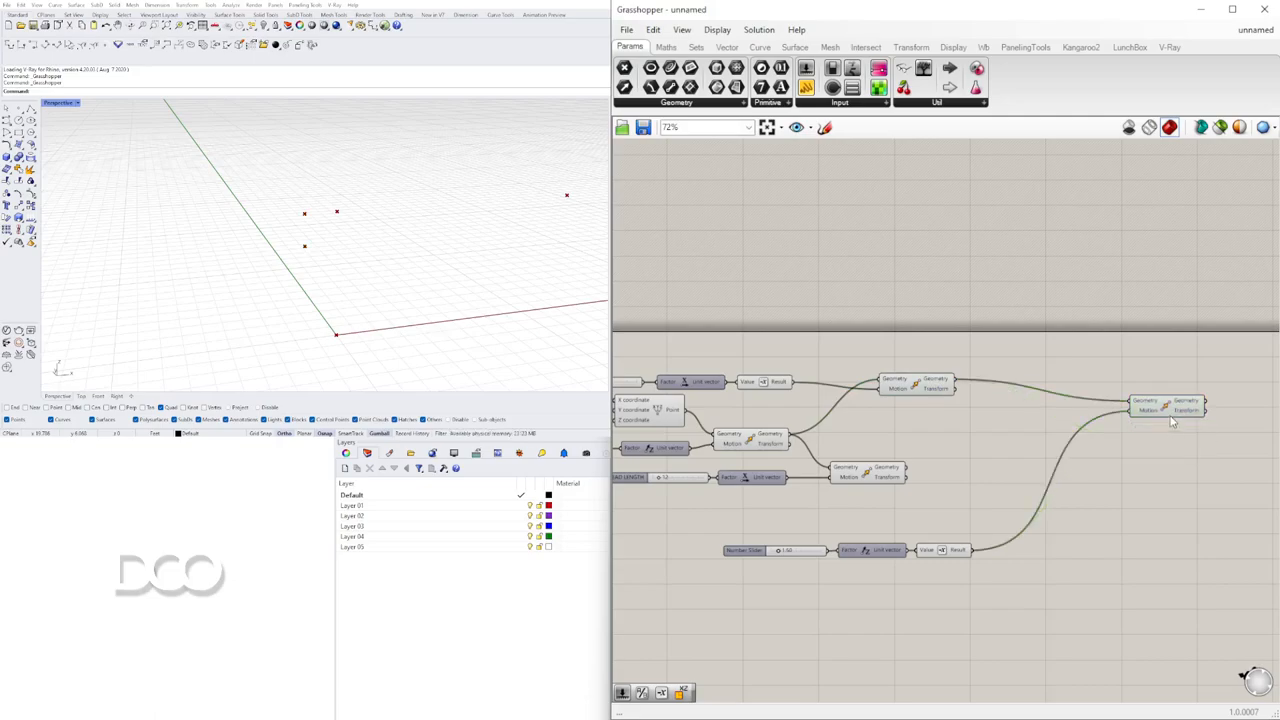
left_click(1170, 410)
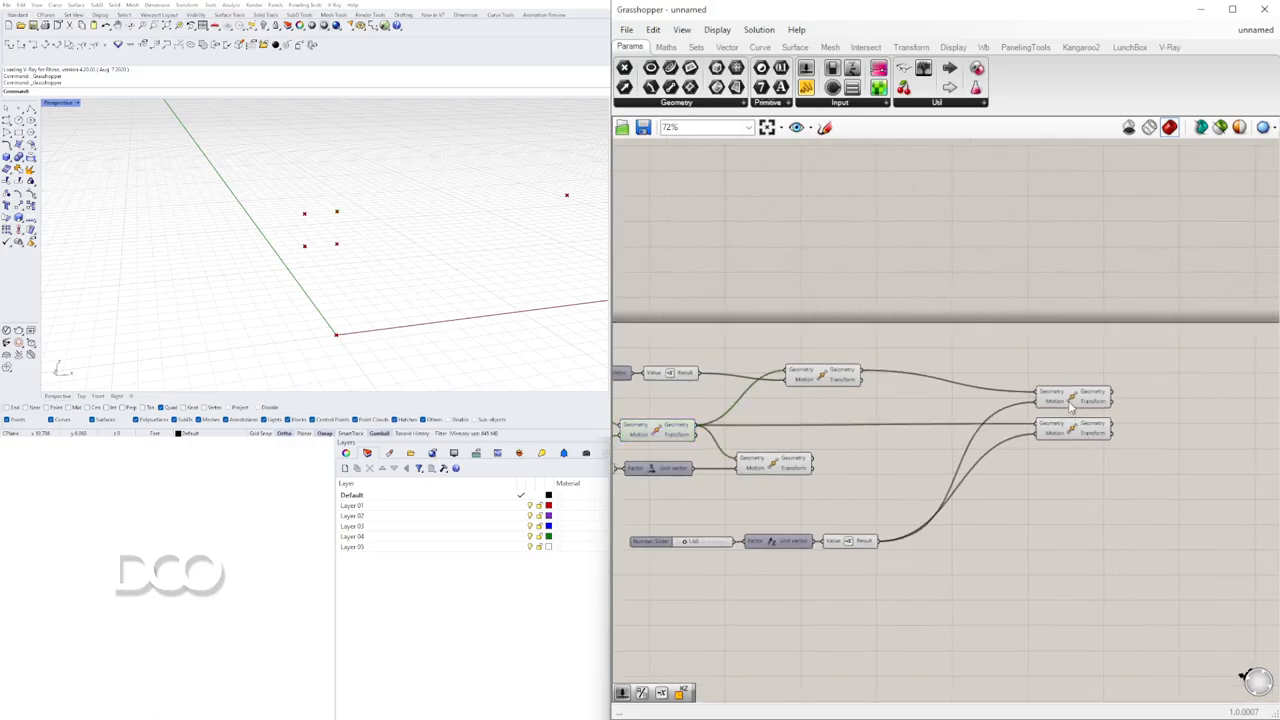
left_click(1072, 398)
type("POLY")
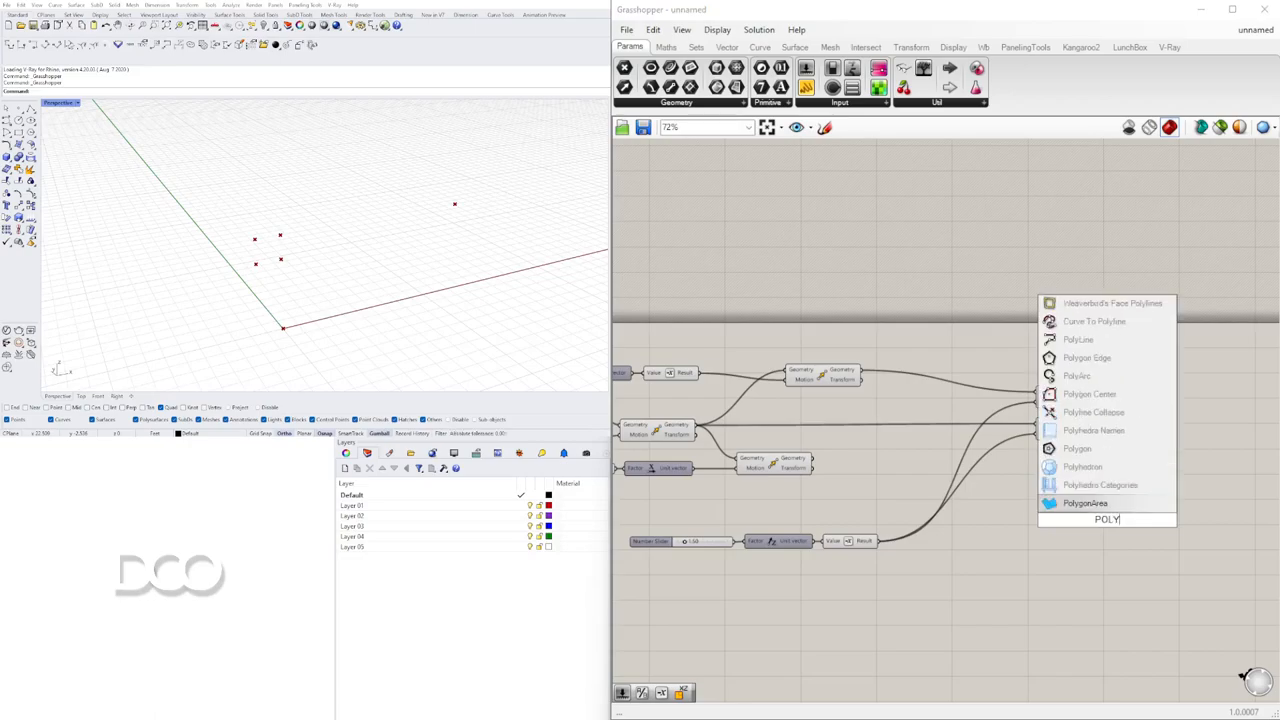
Place a Polyline component and wire the base point into its Vertices input.
left_click(1084, 504)
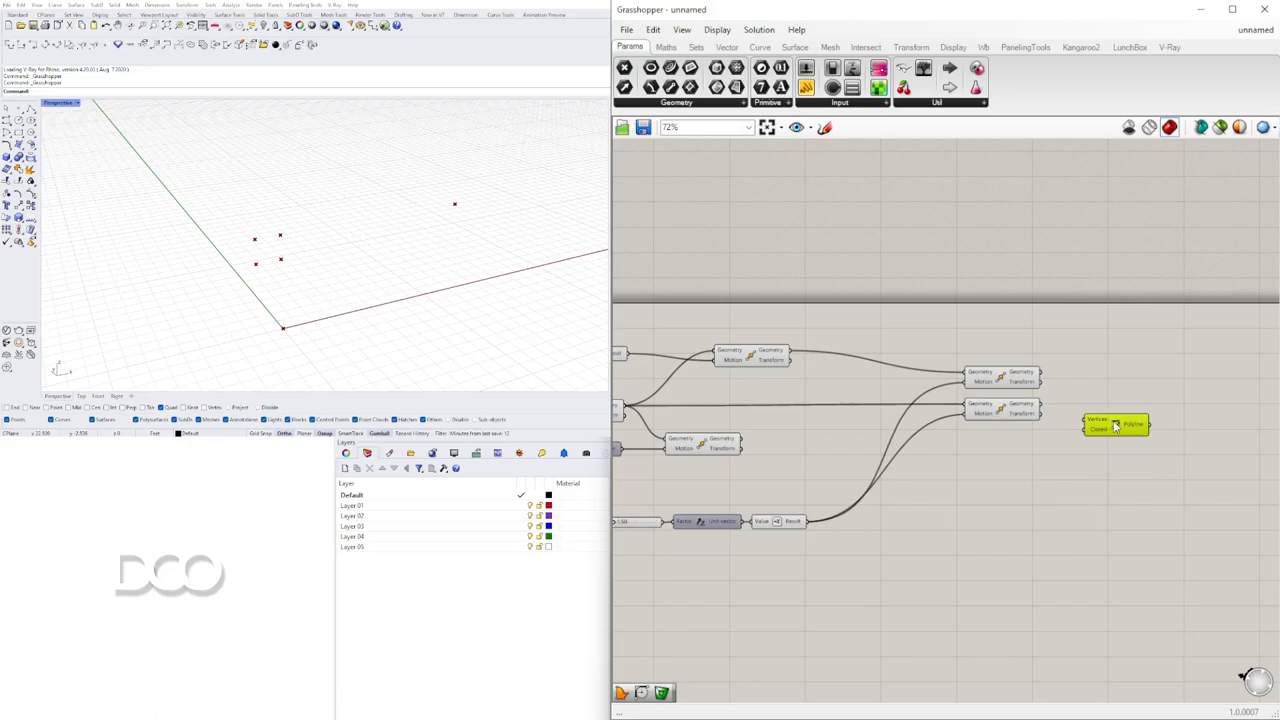
mouse_move(1060, 432)
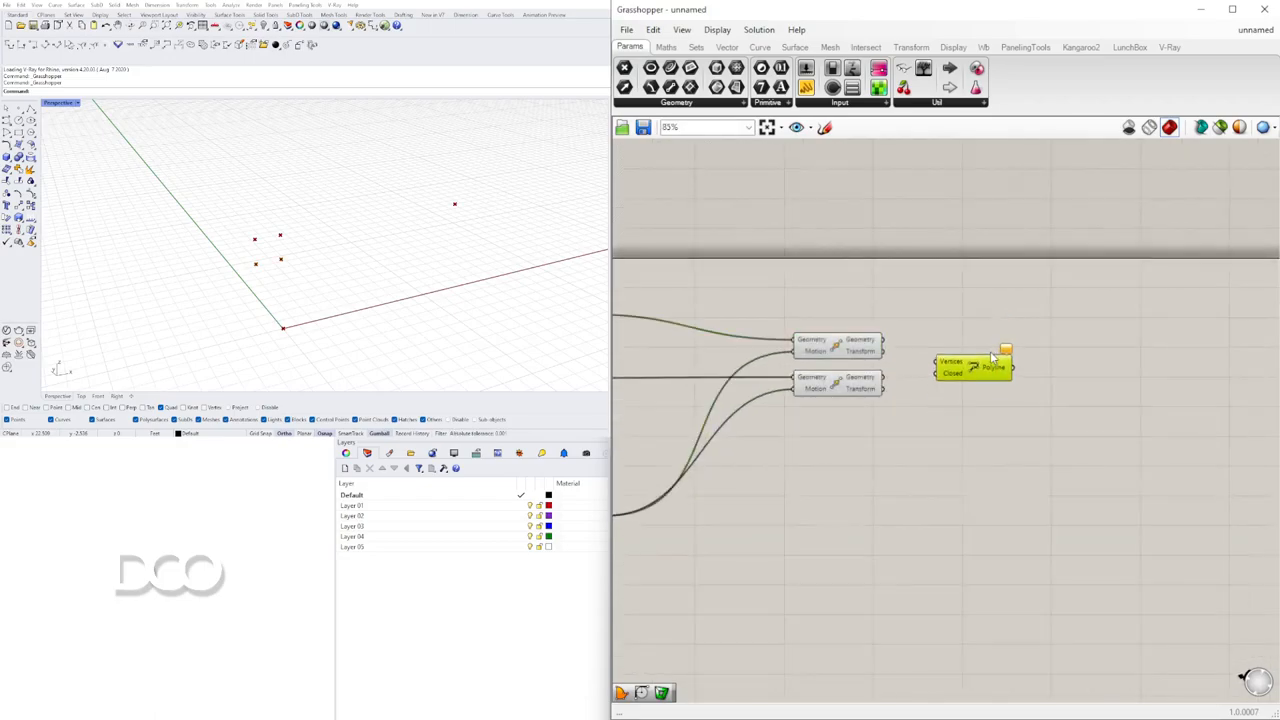
left_click_drag(970, 364, 970, 300)
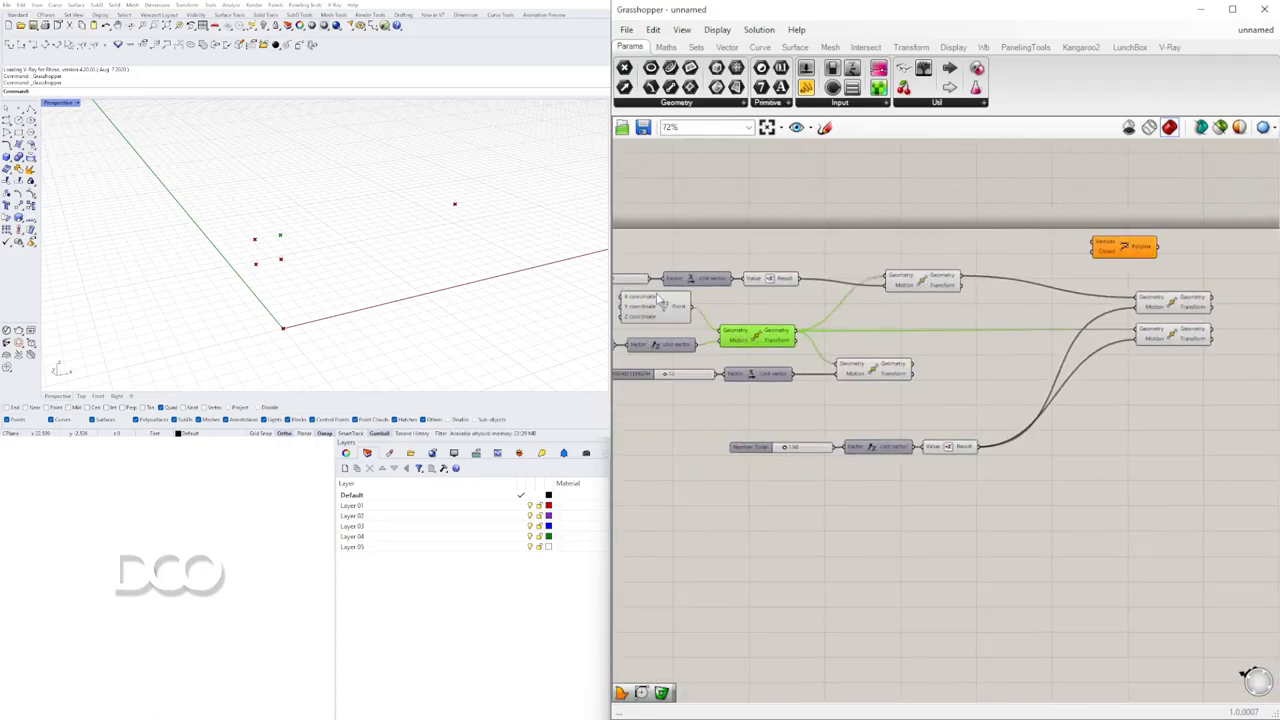
left_click(656, 308)
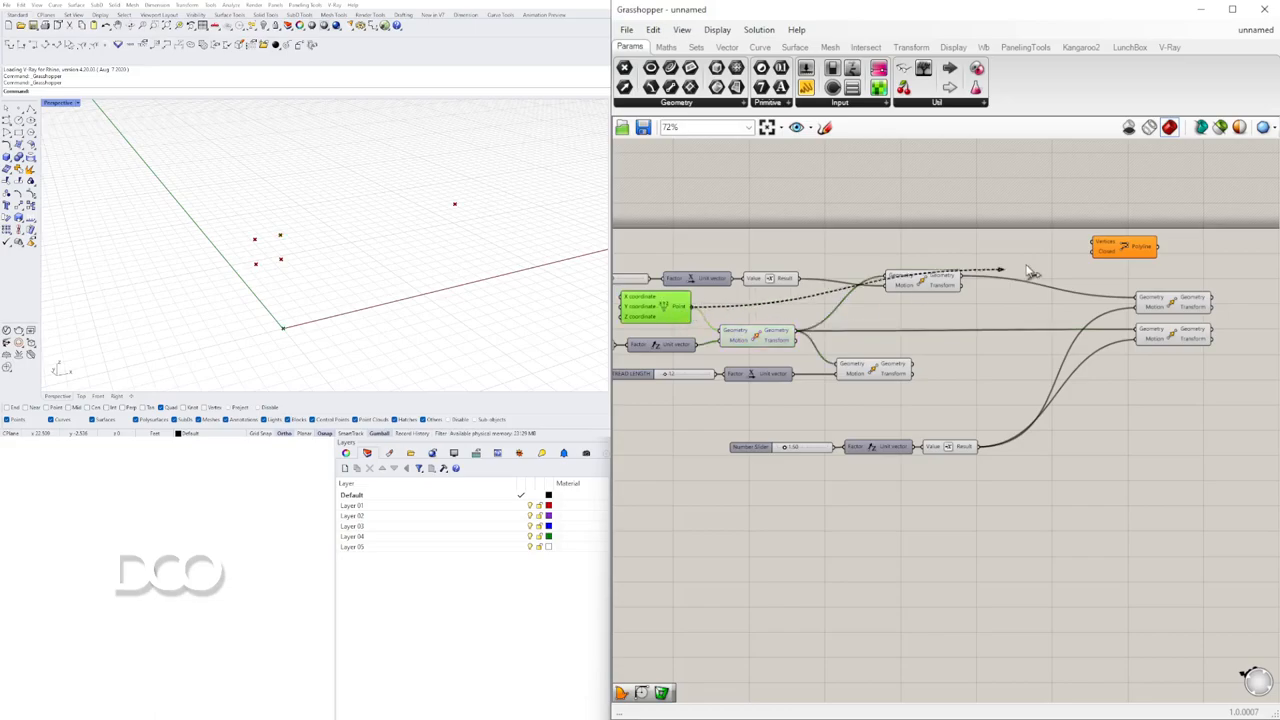
left_click(1188, 256)
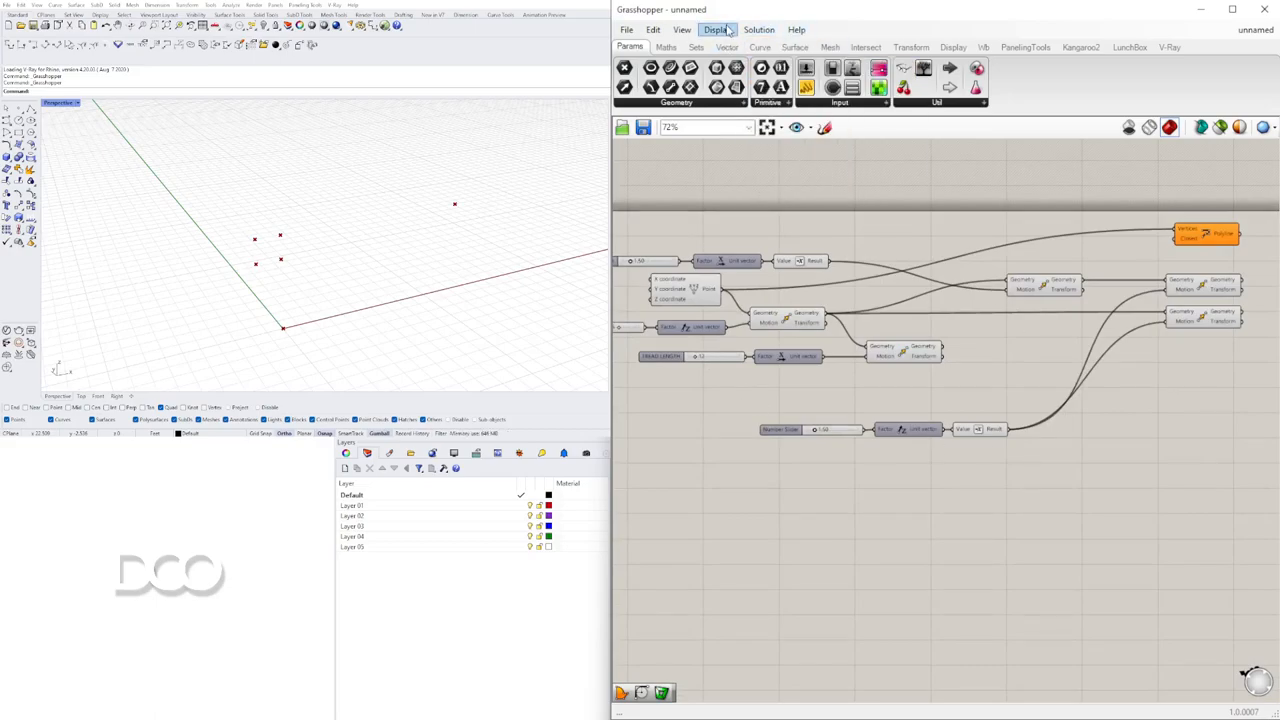
Toggle Draw Fancy Wires in the Display menu.
left_click(716, 30)
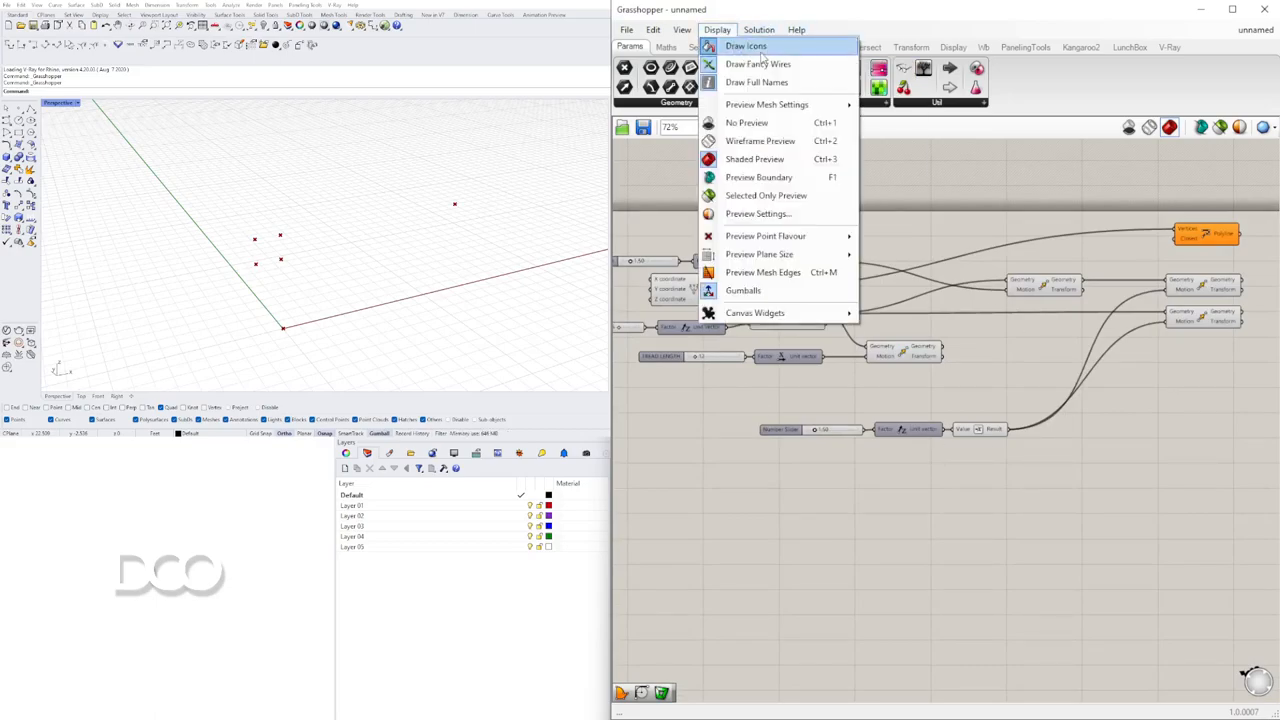
mouse_move(758, 64)
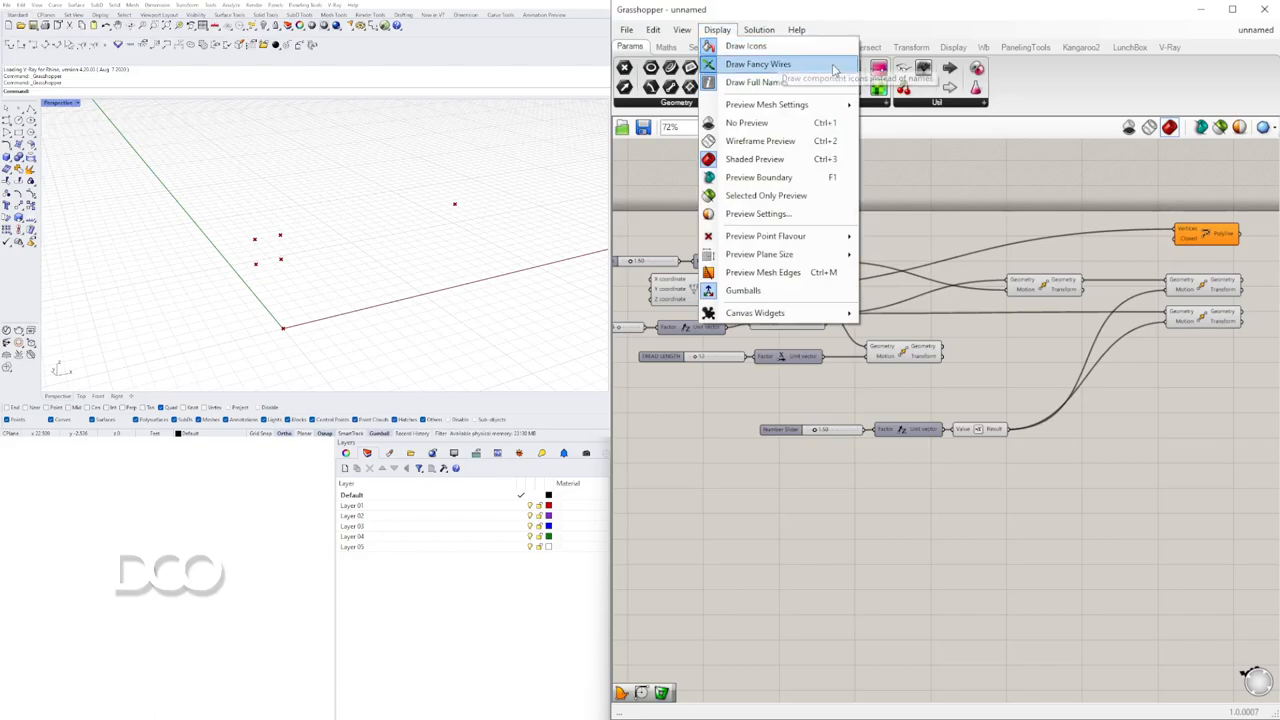
mouse_move(758, 82)
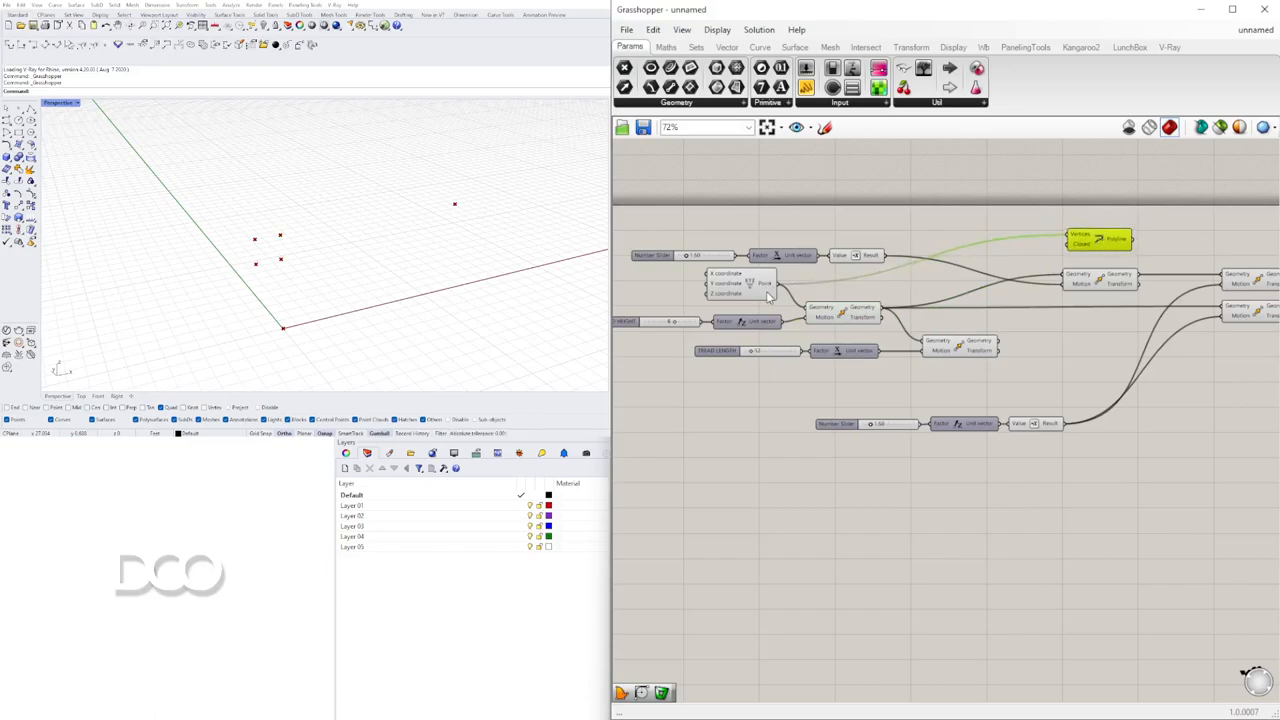
Wire the Move outputs into Polyline vertices so the stair profile line appears in Rhino.
left_click(740, 284)
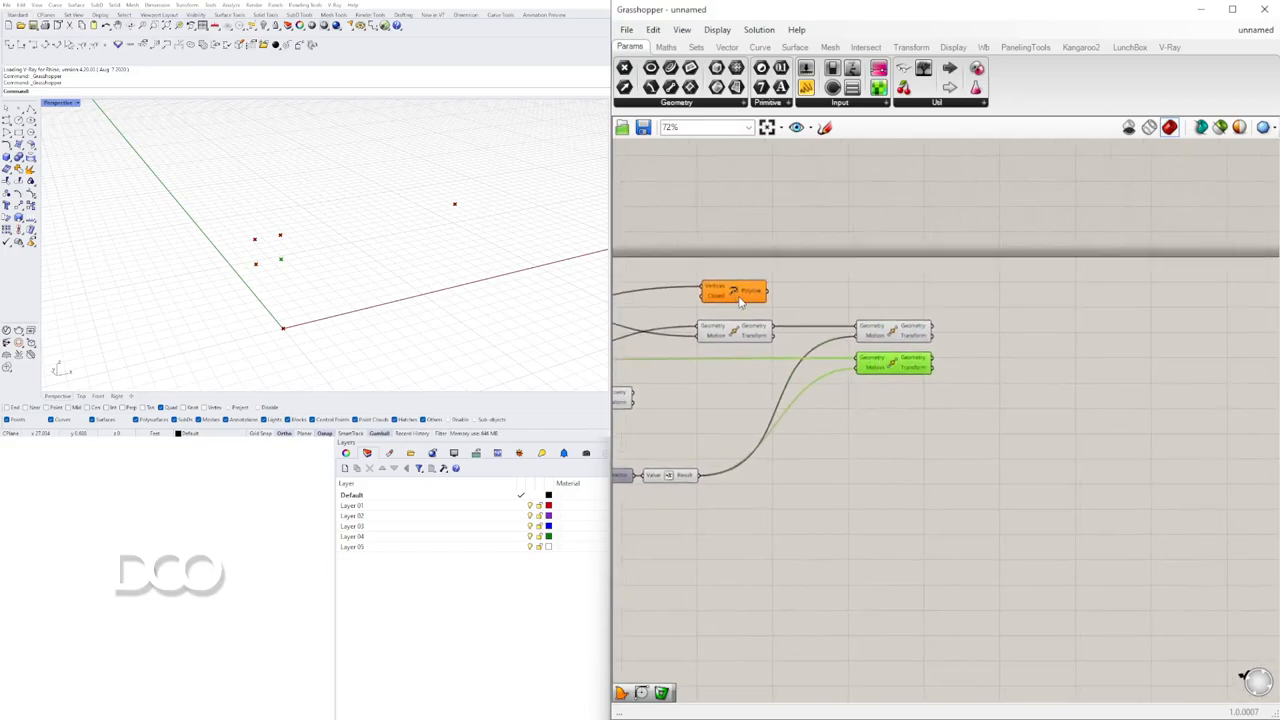
left_click_drag(736, 292, 1052, 292)
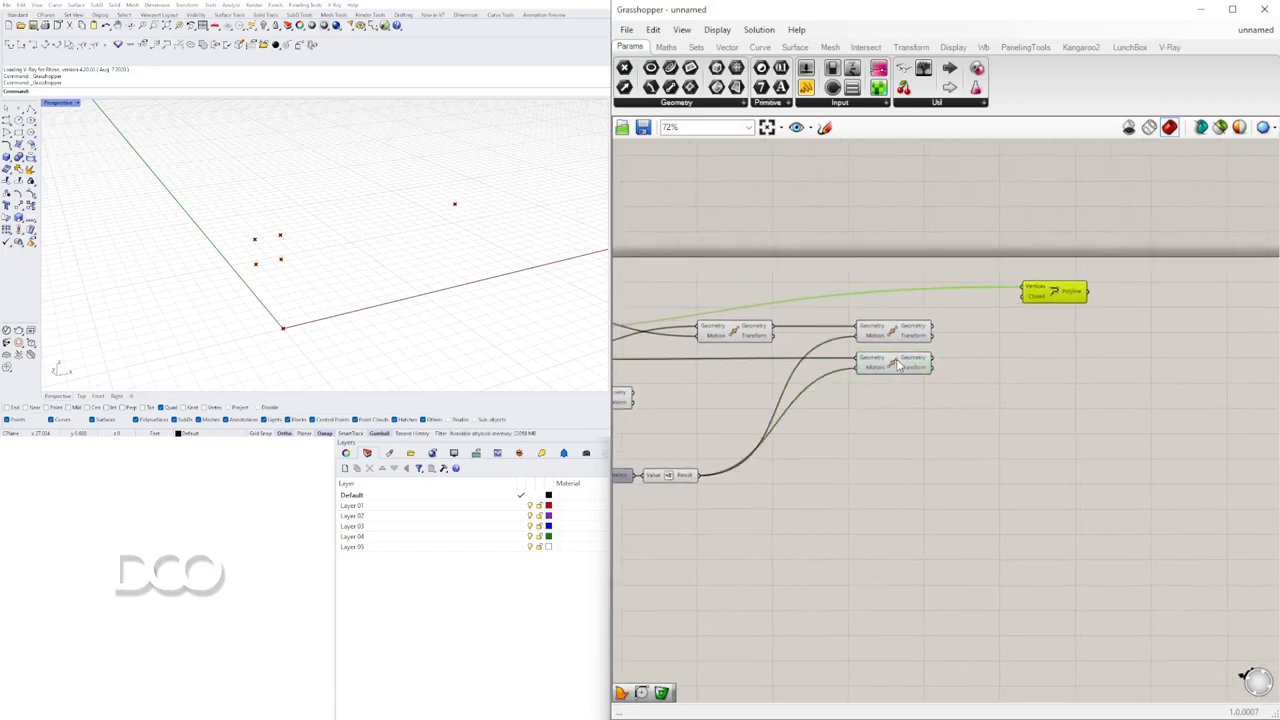
left_click(892, 364)
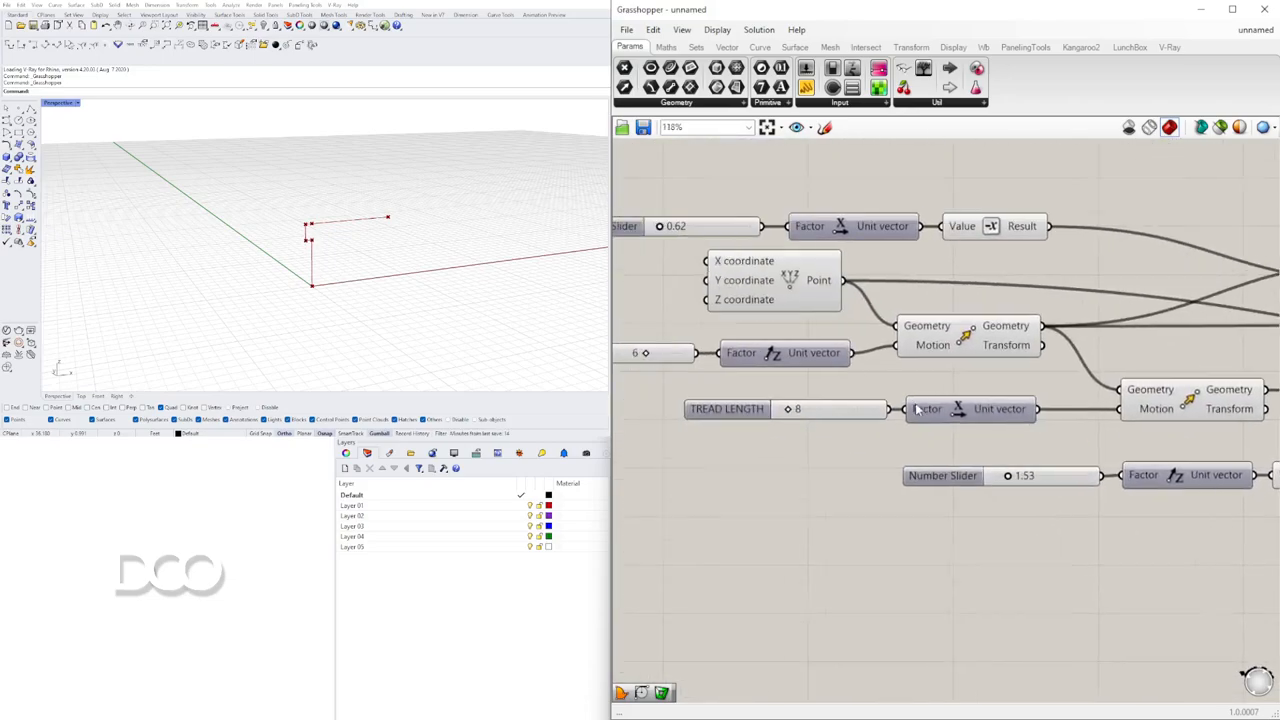
Wire the remaining Move outputs into the Polyline vertices to complete the stair outline.
scroll("down", 3)
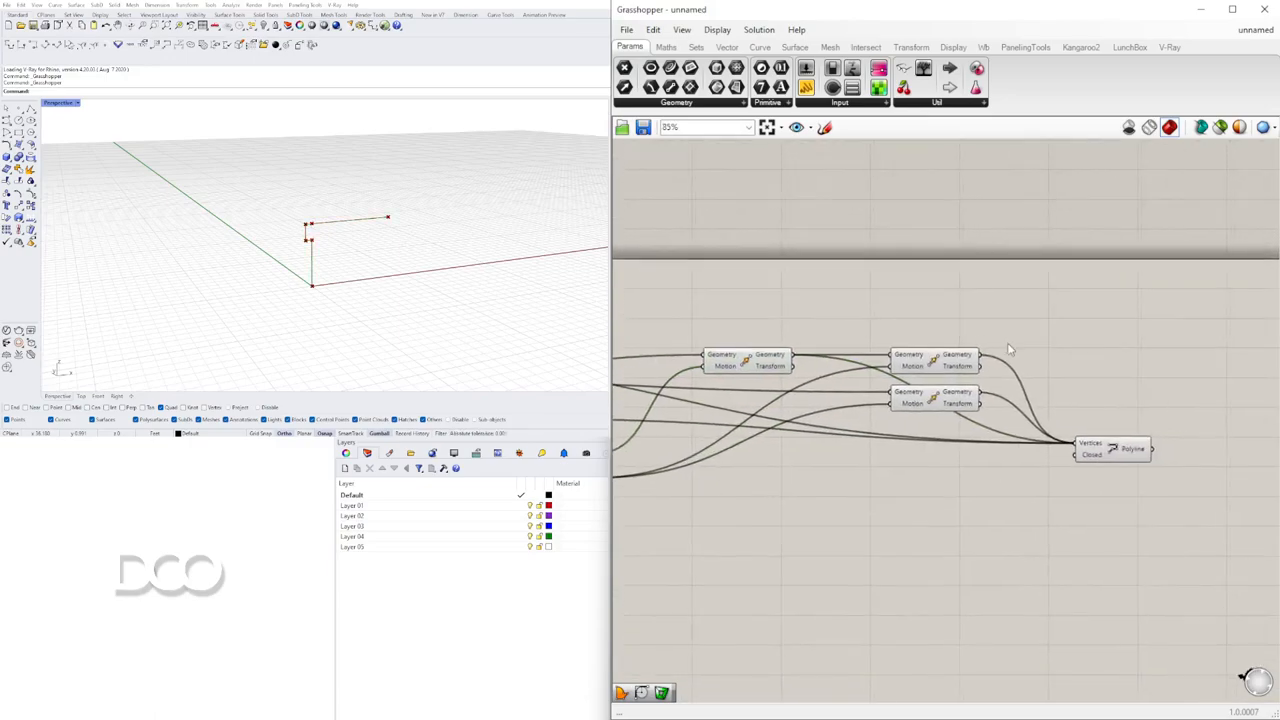
scroll("down", 3)
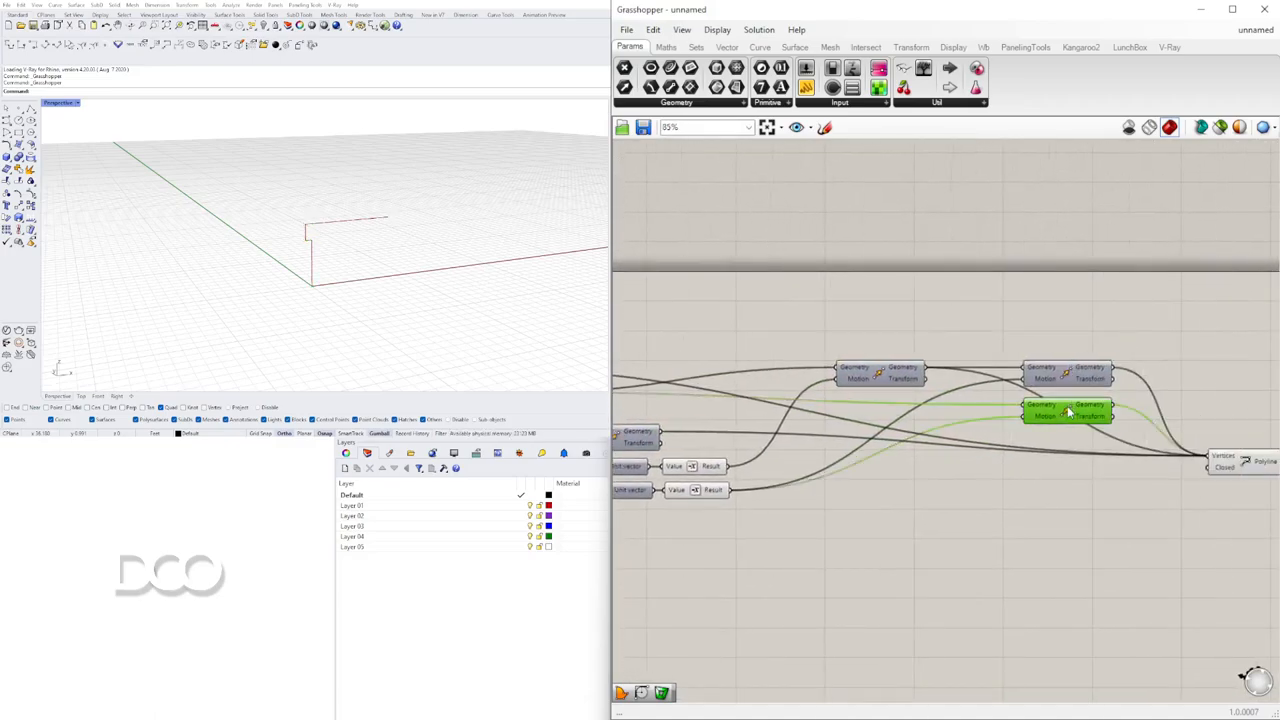
right_click(1068, 410)
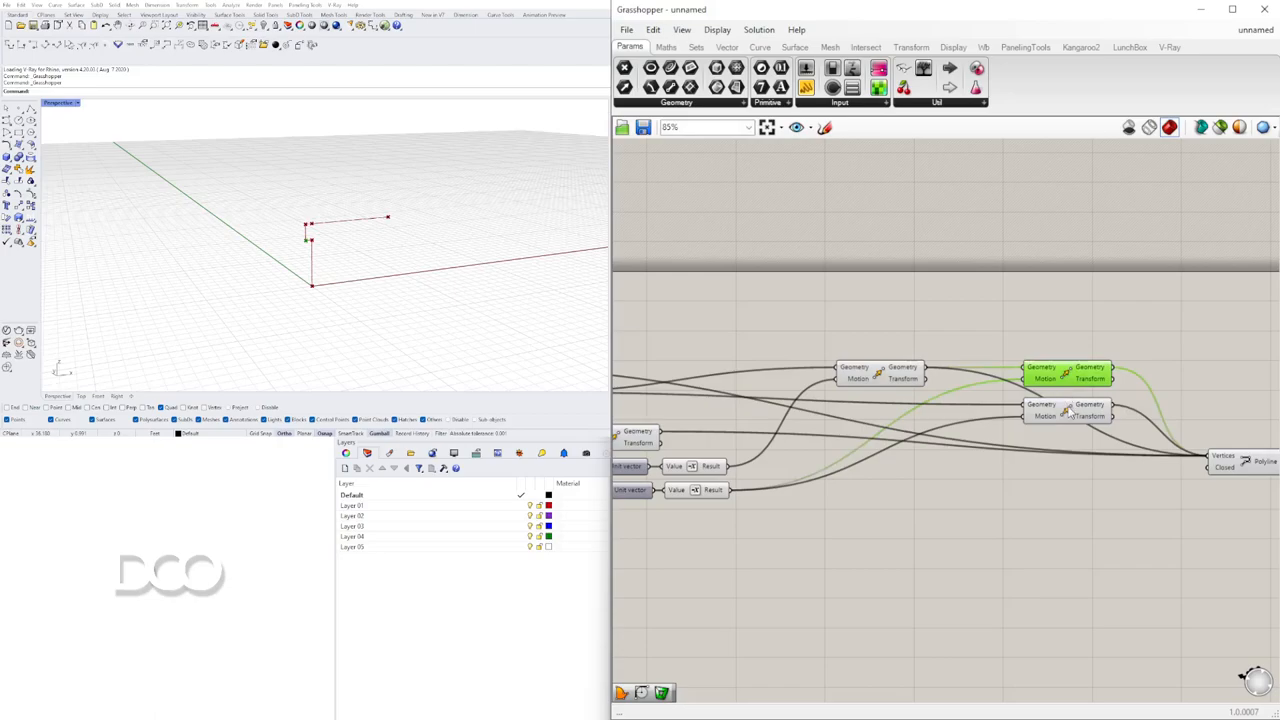
scroll("down", 3)
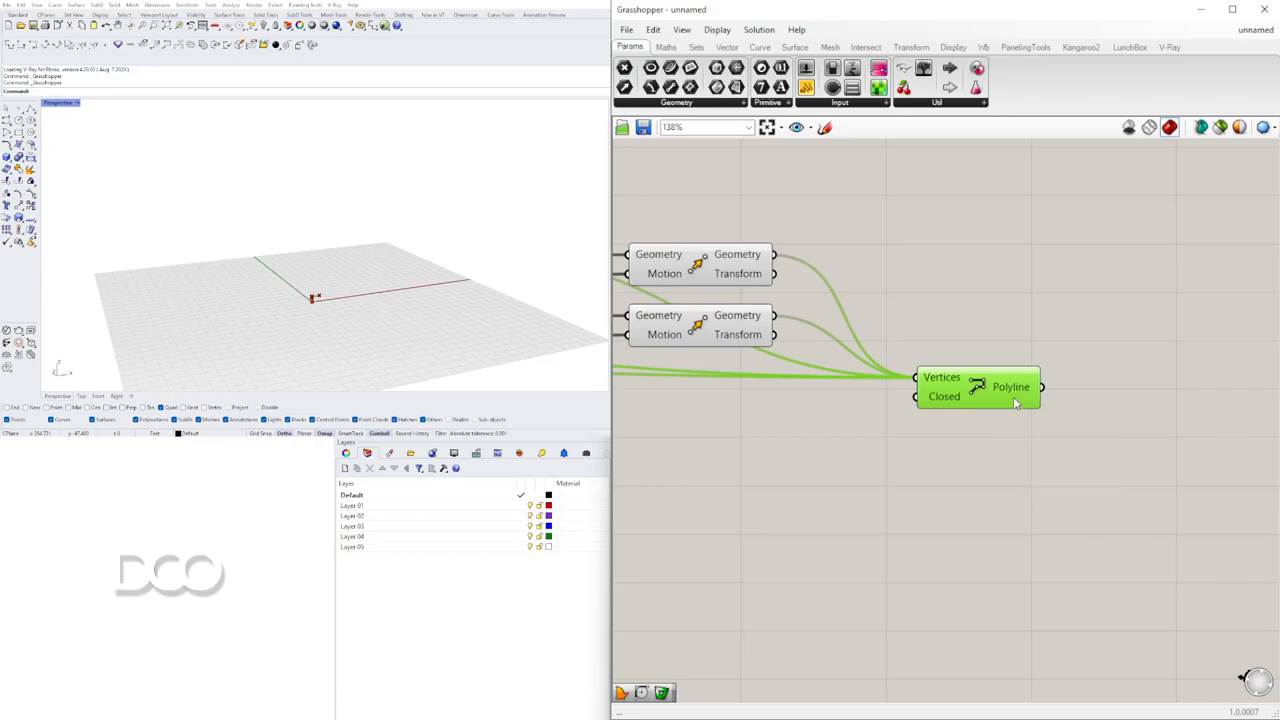
Add a Move fed by the stair polyline, with a Vector XYZ supplying its motion.
double_click(1010, 388)
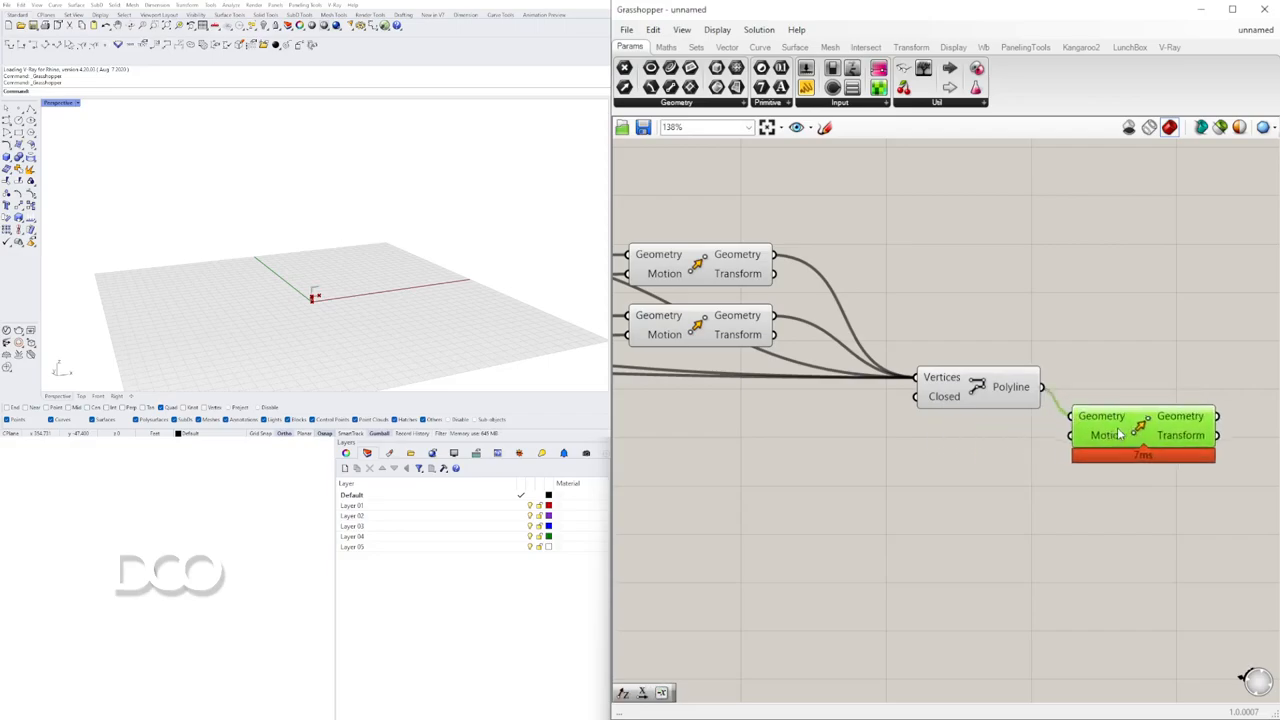
left_click_drag(1144, 434, 1156, 428)
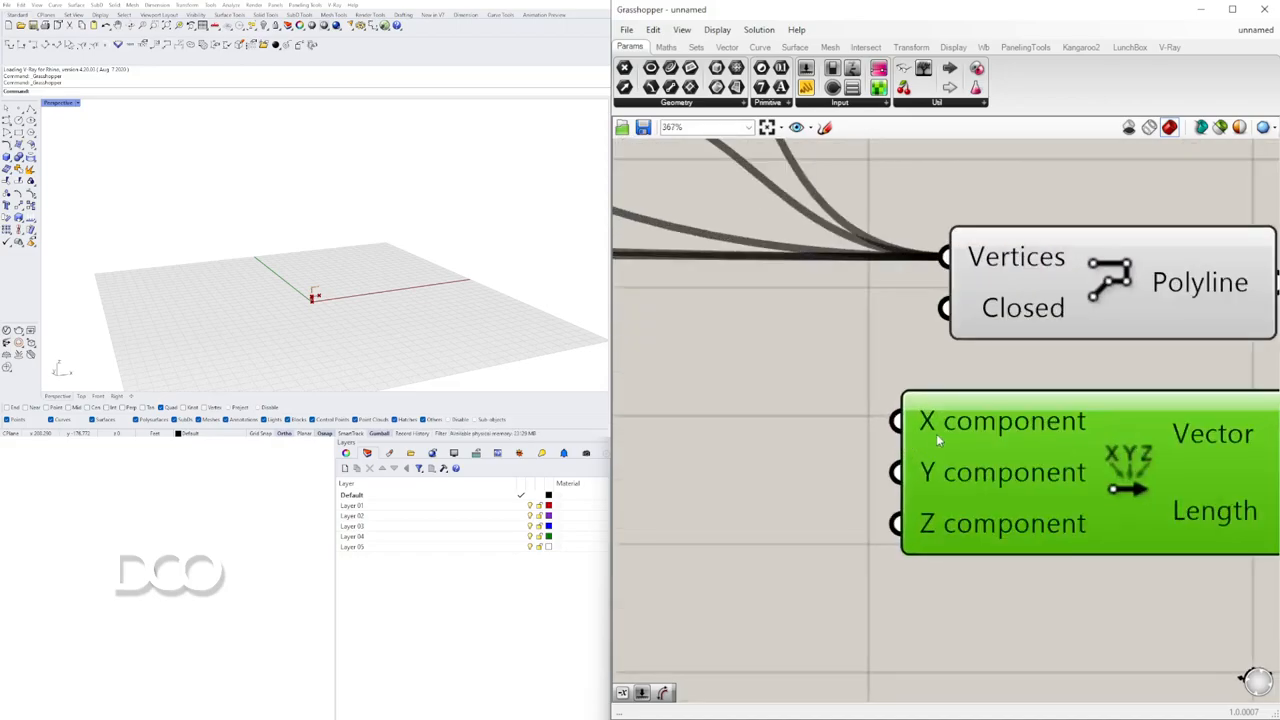
scroll("down", 3)
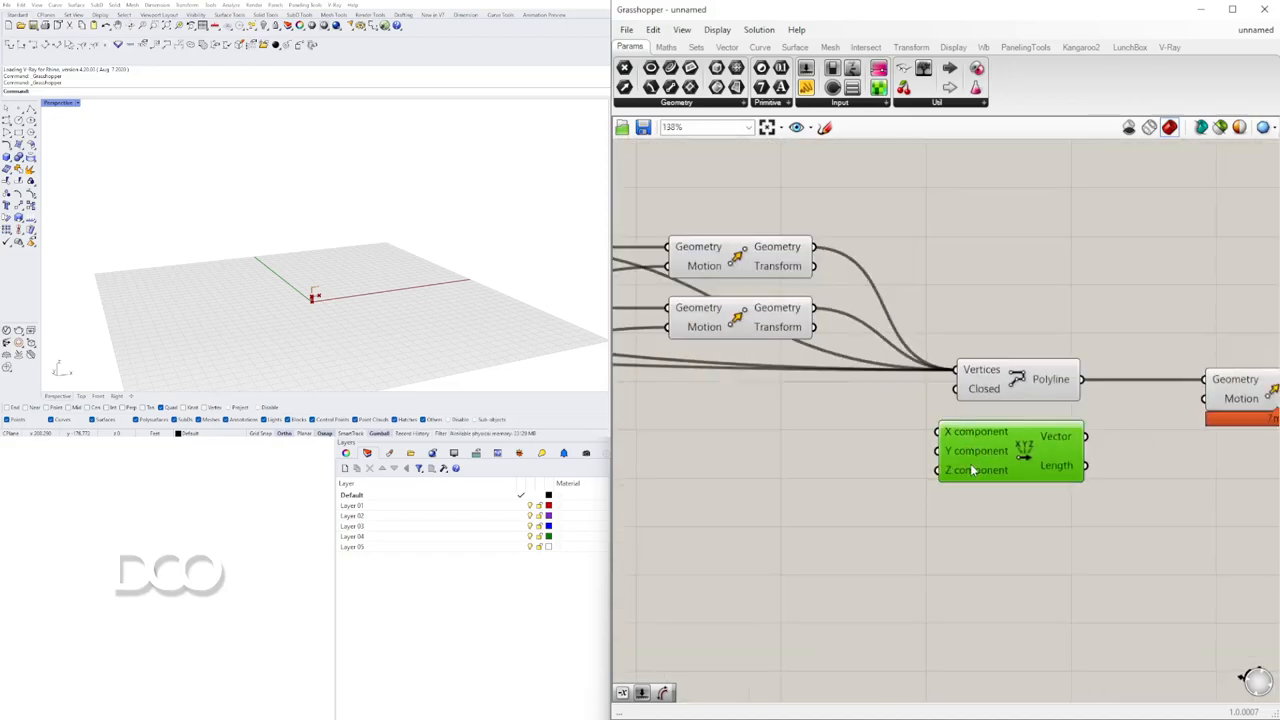
mouse_move(948, 470)
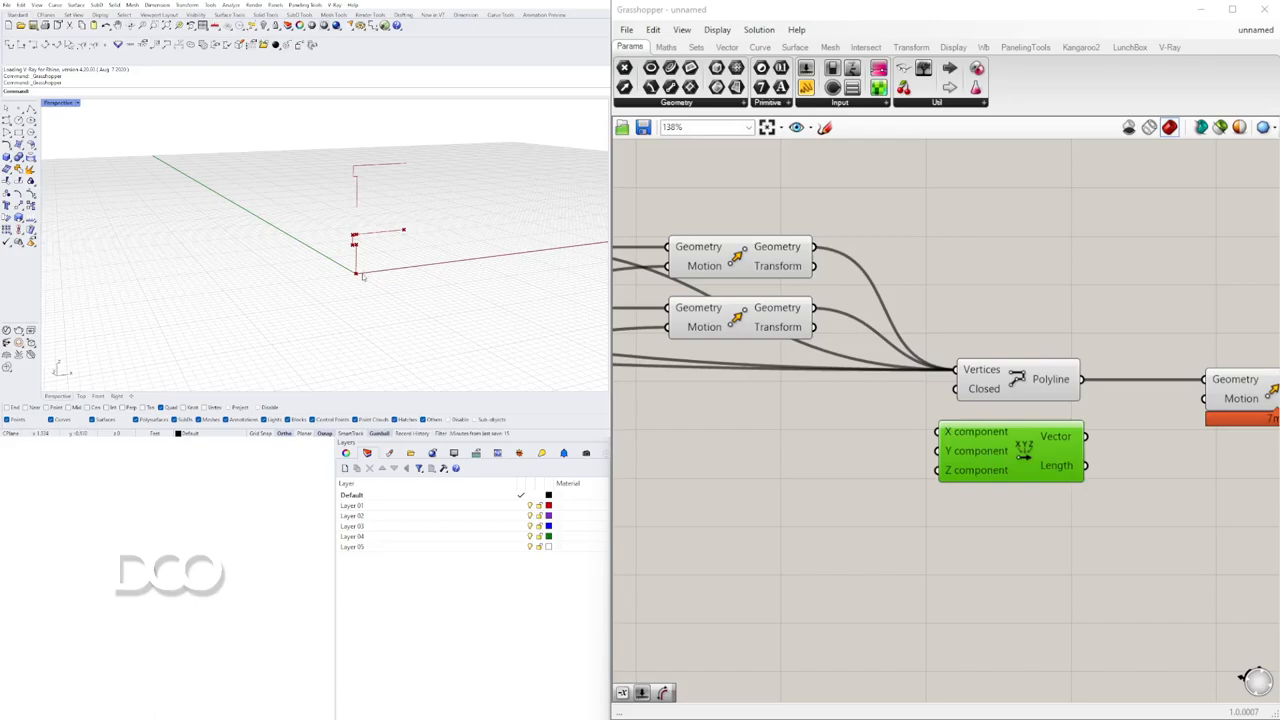
scroll("down", 3)
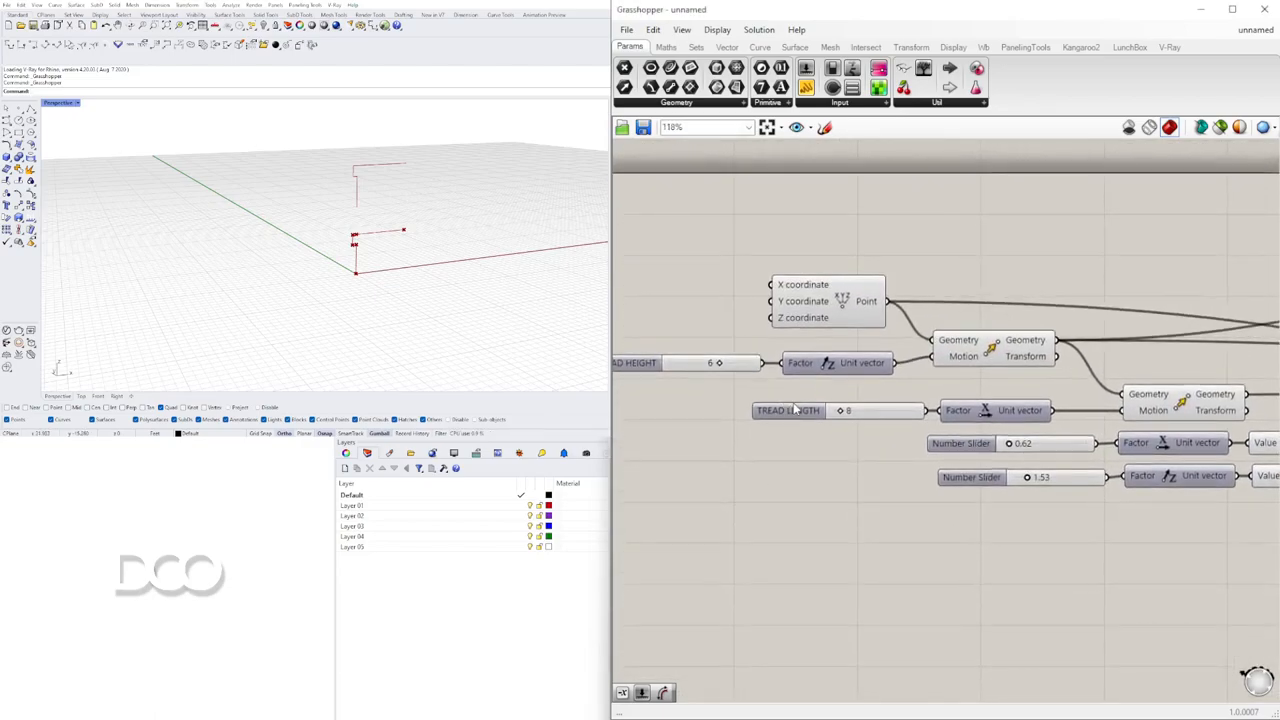
scroll("down", 3)
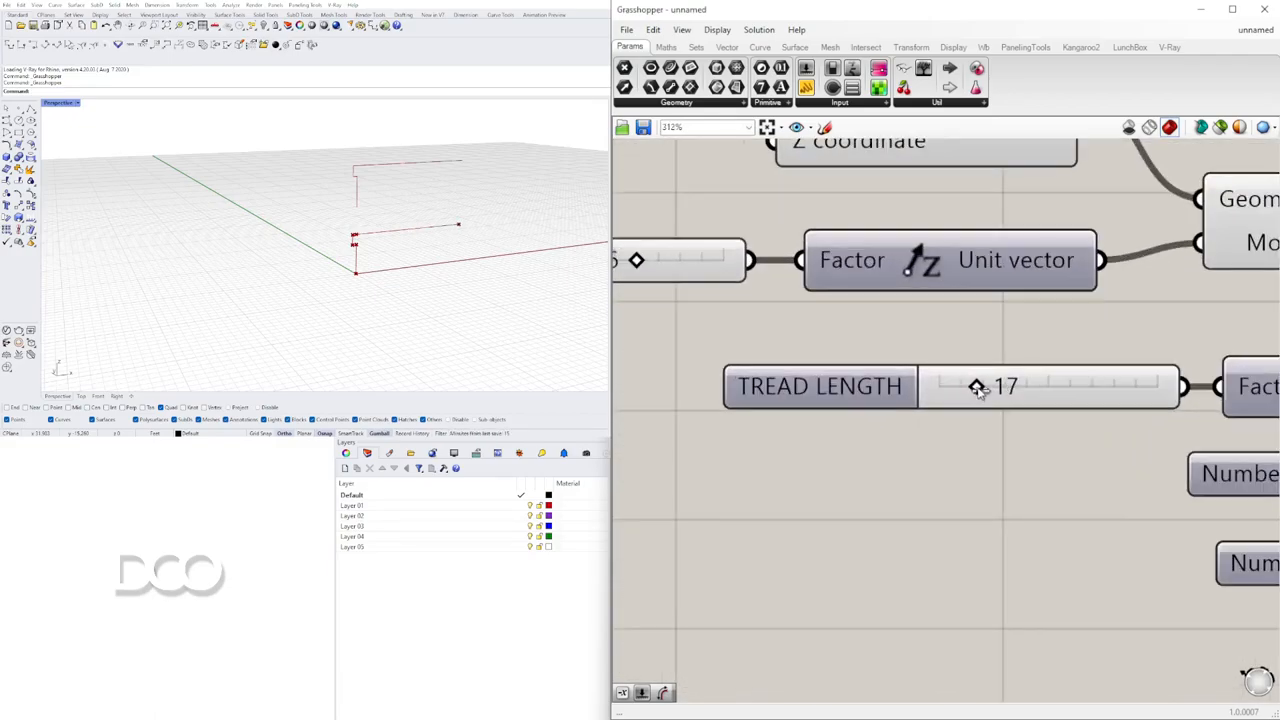
Set TREAD LENGTH to 12 and TREAD HEIGHT to 6 on the sliders driving the vector.
left_click_drag(976, 388, 970, 388)
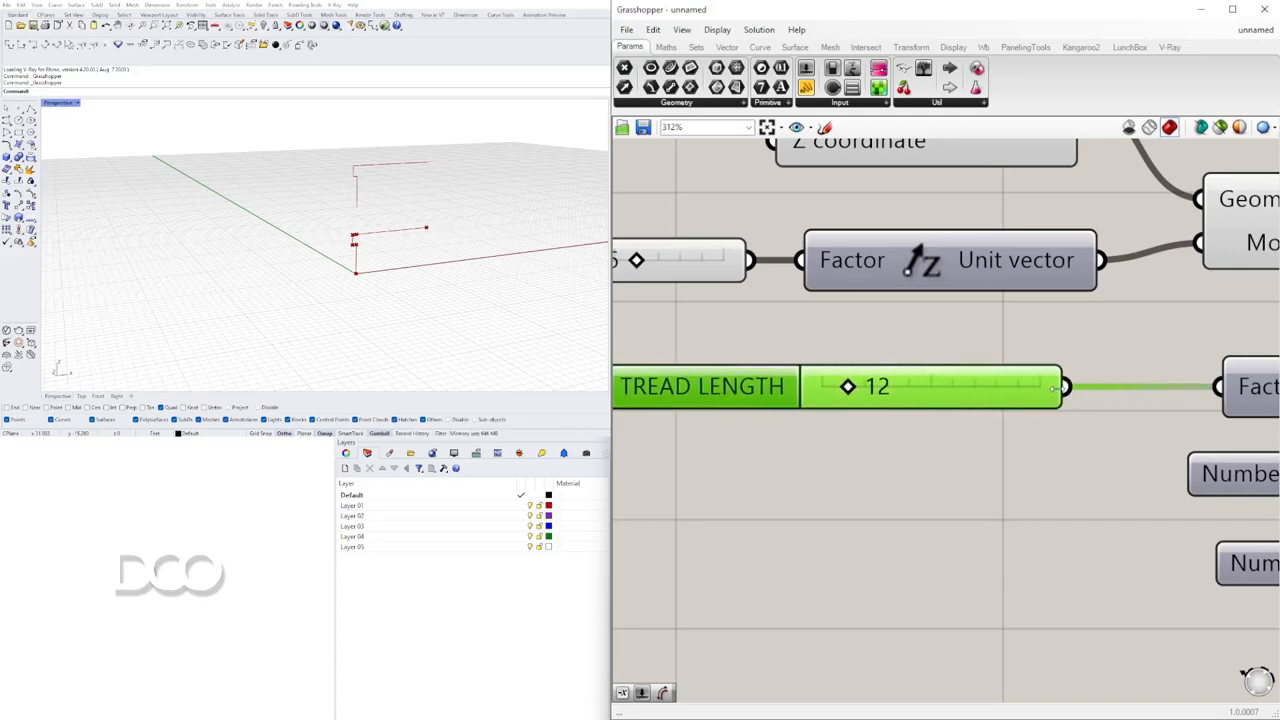
scroll("down", 3)
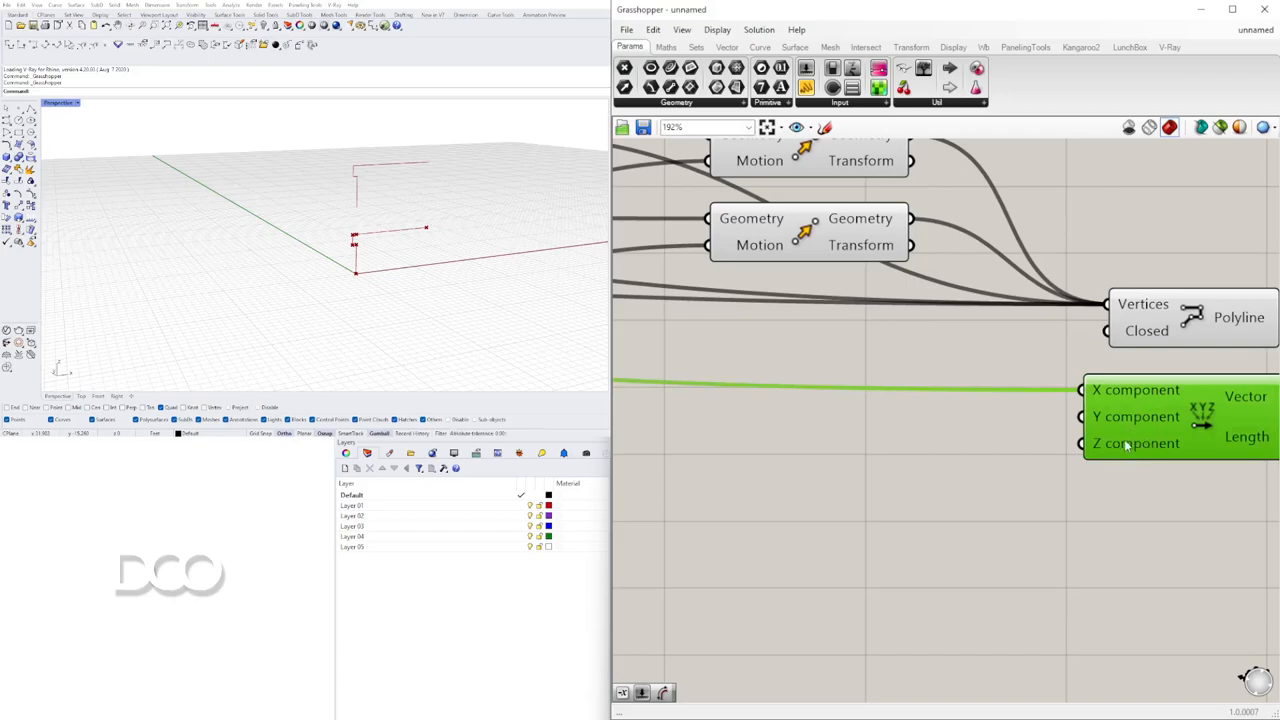
scroll("down", 3)
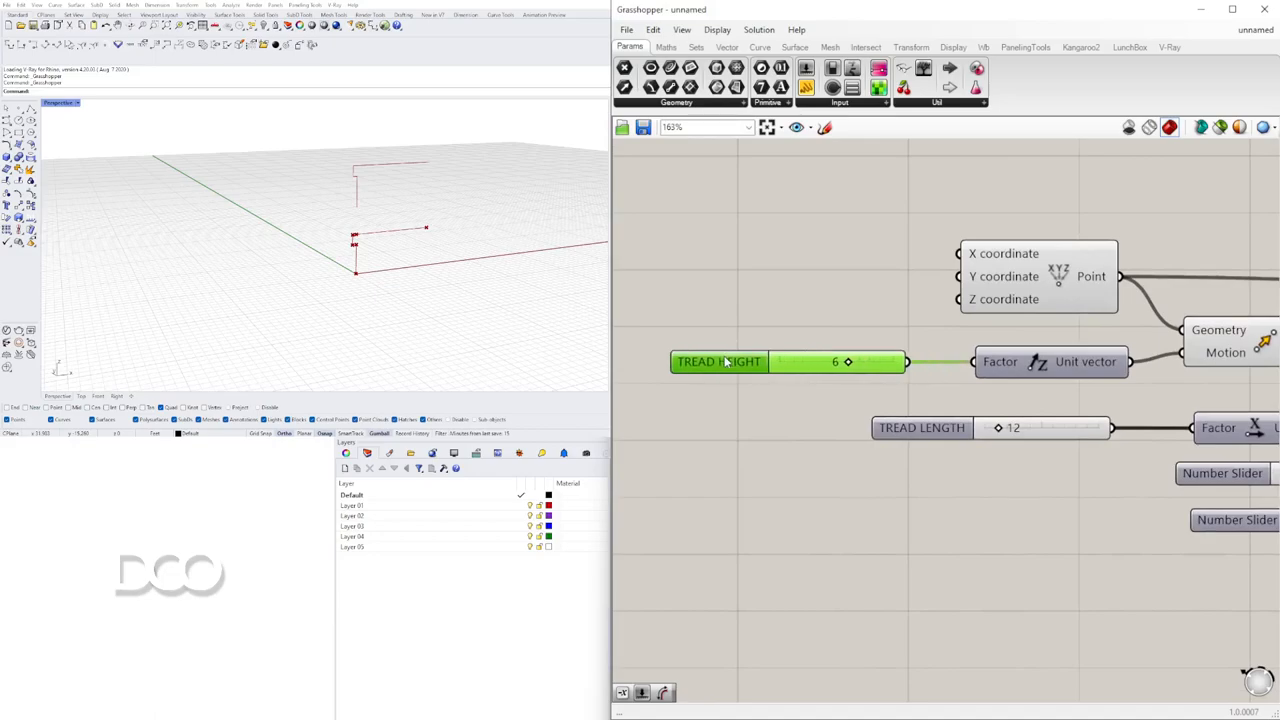
scroll("down", 3)
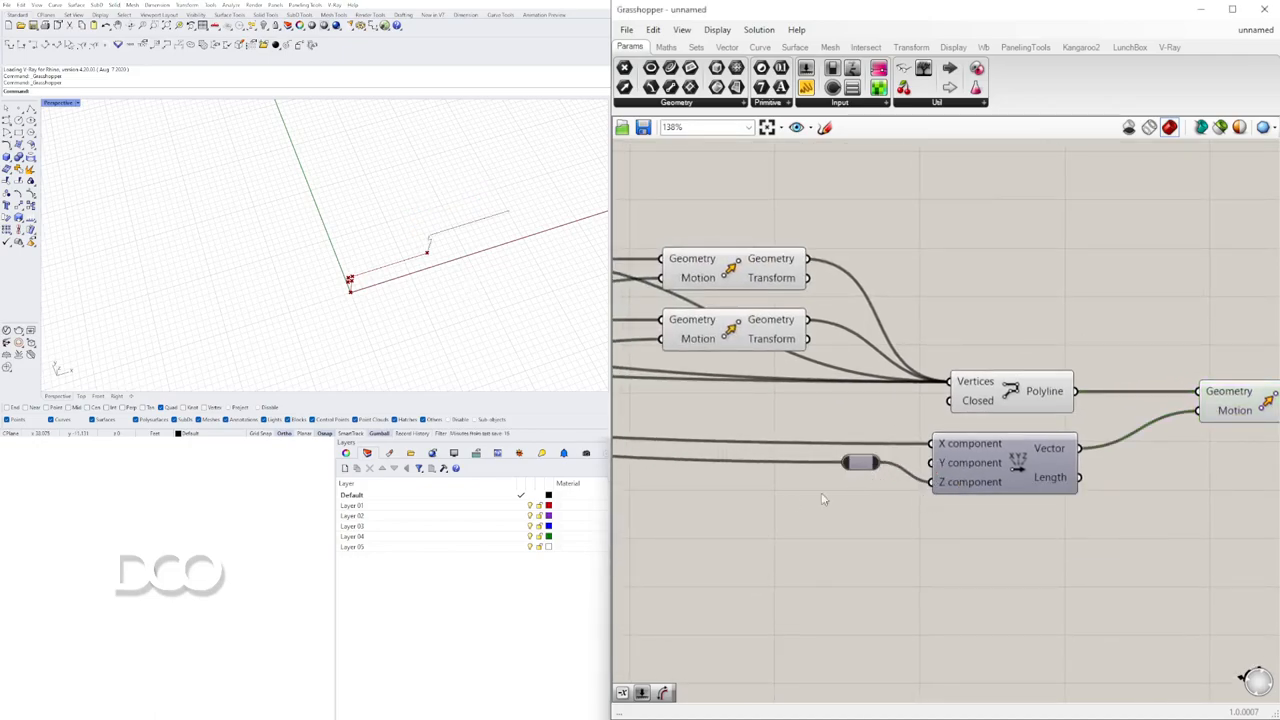
Feed the slider value into the vector components, bringing TREAD LENGTH from 21 down to 12.
left_click_drag(862, 462, 880, 482)
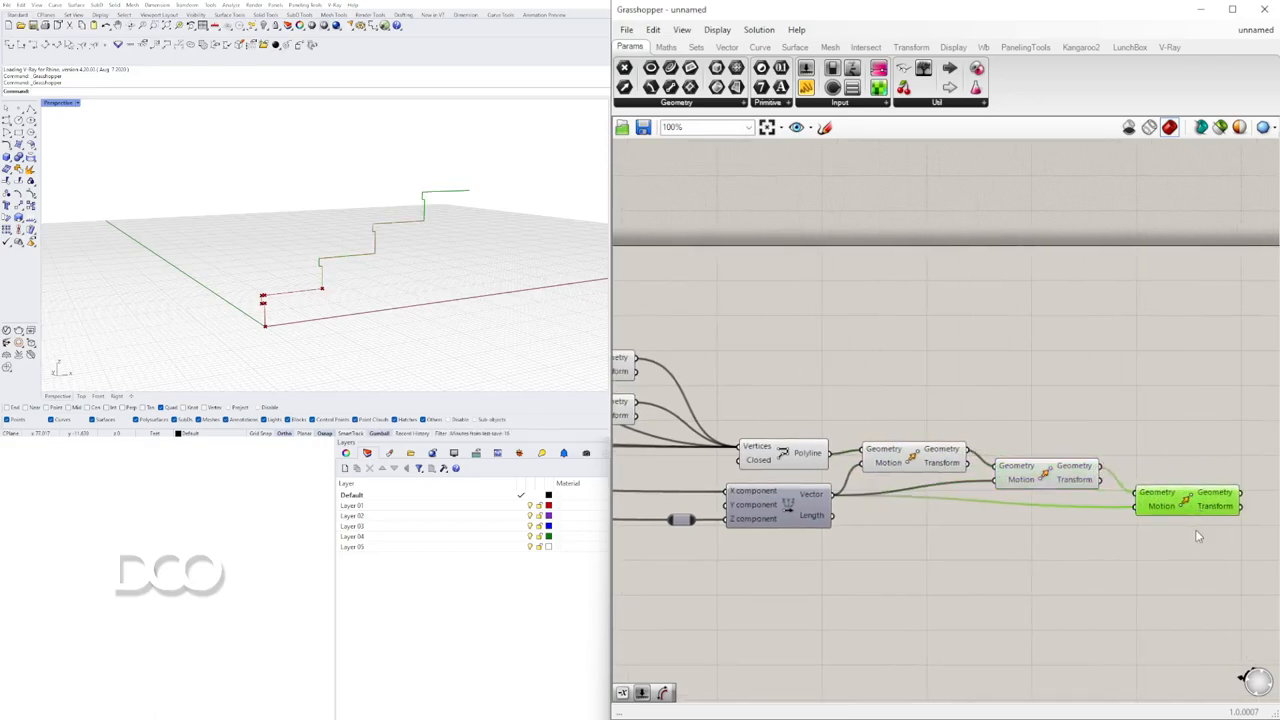
scroll("down", 3)
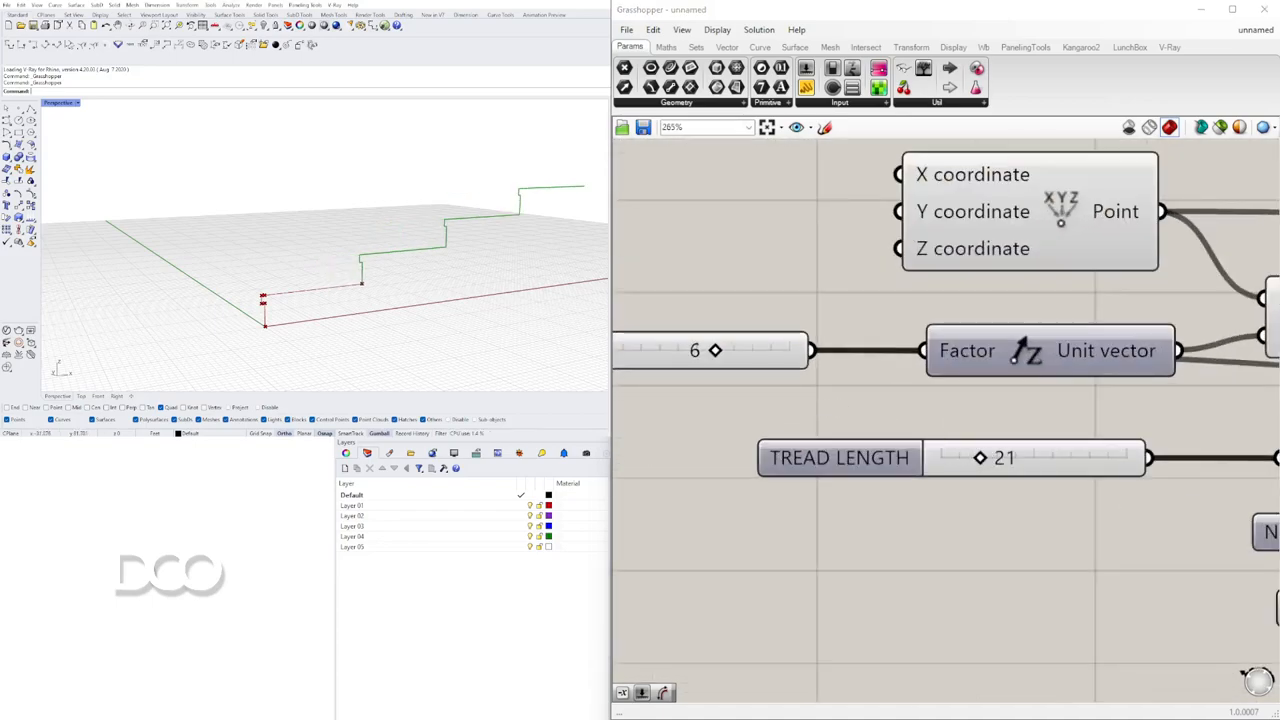
scroll("down", 3)
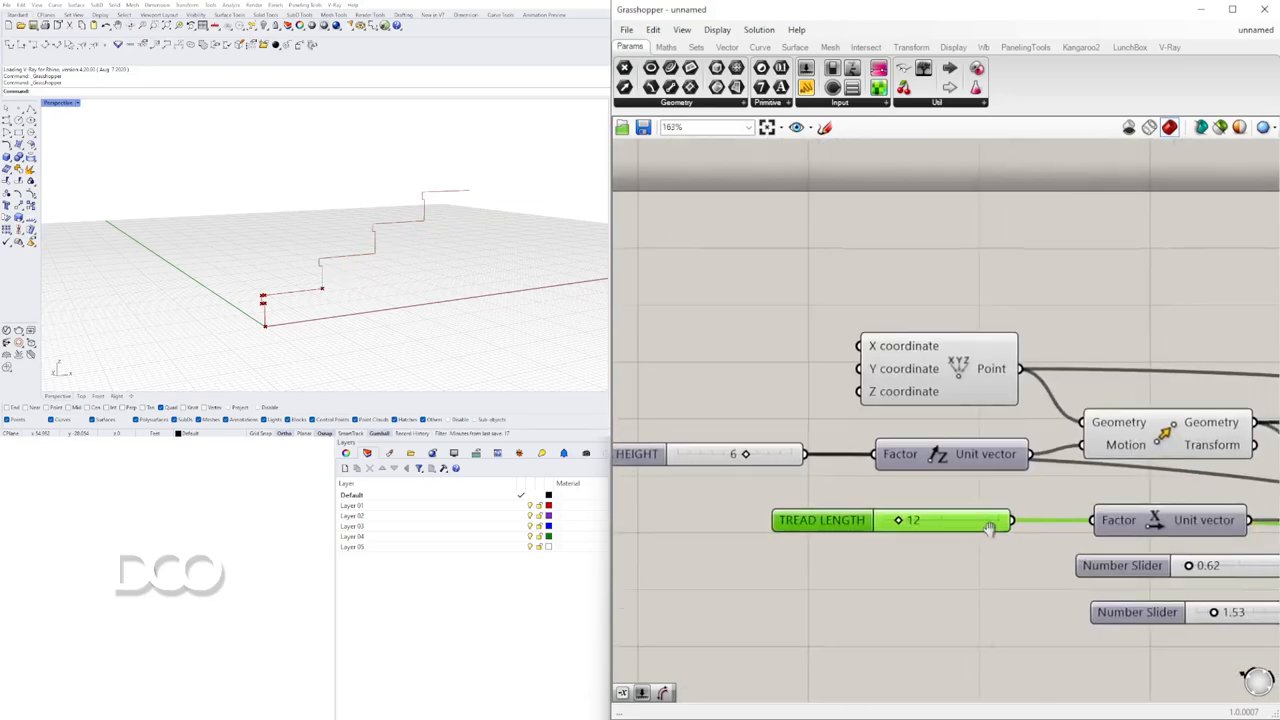
scroll("down", 3)
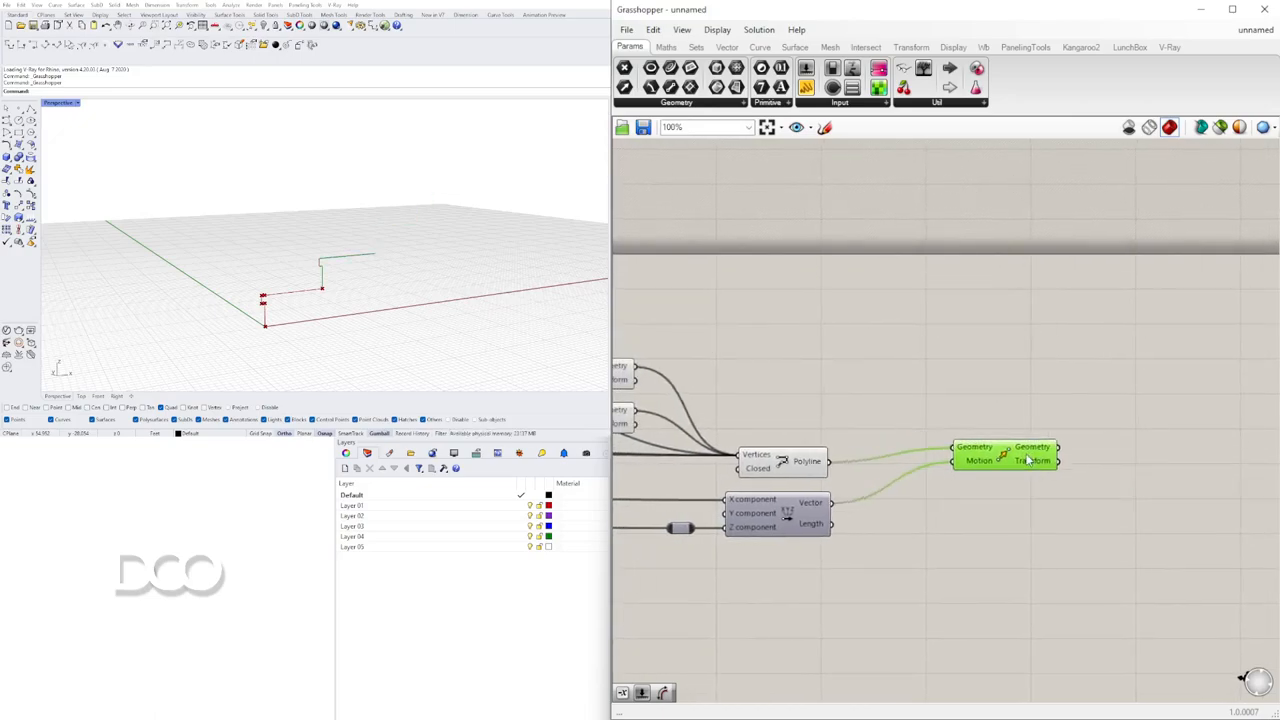
Shift the Move aside, add a Series component and wire it into a new Unit X vector's Factor.
scroll("down", 3)
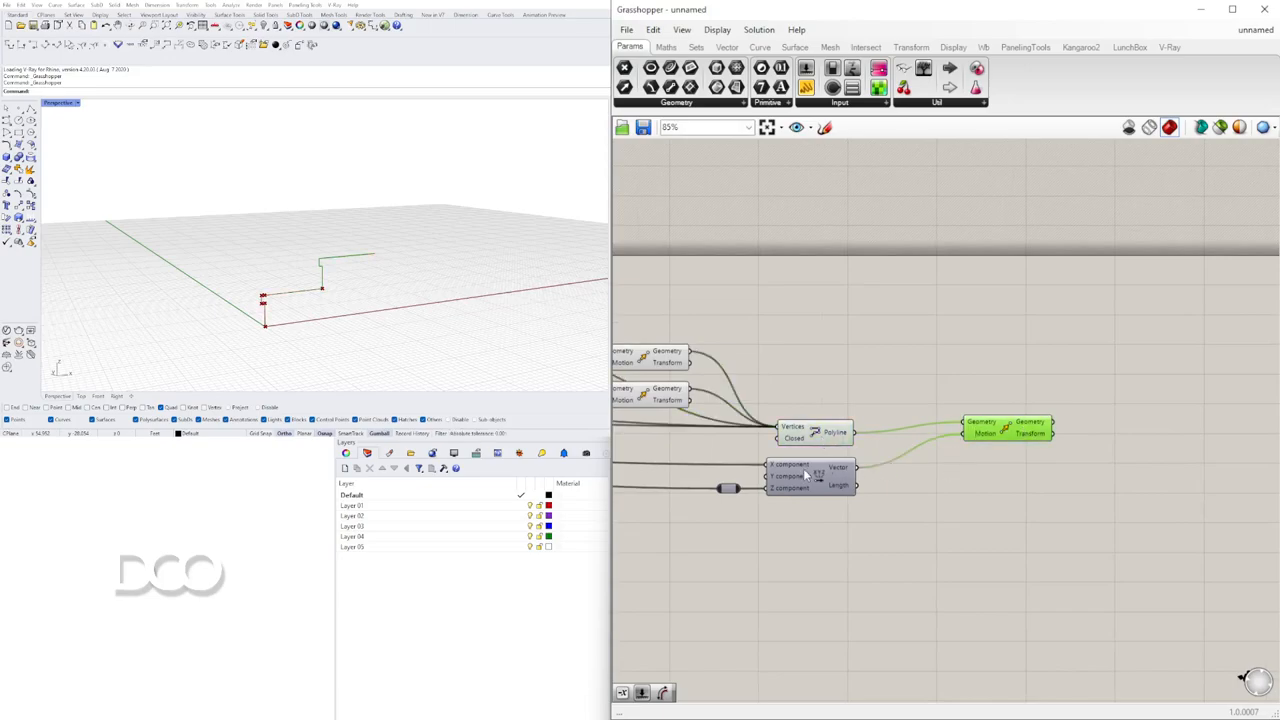
left_click_drag(1004, 428, 1144, 428)
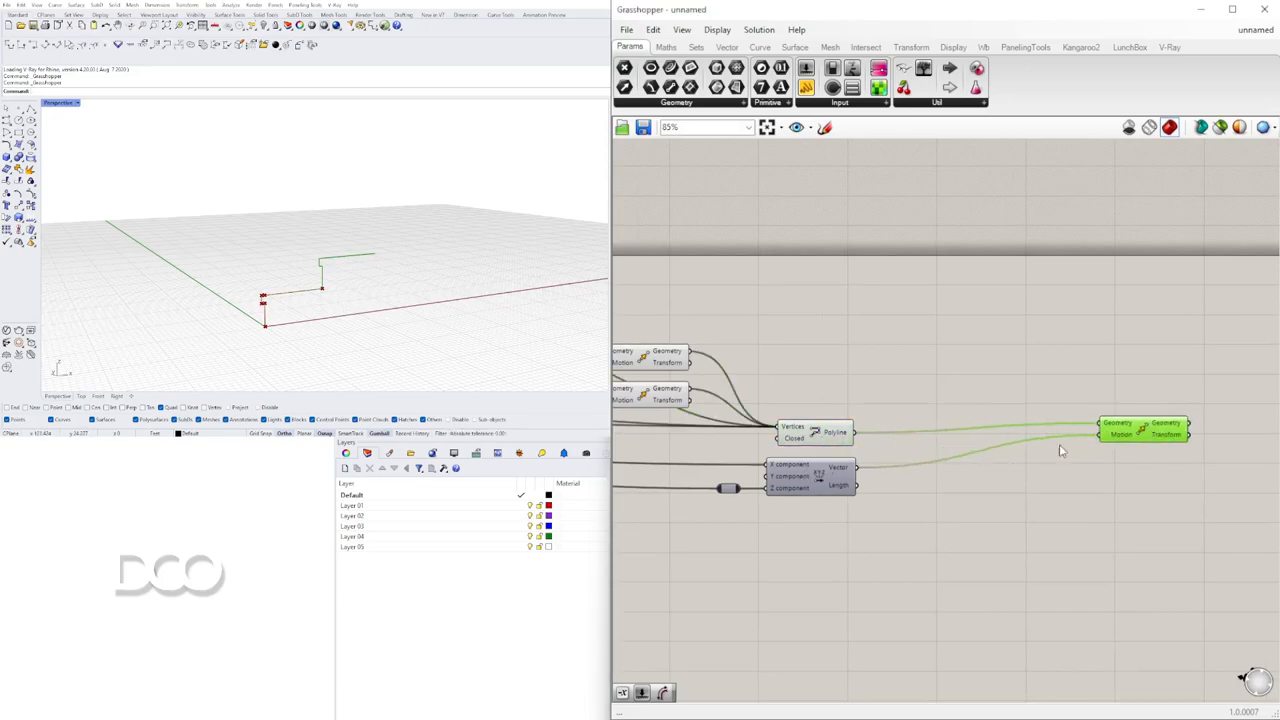
type("SE")
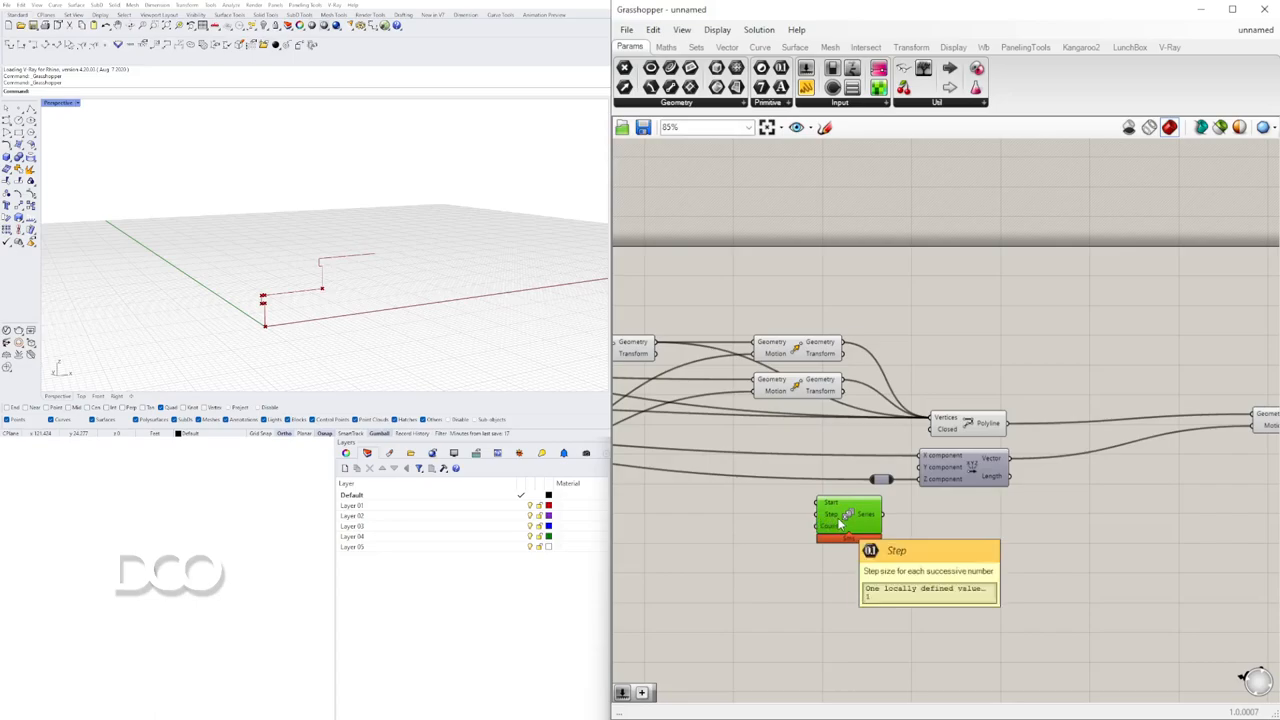
mouse_move(844, 524)
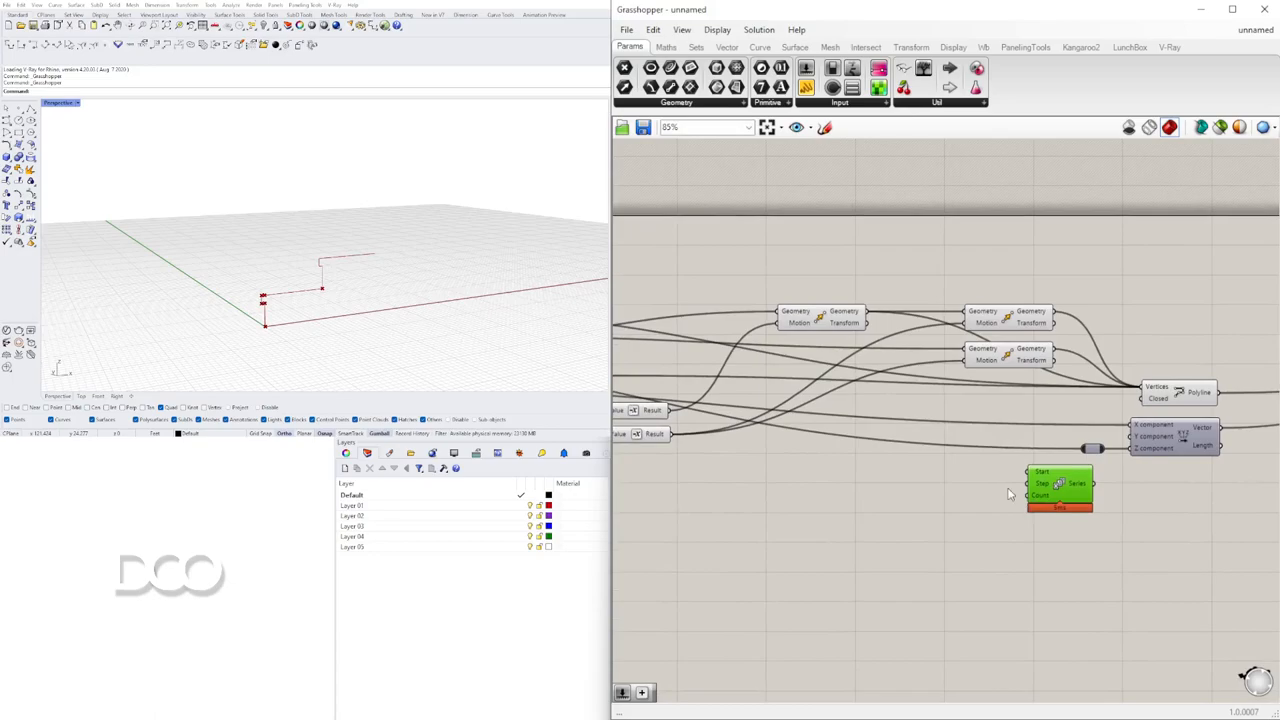
scroll("down", 3)
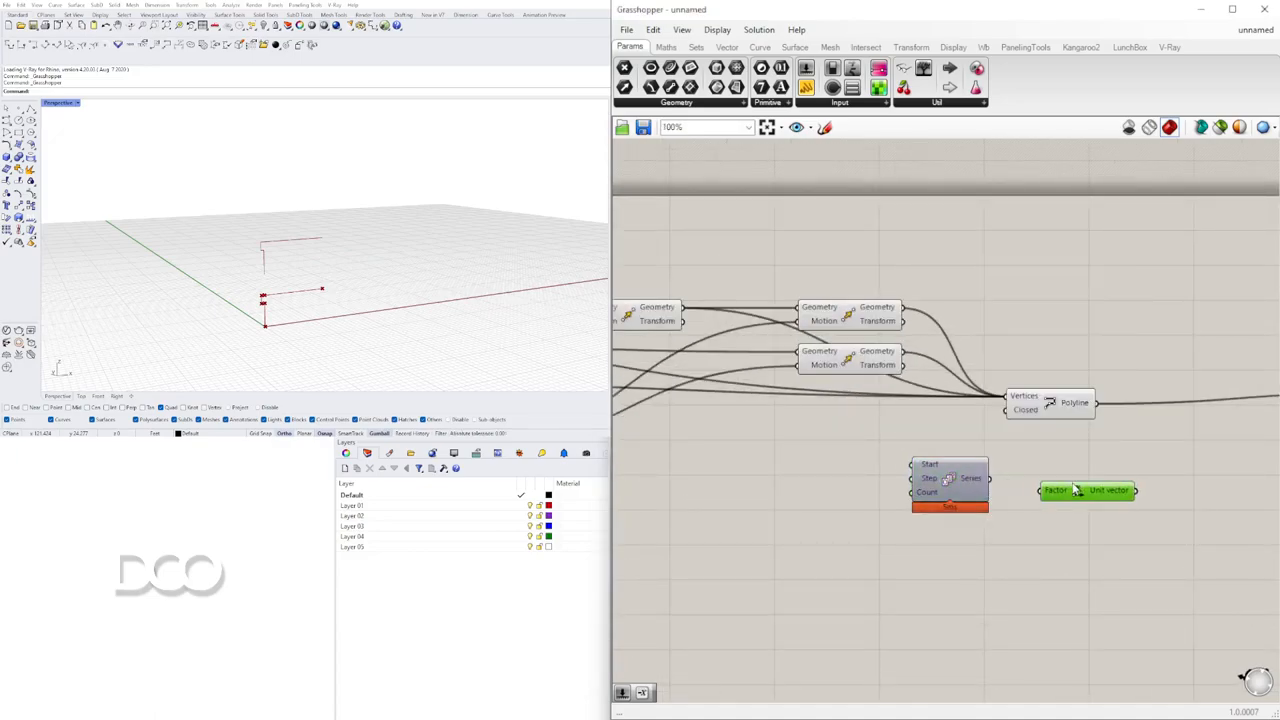
left_click_drag(1088, 490, 1076, 478)
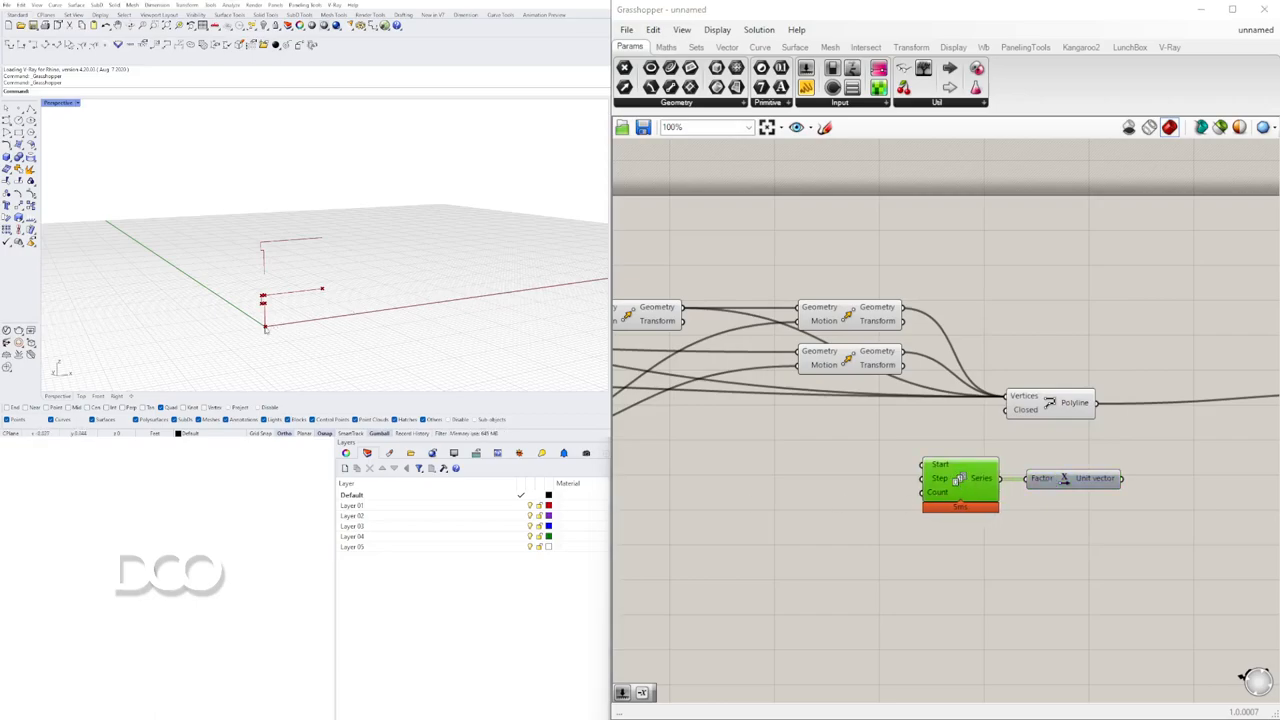
mouse_move(296, 324)
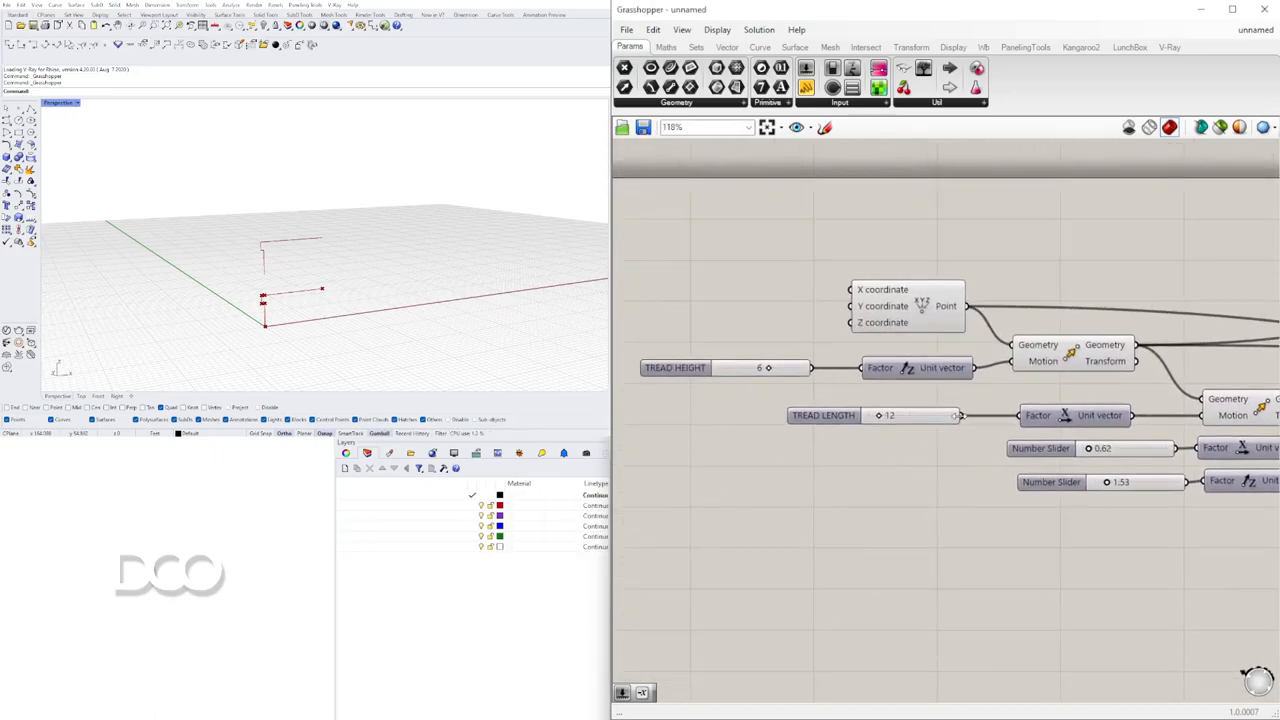
scroll("down", 3)
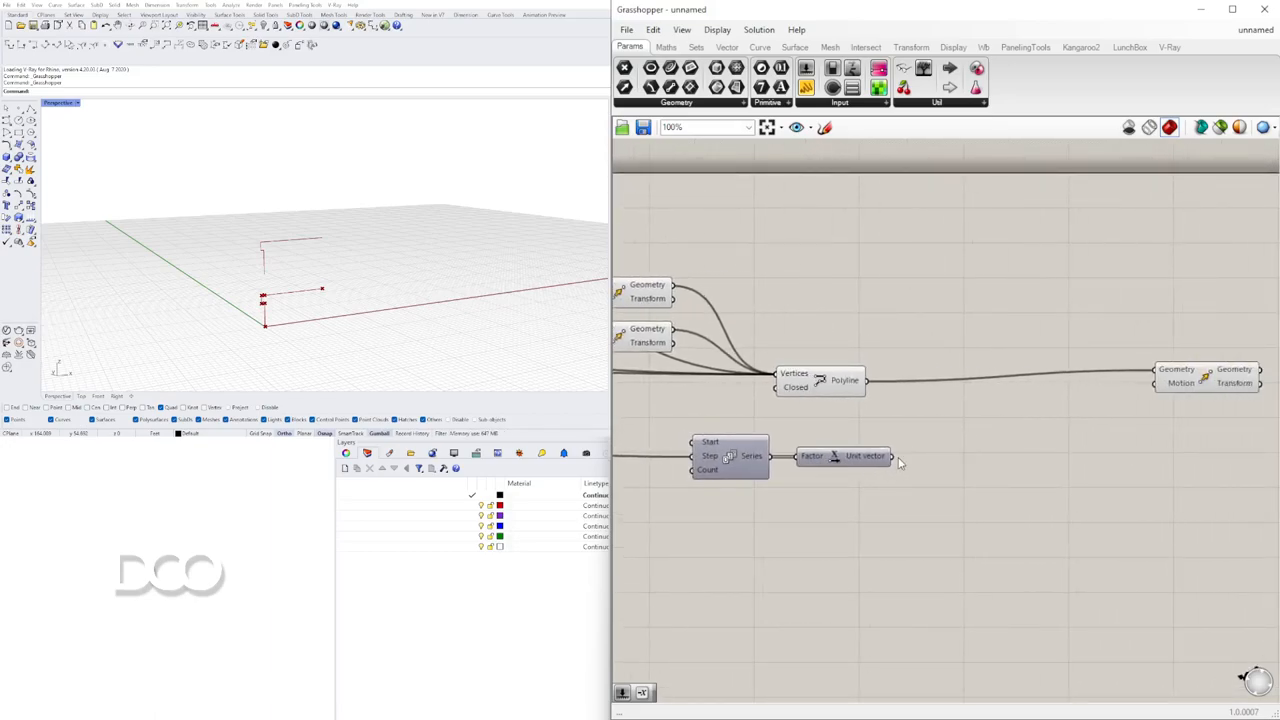
Wire the Unit X vector into Move's Motion, add a count slider for Series and connect TREAD LENGTH to its Step.
left_click_drag(890, 456, 1160, 384)
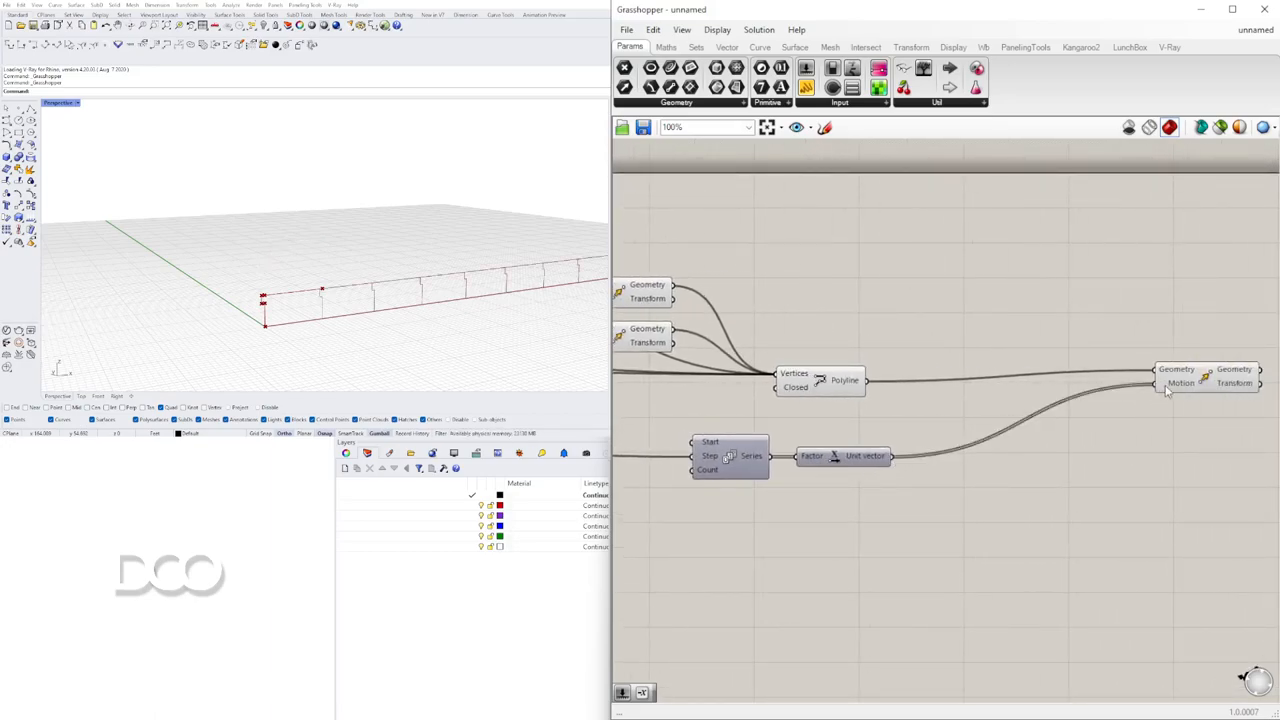
left_click(1108, 388)
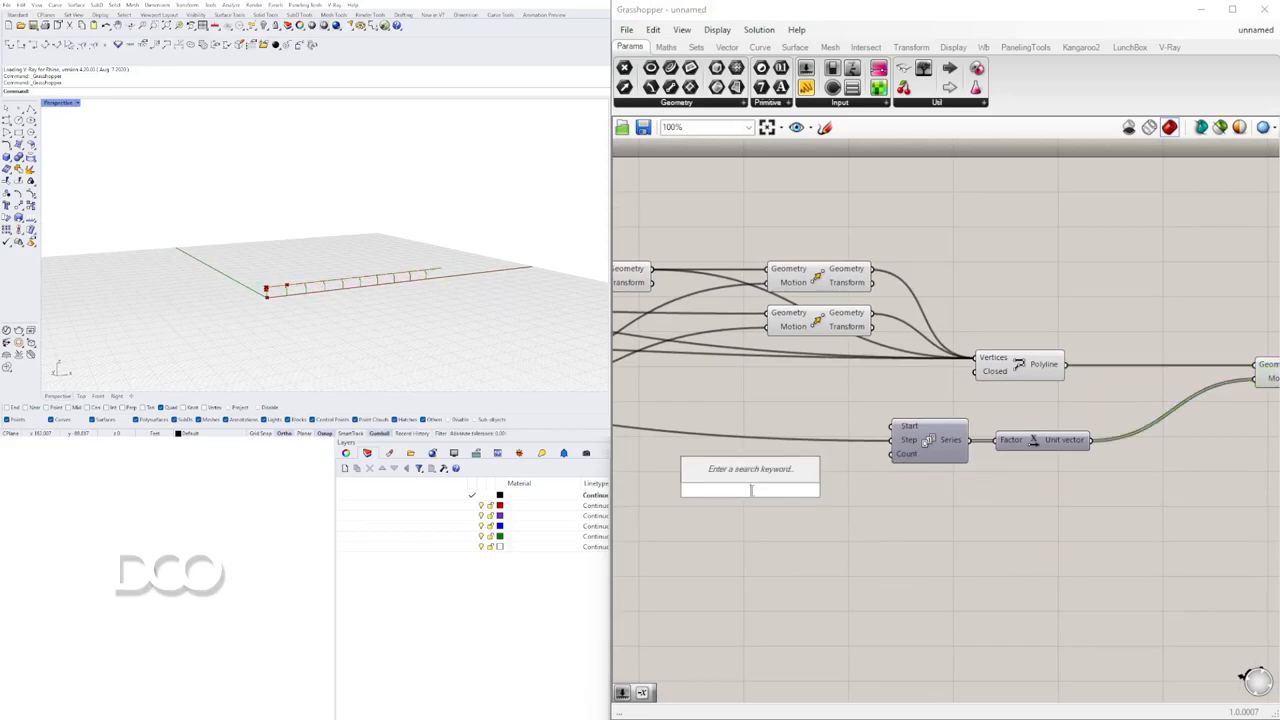
left_click(750, 488)
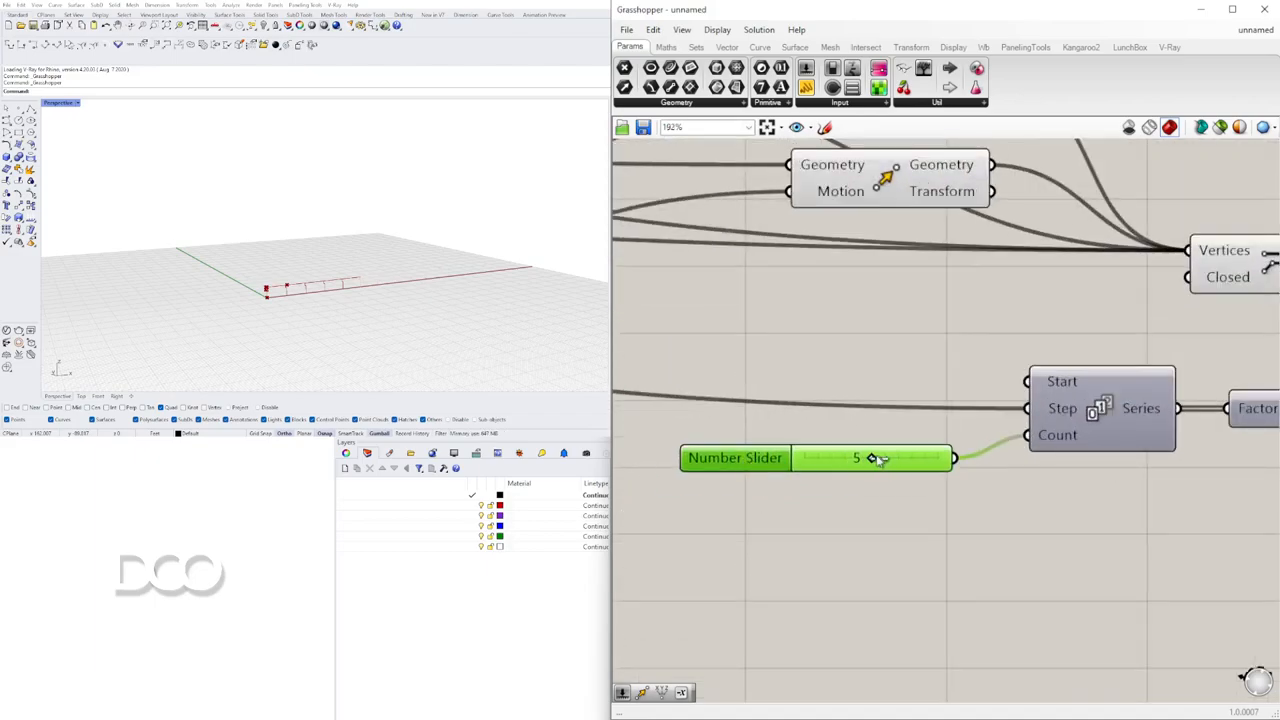
left_click_drag(876, 458, 936, 458)
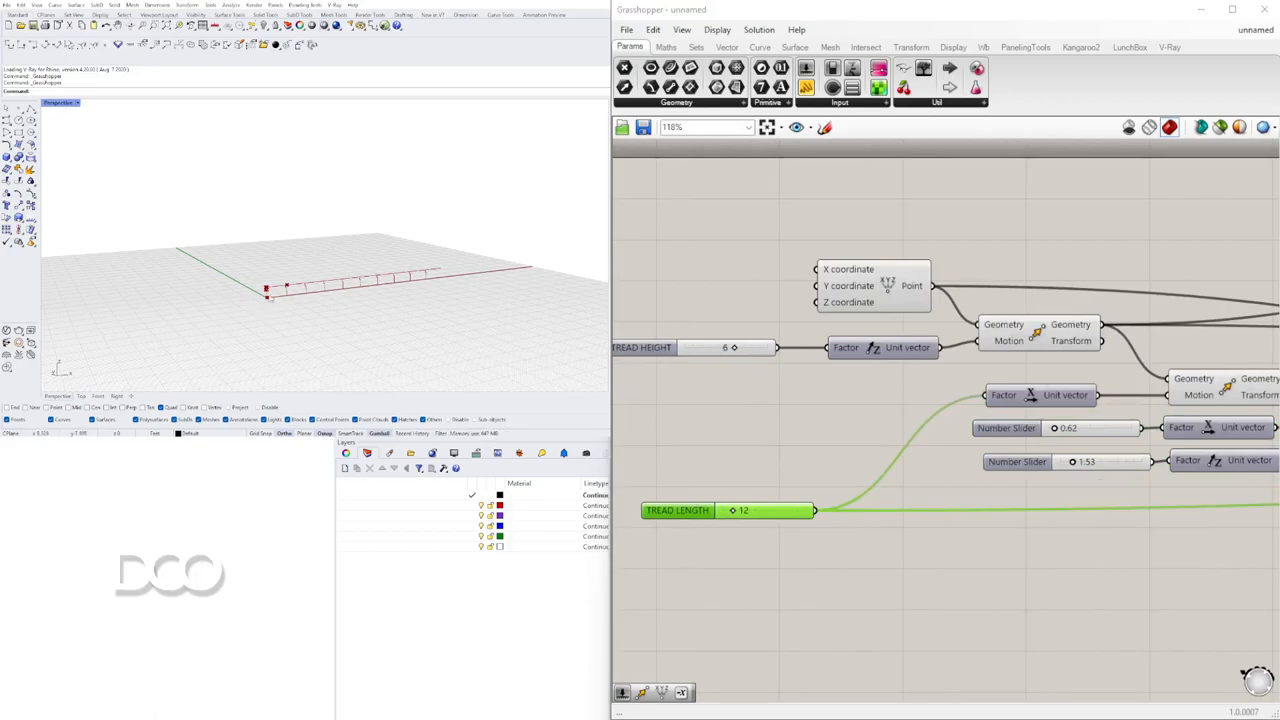
scroll("down", 3)
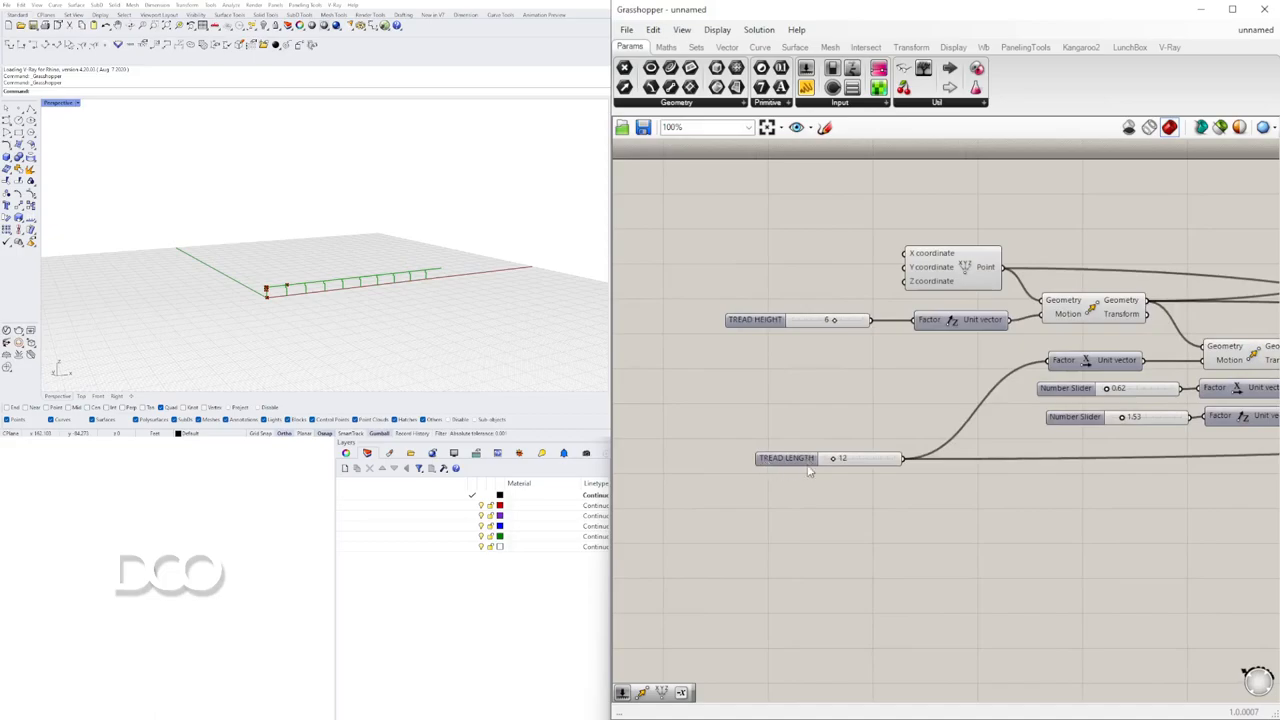
scroll("down", 3)
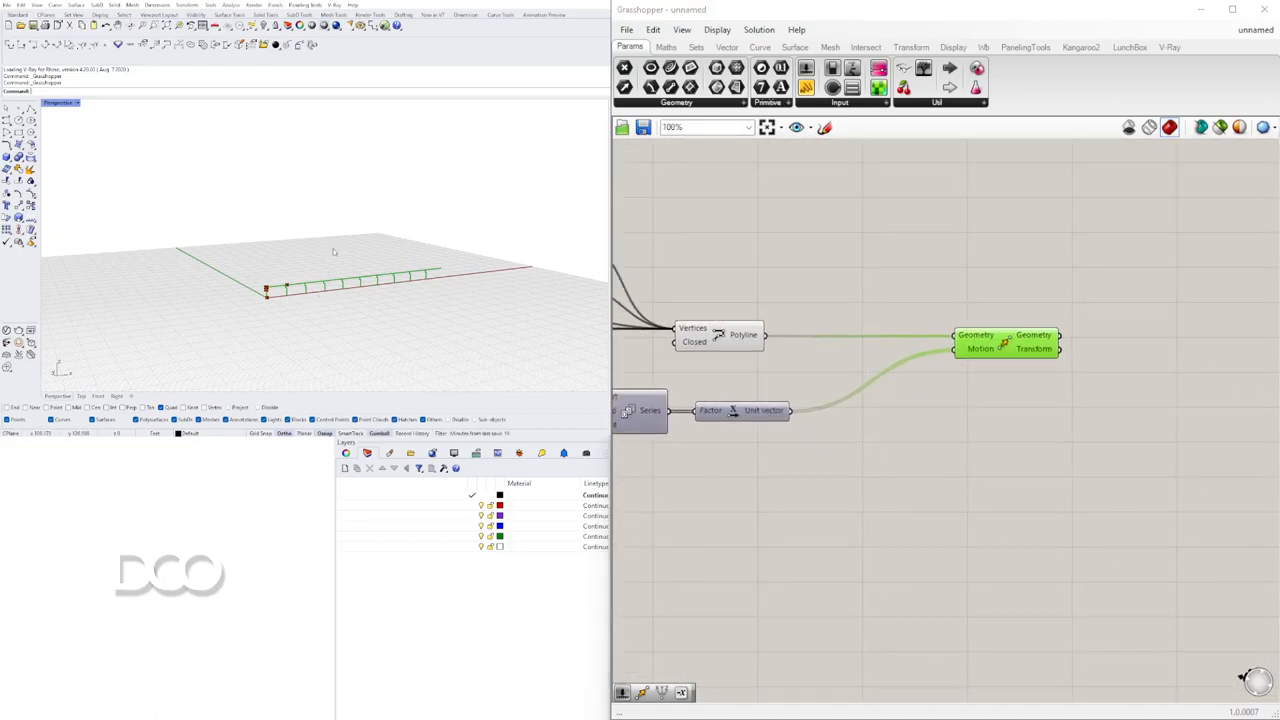
Copy the Series and unit vector, drive the new Series from the height slider with the count slider at 10.
left_click_drag(1008, 342, 918, 334)
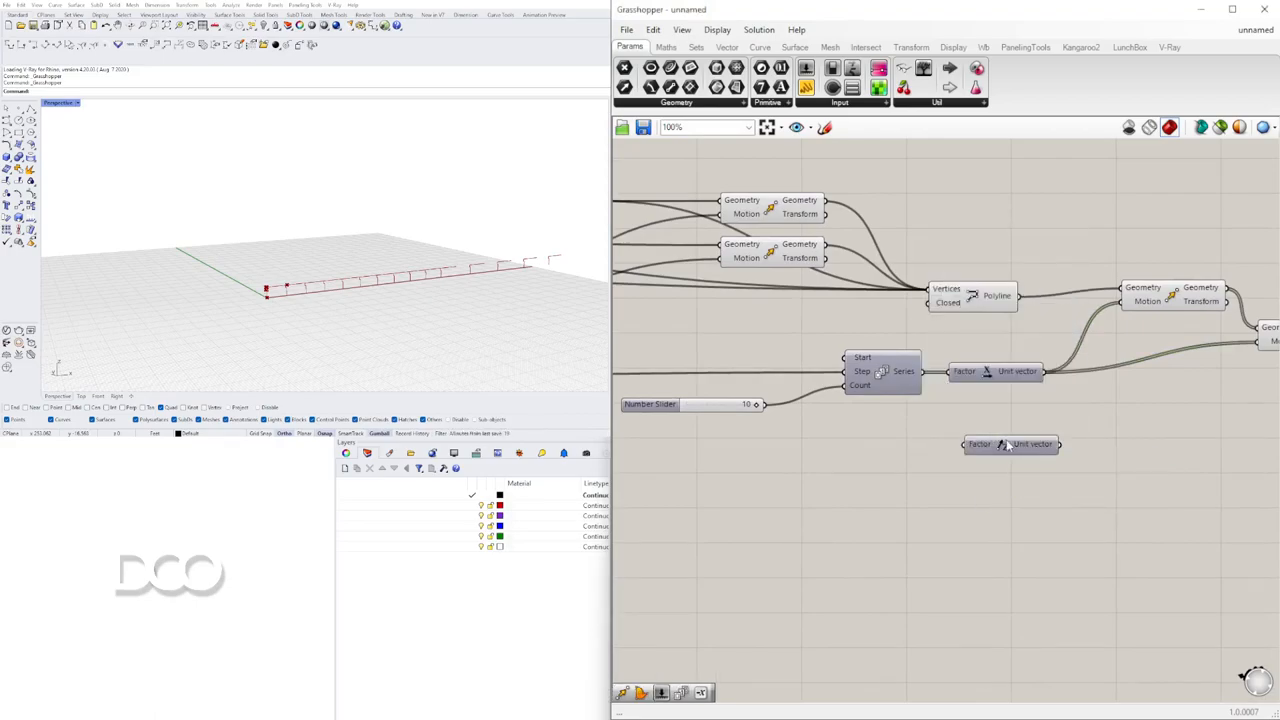
scroll("down", 3)
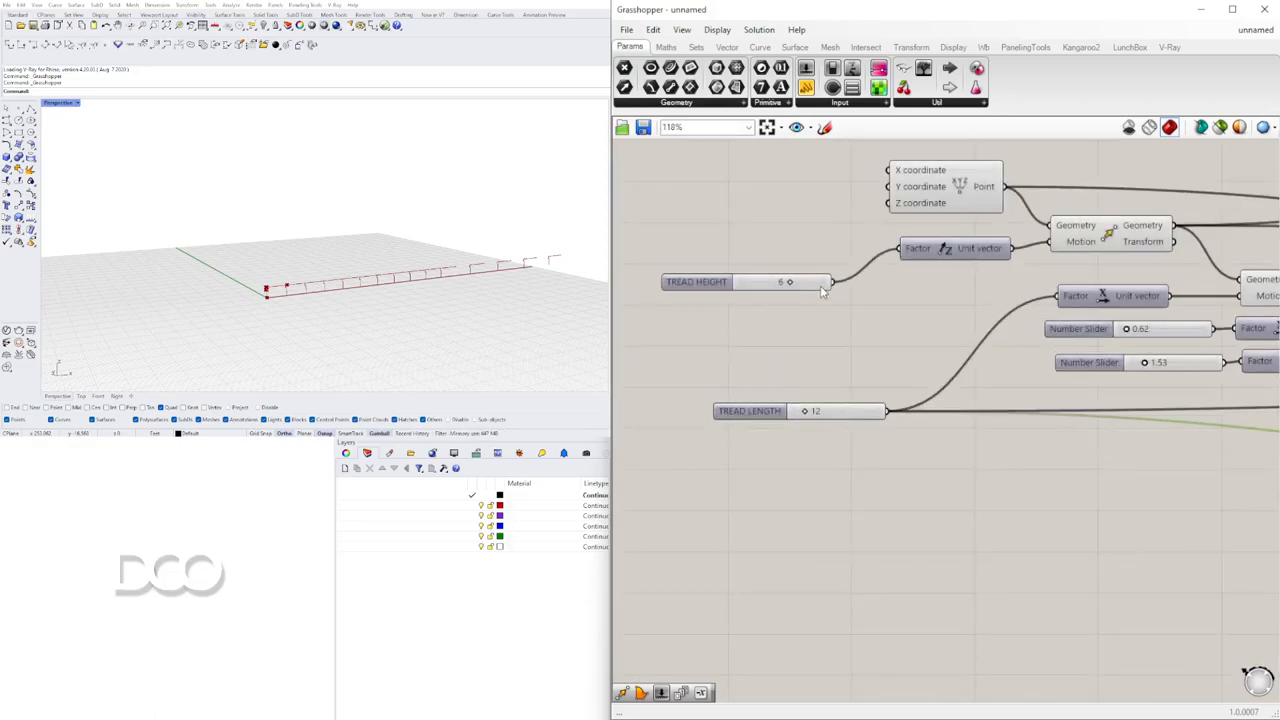
scroll("down", 3)
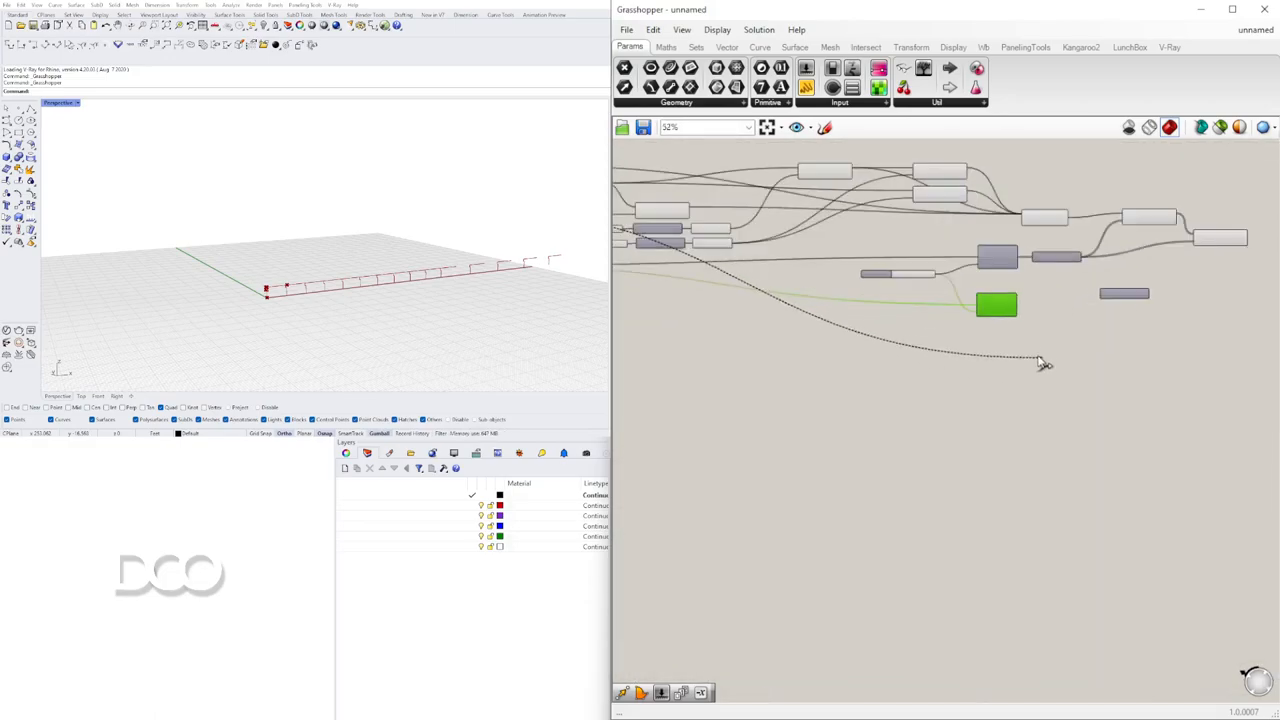
scroll("up", 3)
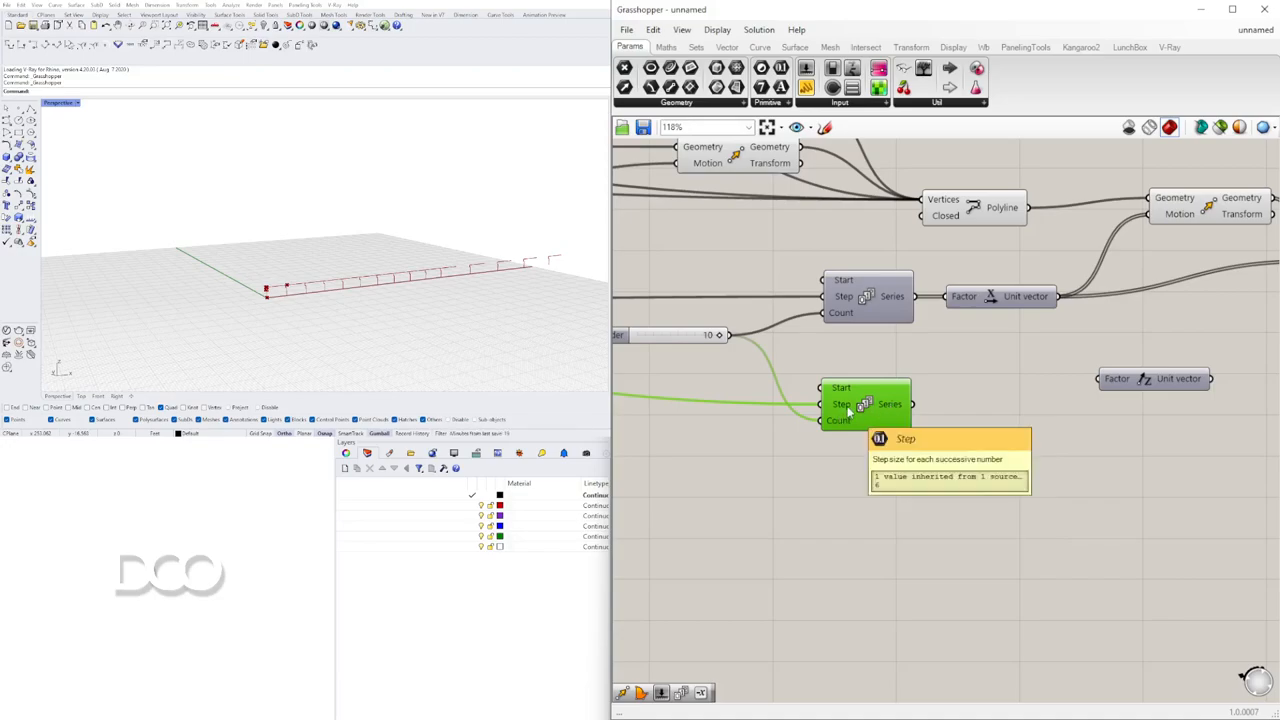
mouse_move(840, 388)
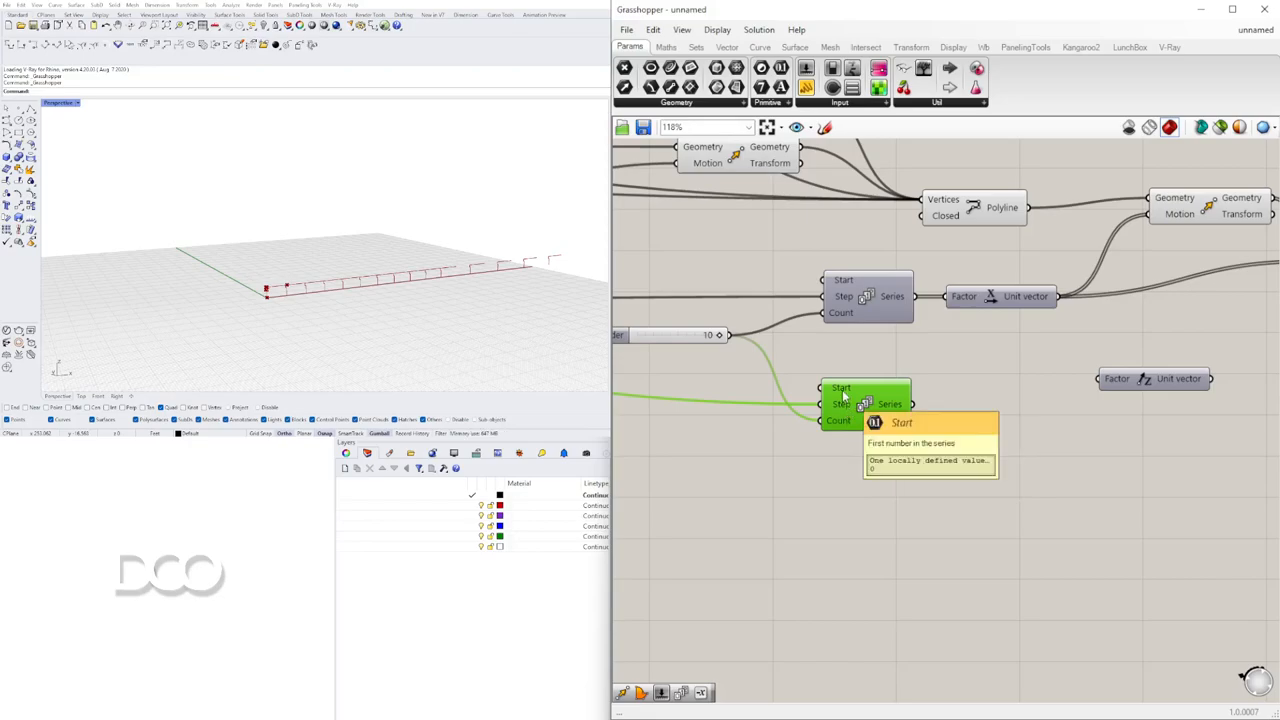
mouse_move(890, 404)
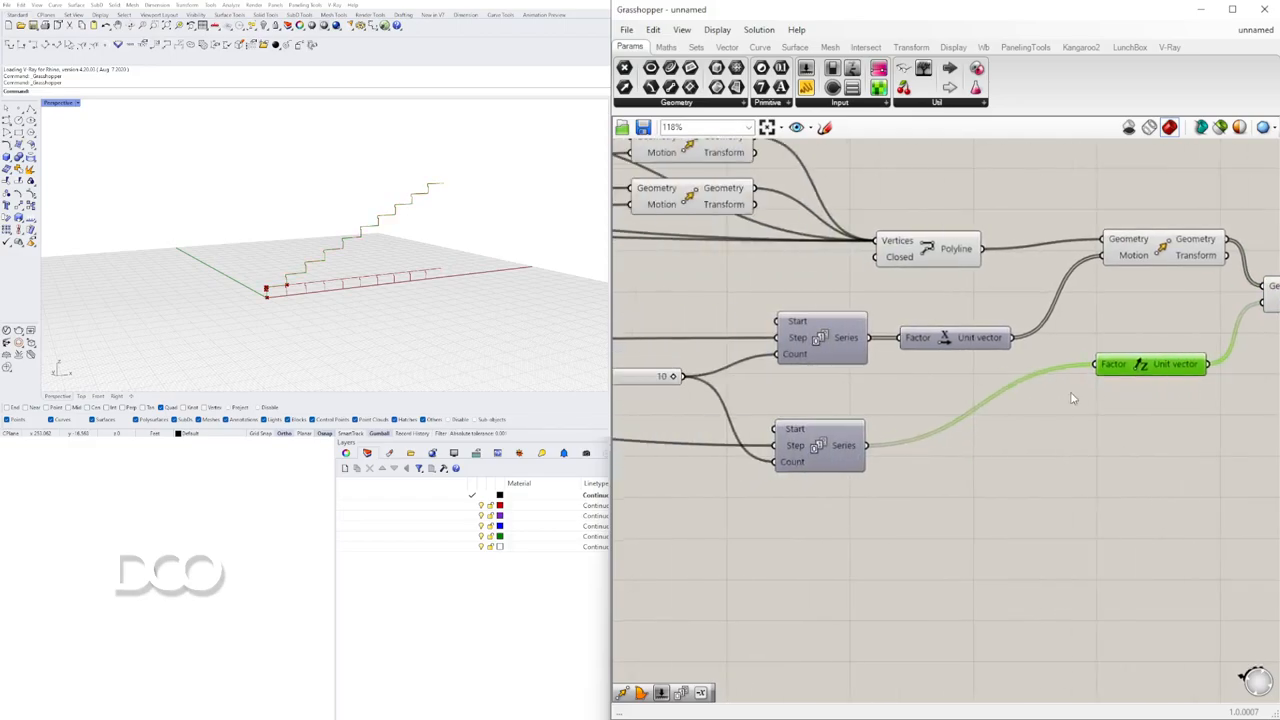
Feed the count slider into the second Series, then set TREAD LENGTH to 15, the 0.62 slider to 0.63 and fine-tune the 1.53 slider.
scroll("down", 3)
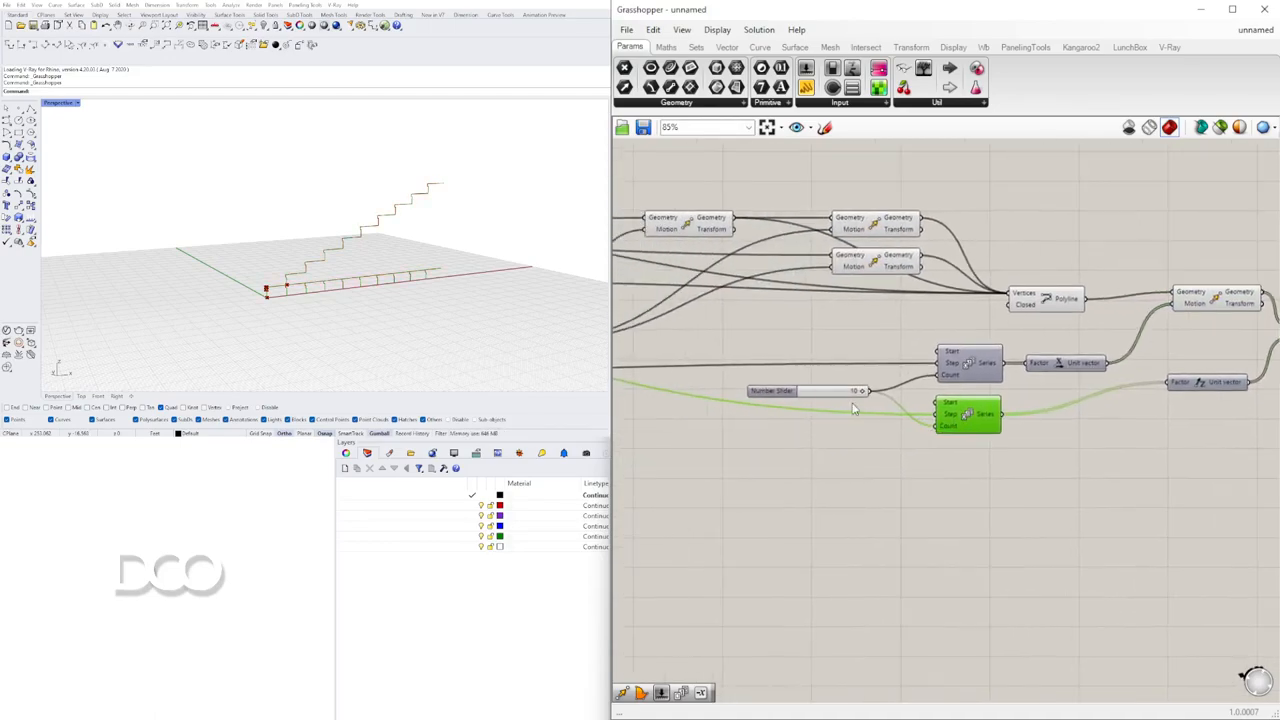
scroll("up", 3)
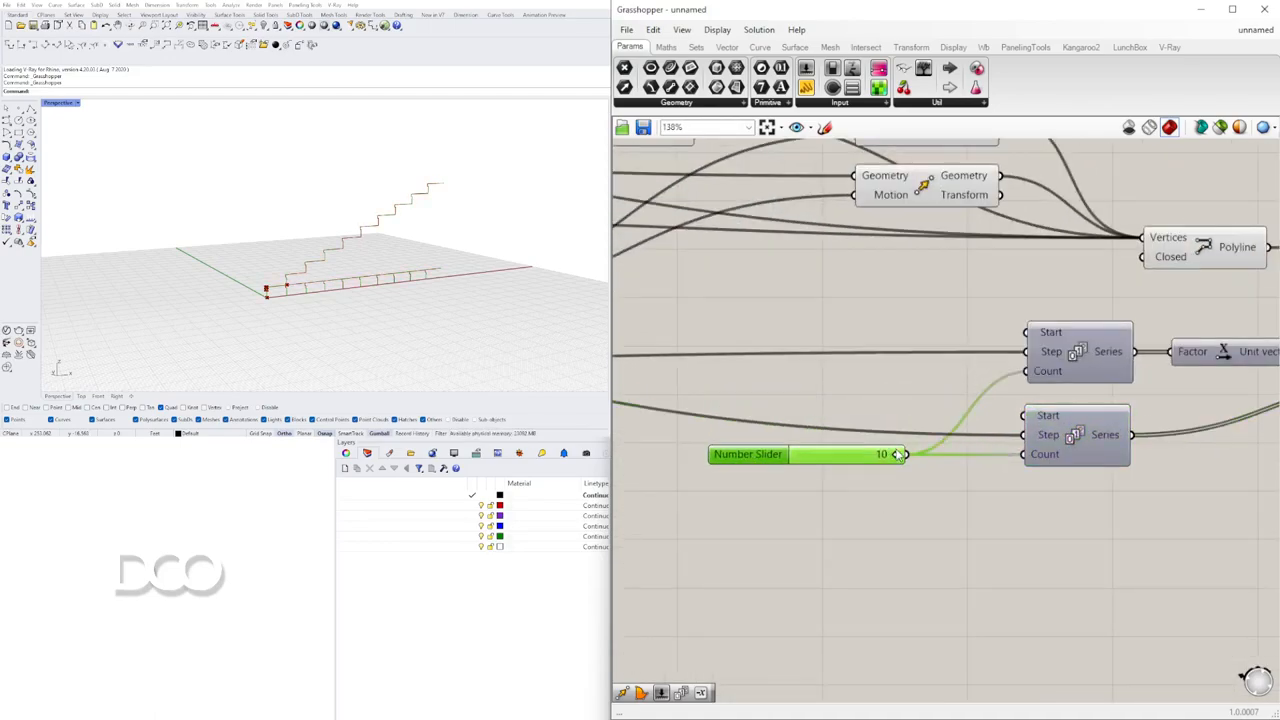
left_click_drag(896, 454, 858, 454)
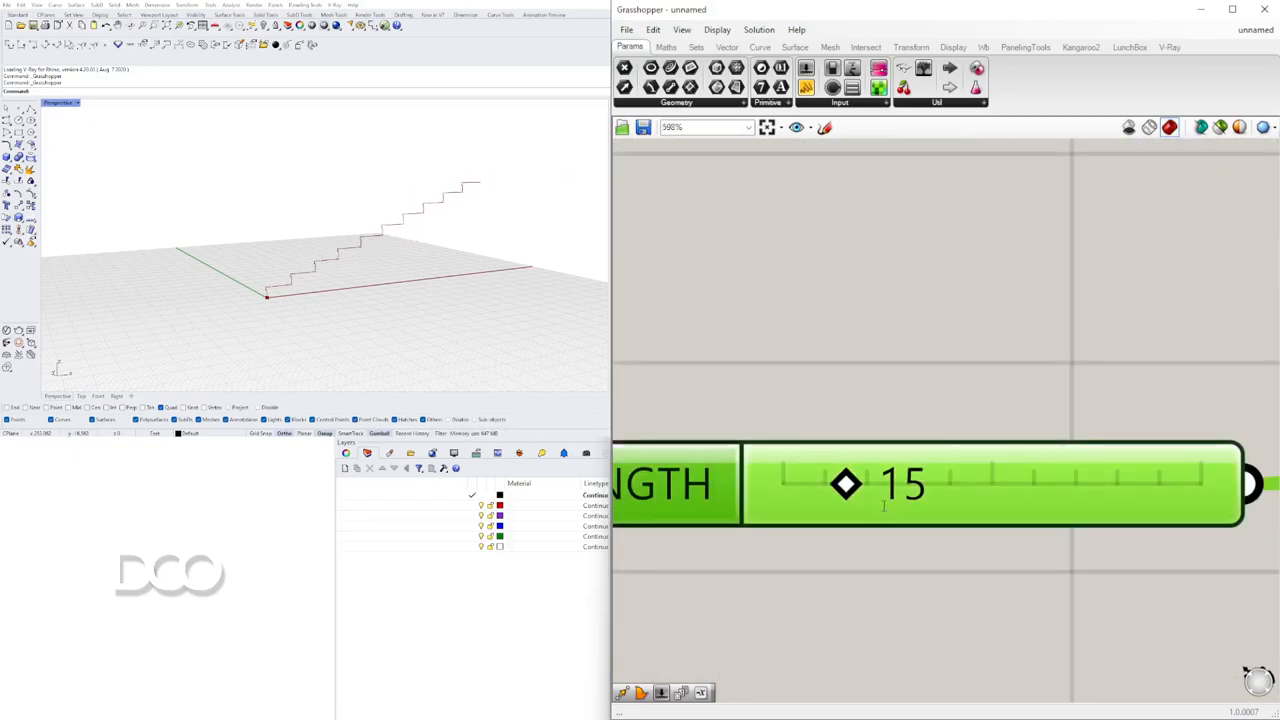
left_click_drag(844, 484, 836, 484)
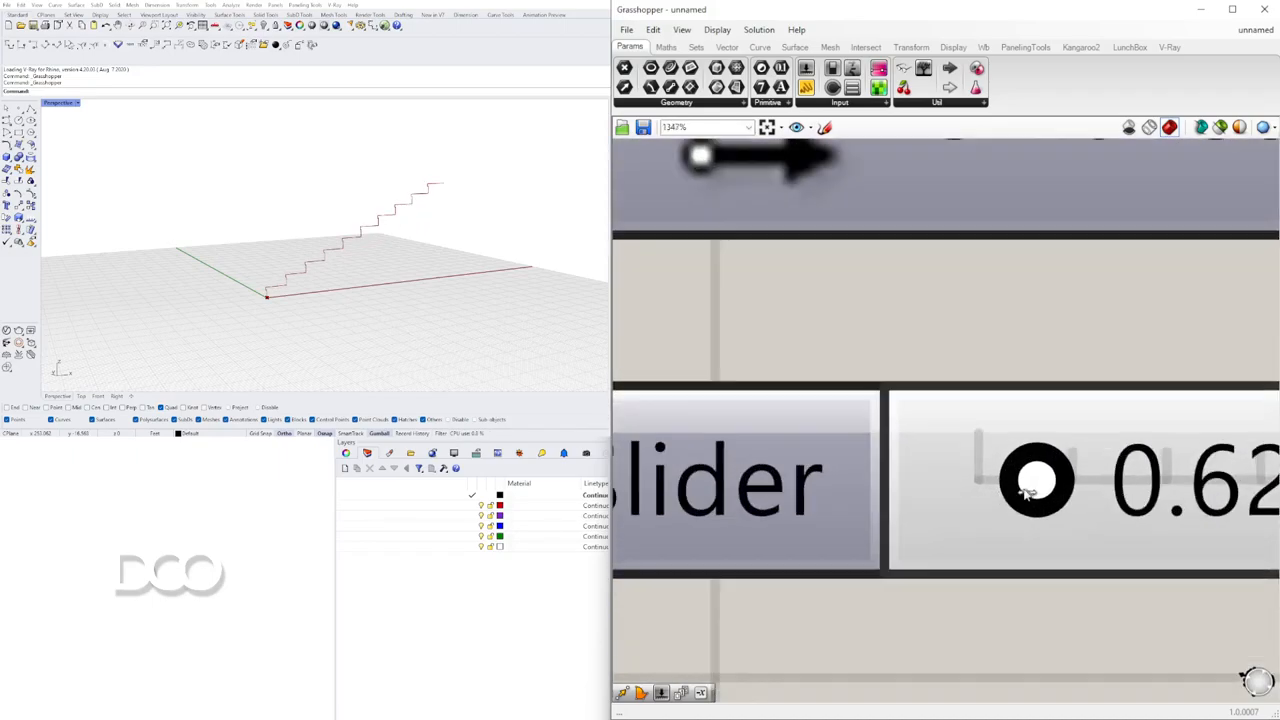
left_click_drag(1020, 480, 1040, 480)
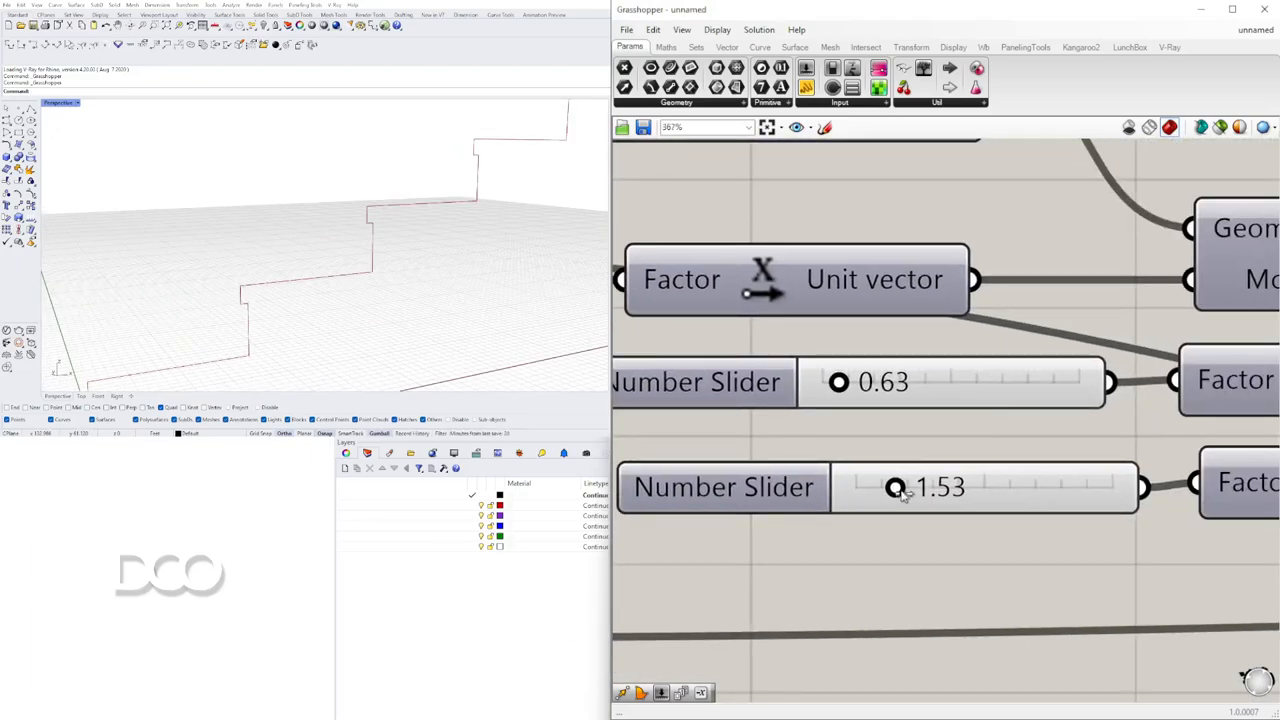
left_click_drag(896, 488, 924, 488)
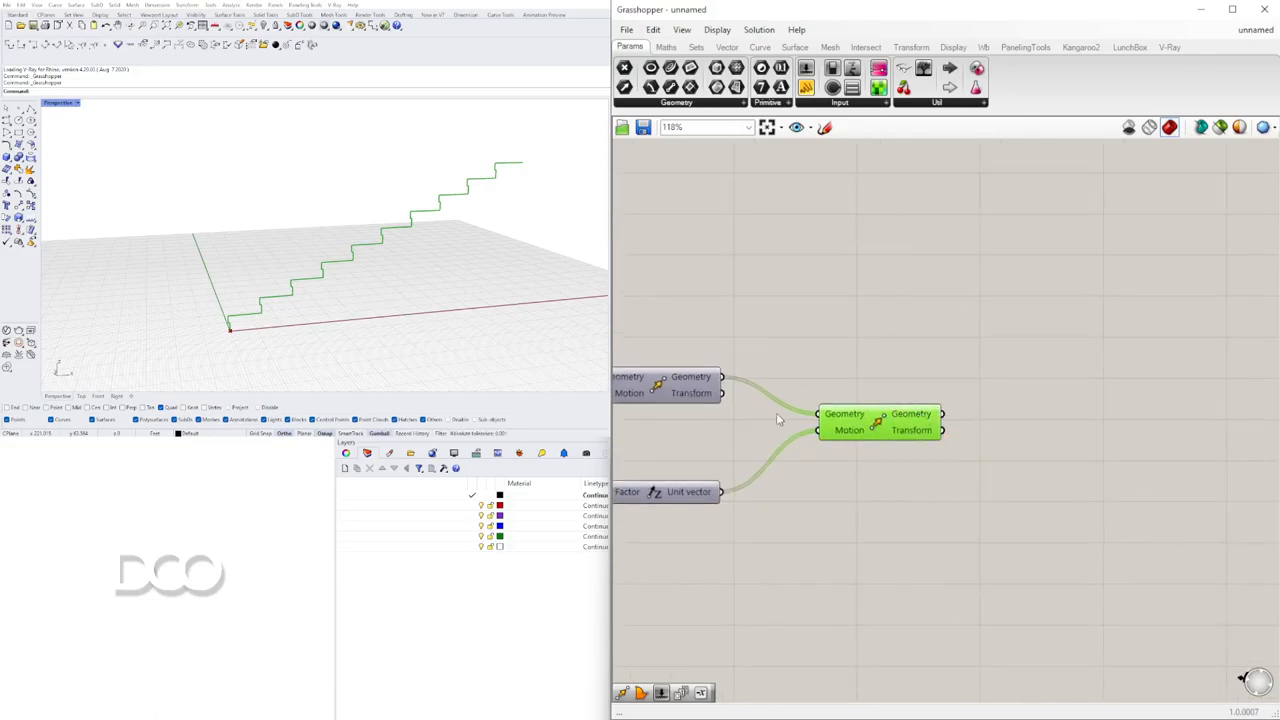
mouse_move(1008, 392)
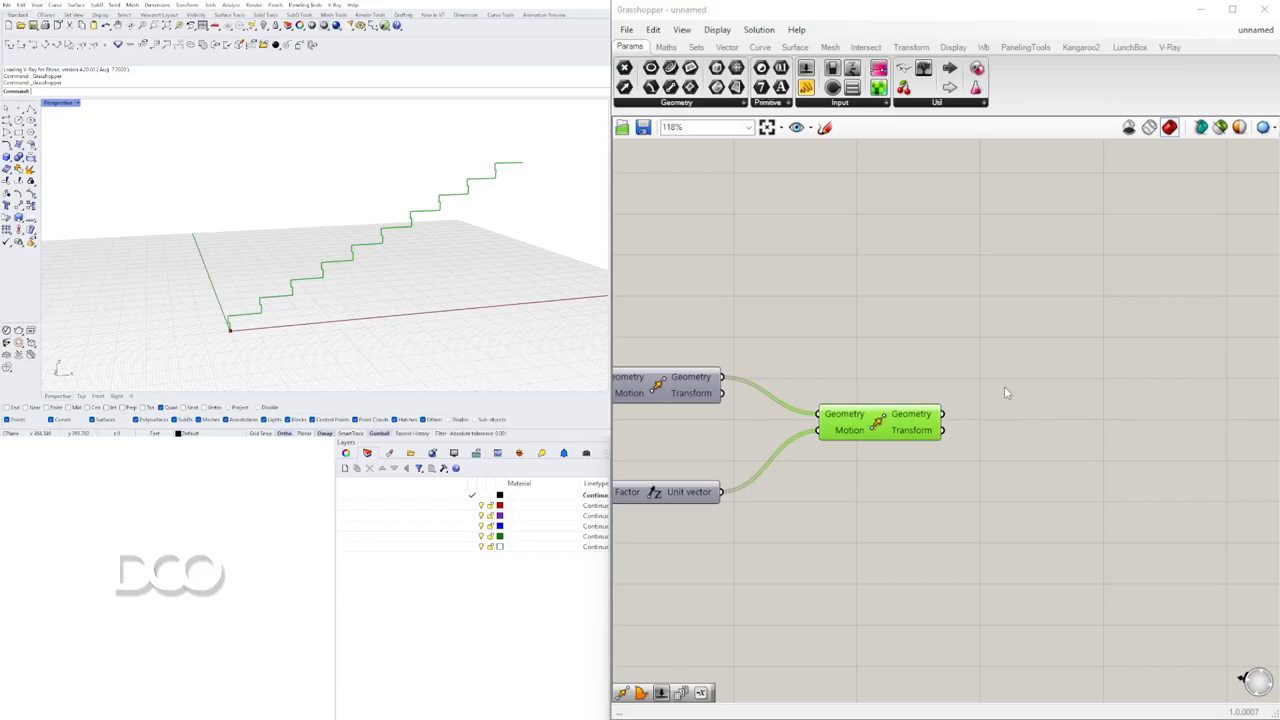
mouse_move(220, 328)
type("JOIN")
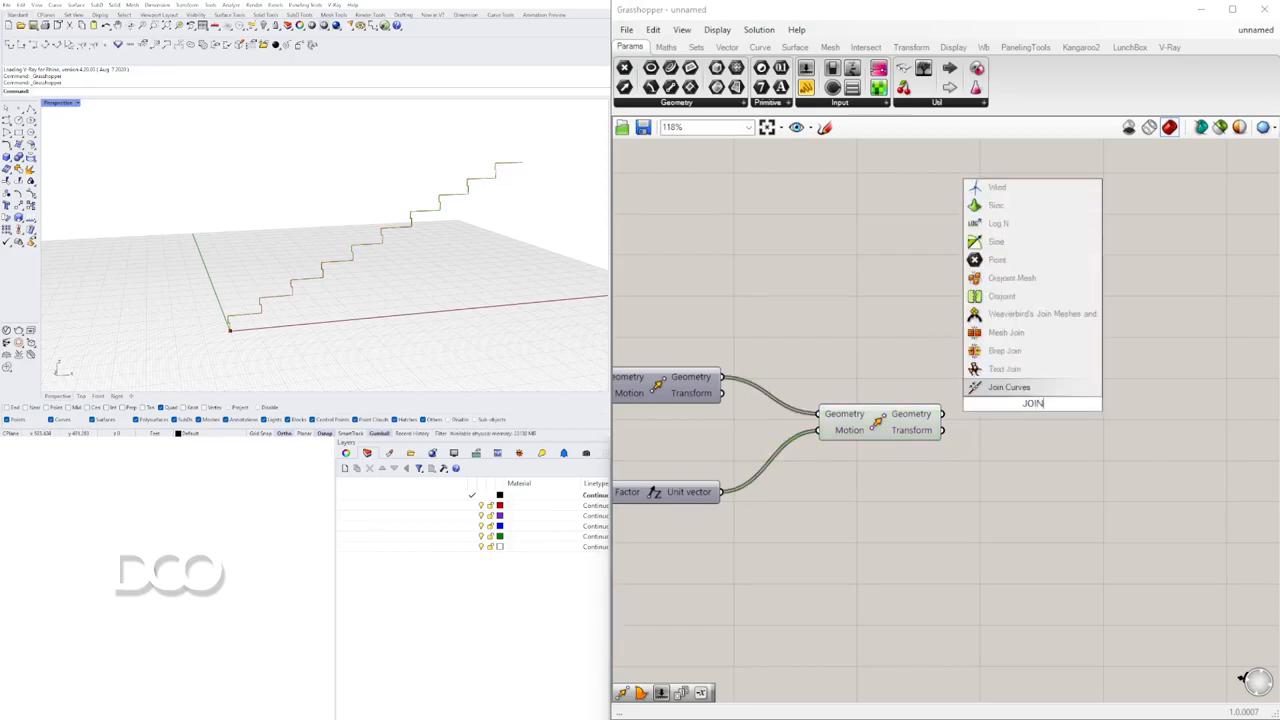
Add a Join Curves component taking the final Move's Geometry output as its Curves.
left_click(1008, 388)
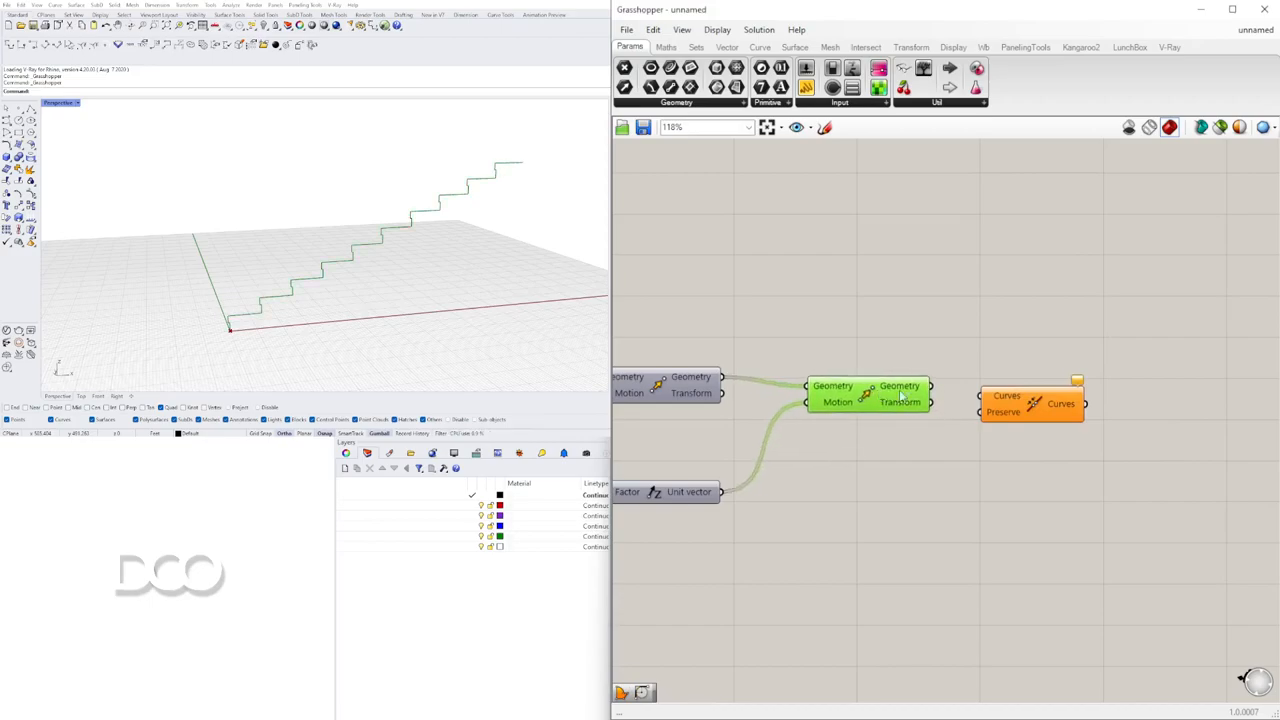
right_click(1010, 400)
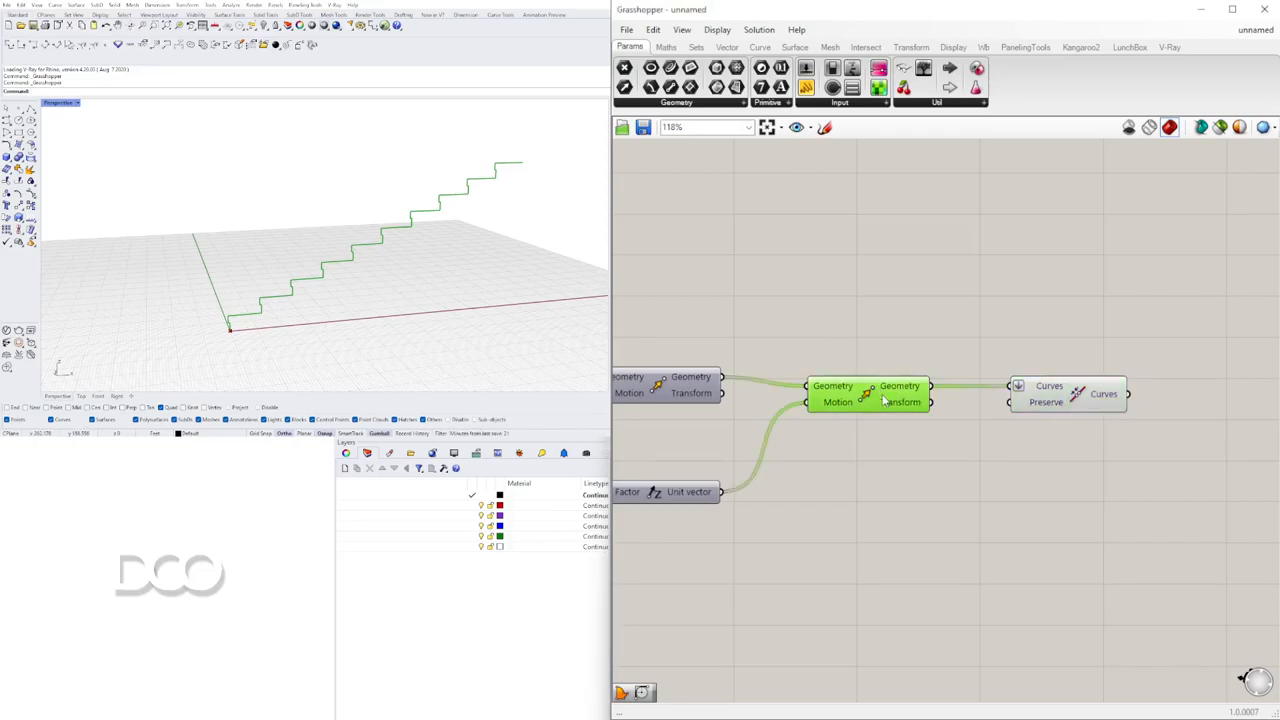
mouse_move(904, 388)
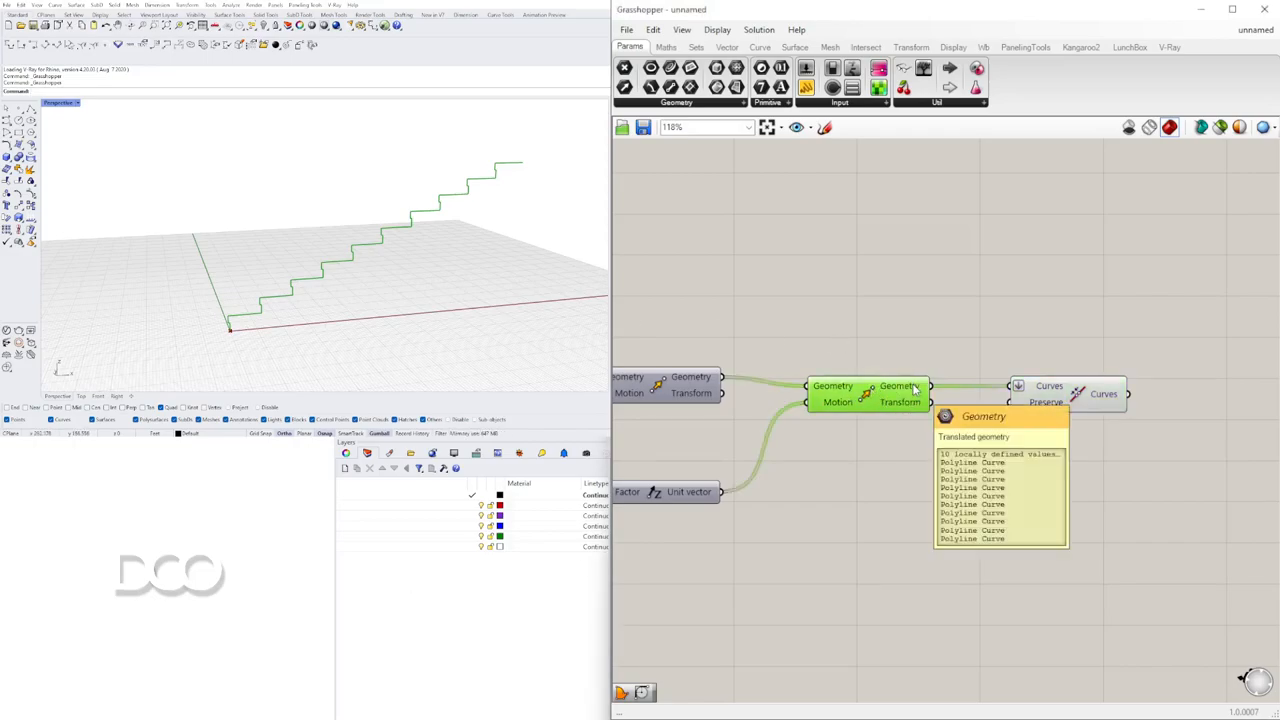
mouse_move(868, 398)
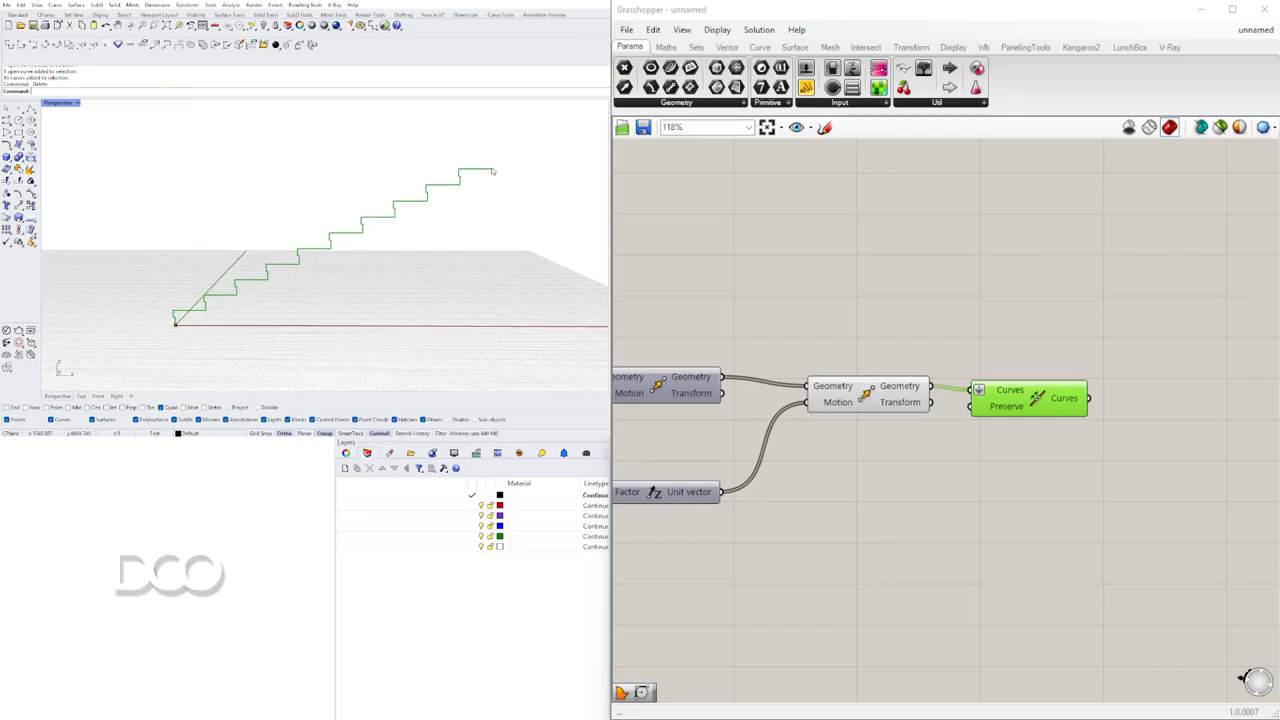
mouse_move(492, 192)
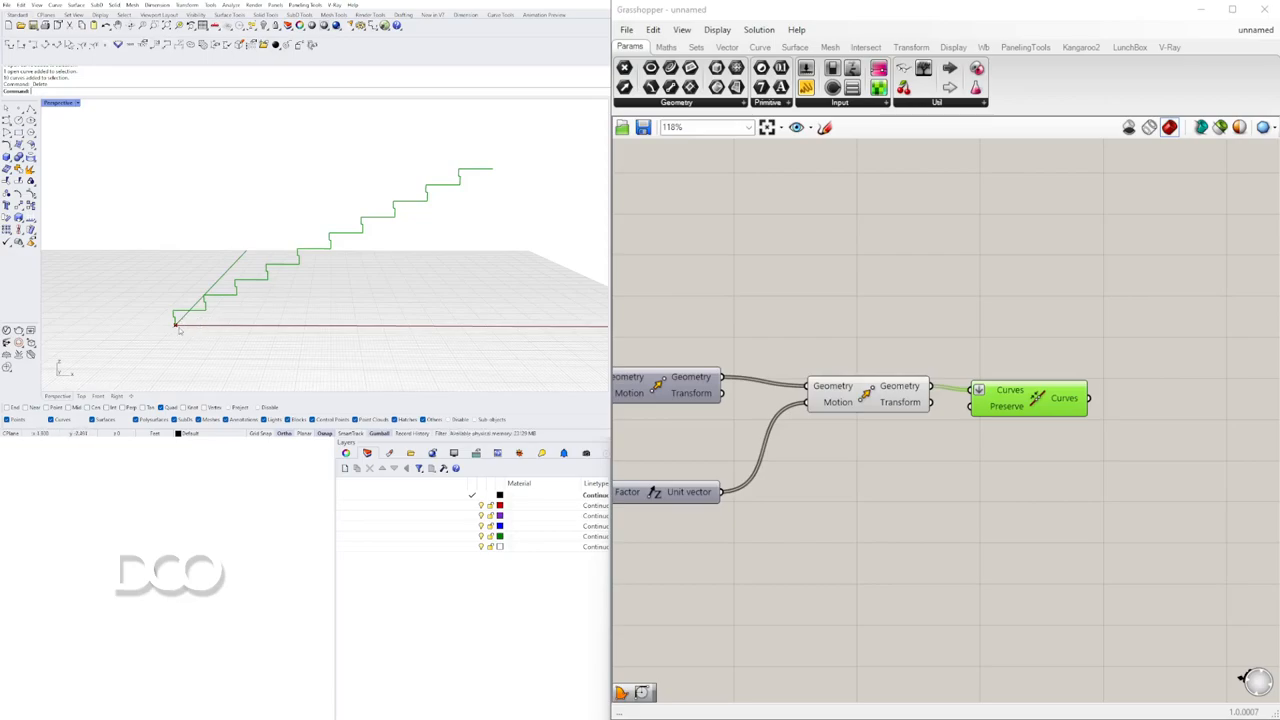
mouse_move(216, 330)
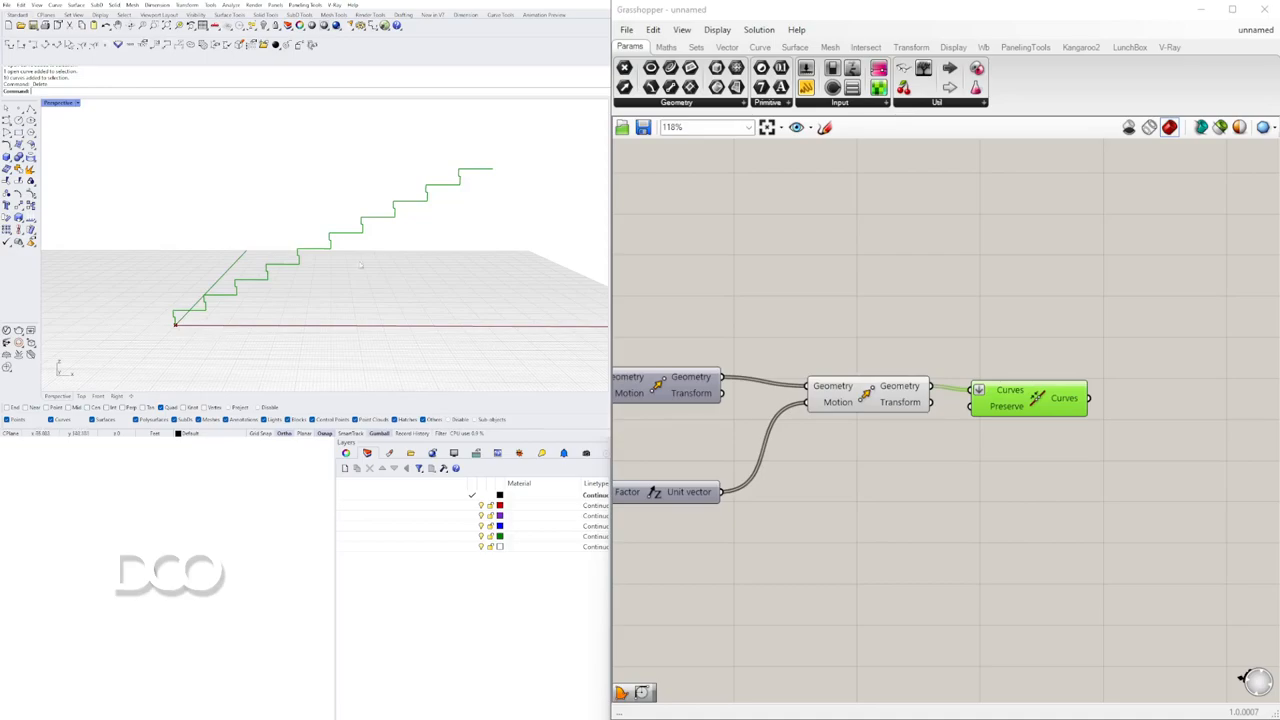
mouse_move(492, 188)
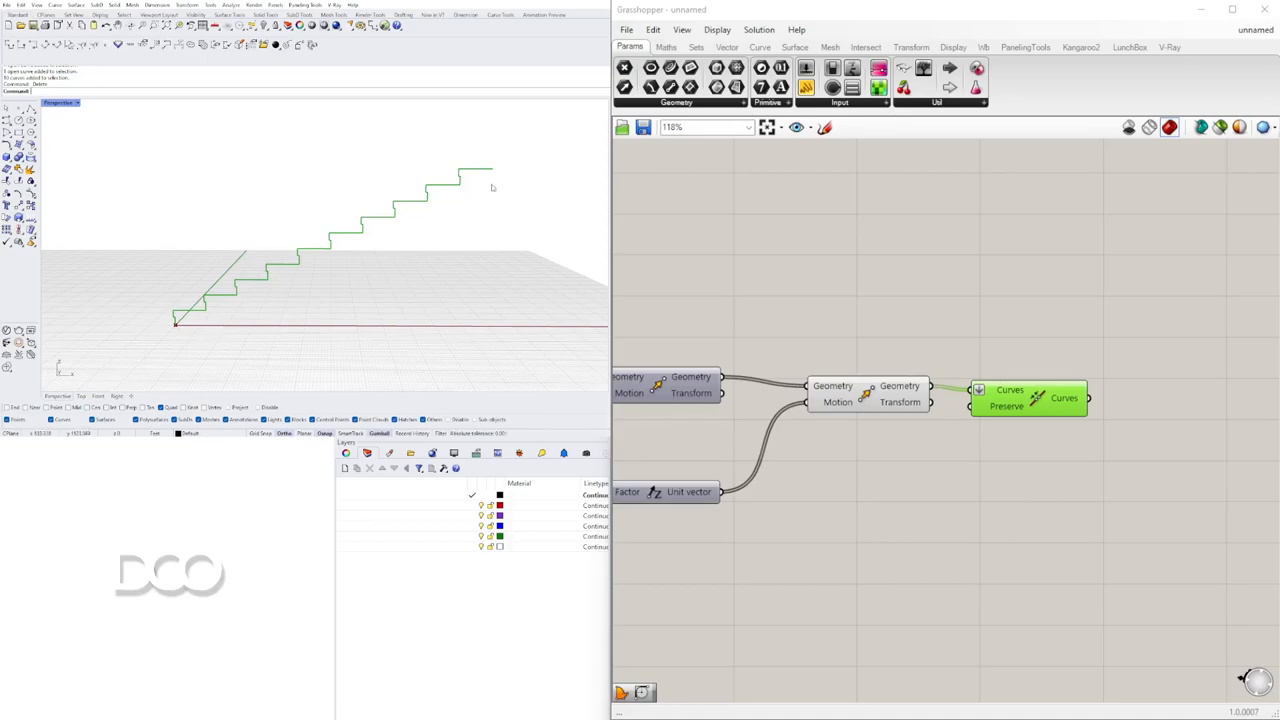
mouse_move(392, 158)
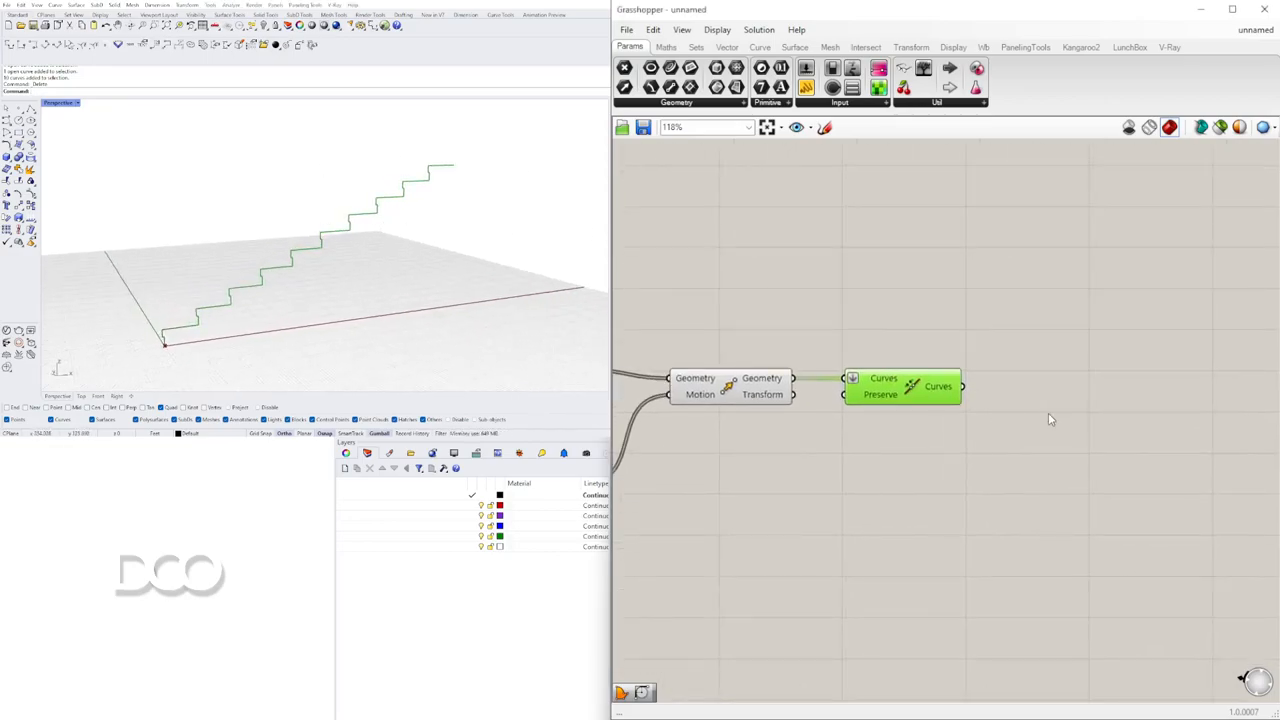
Add End Points on the joined curve and a Move taking its End point, driven by the Value expression result.
double_click(1050, 404)
type("END")
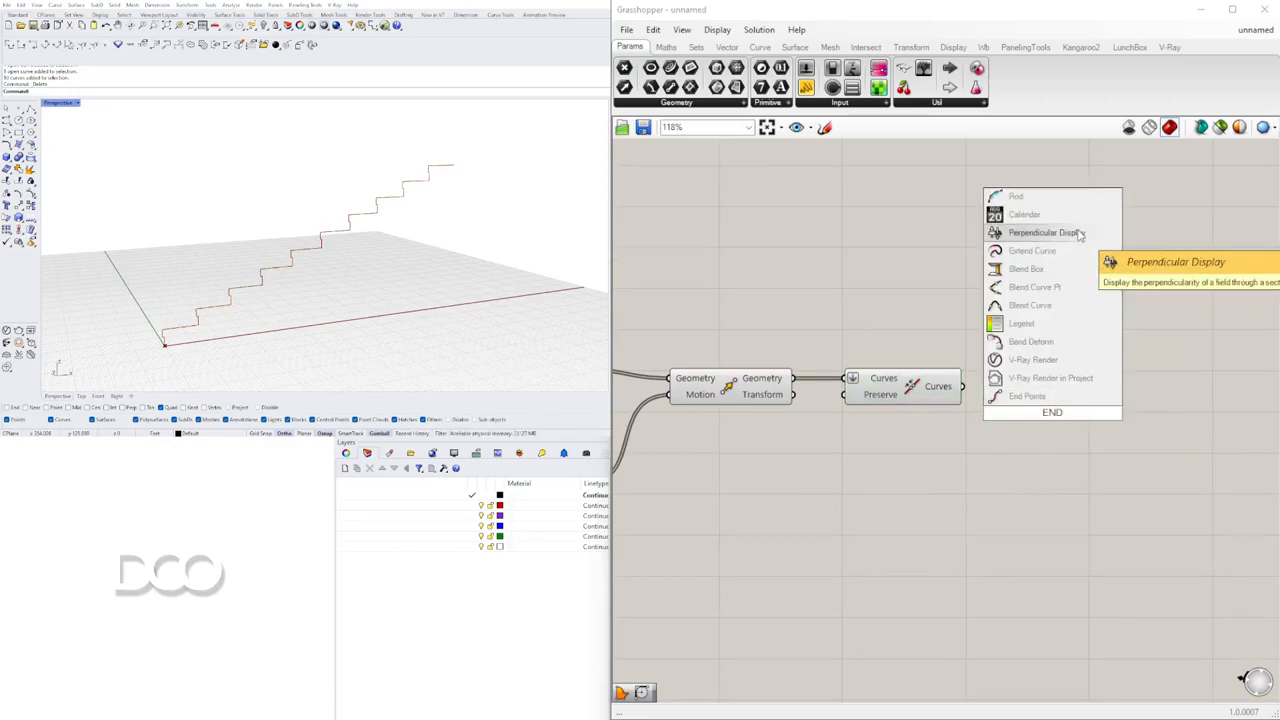
left_click(1052, 412)
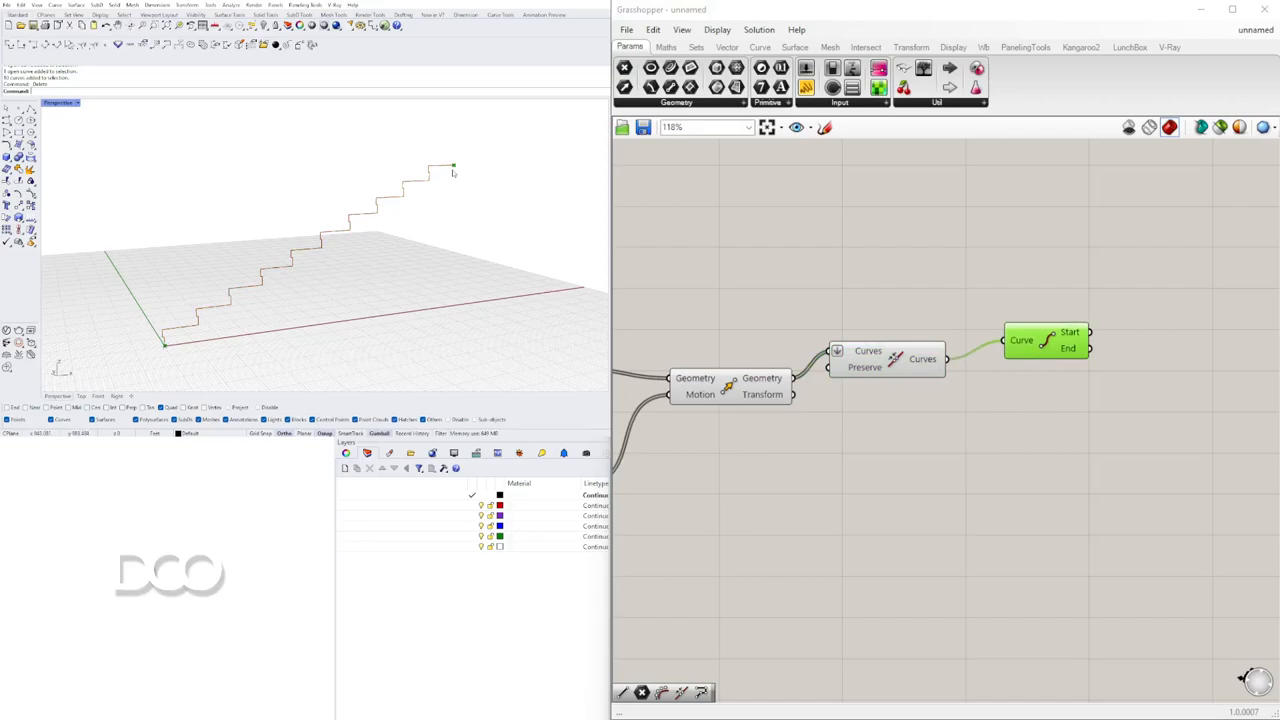
mouse_move(452, 200)
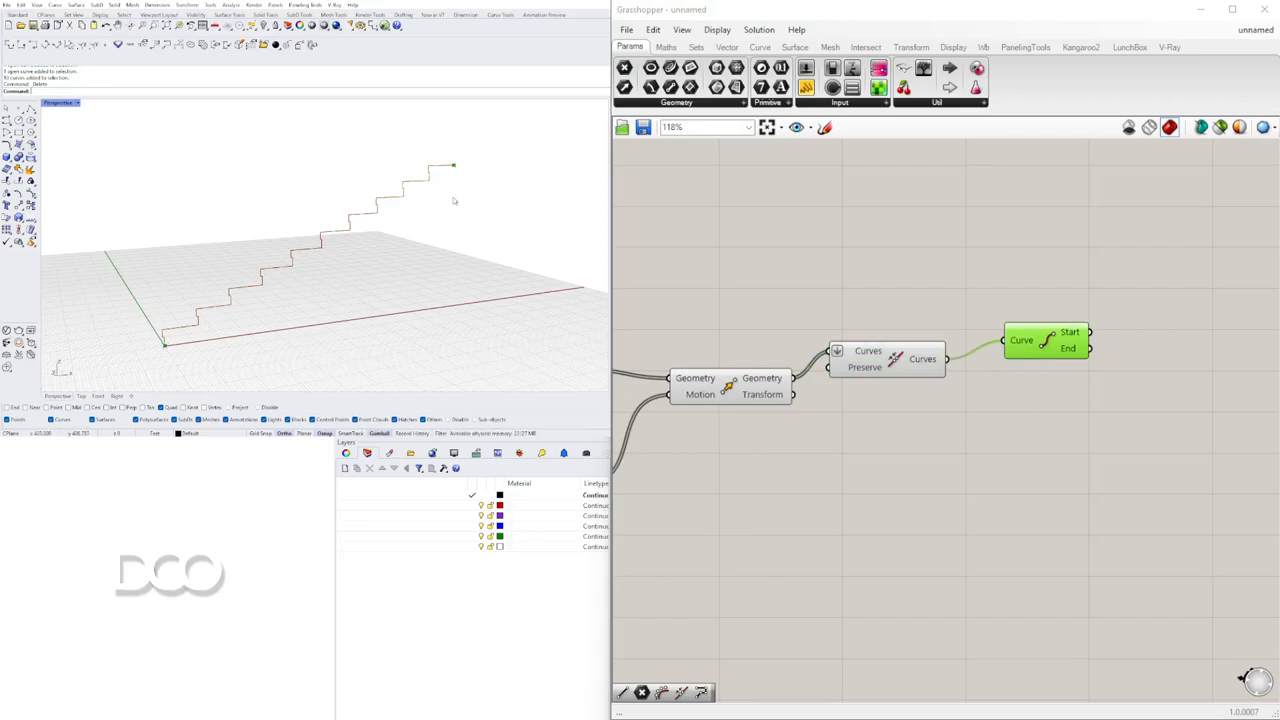
mouse_move(940, 394)
type("MOVE")
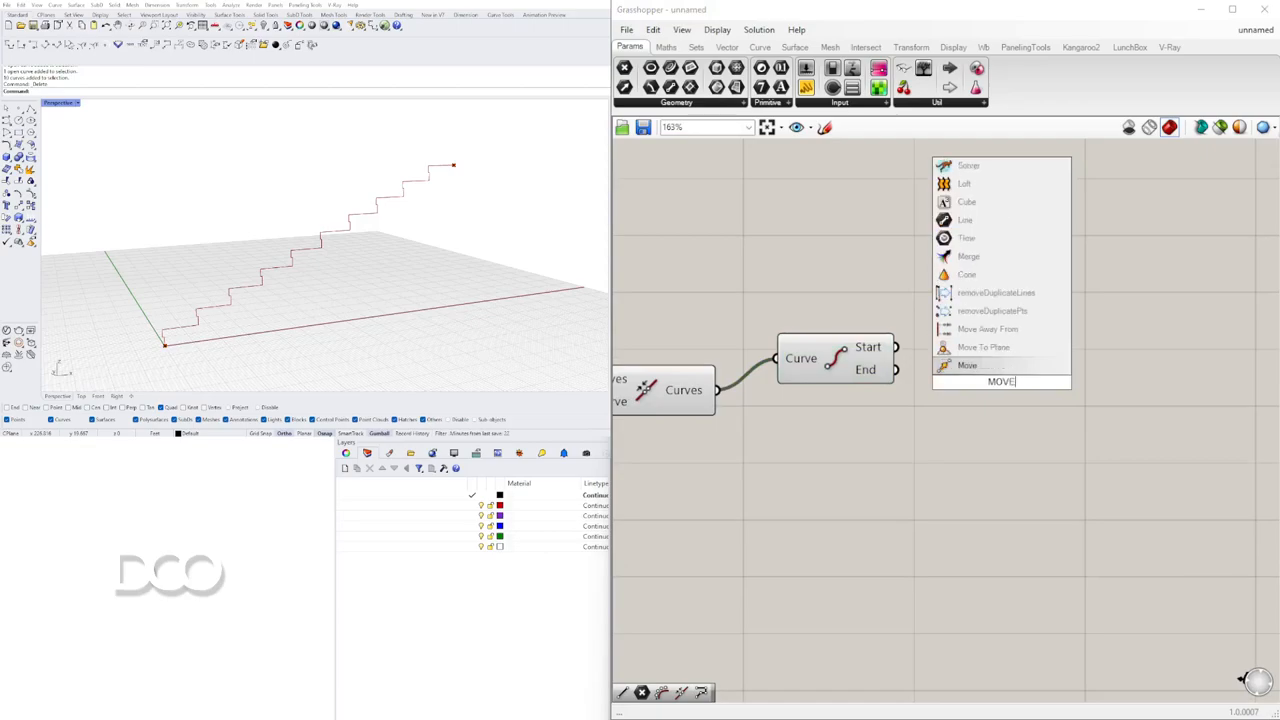
left_click(968, 364)
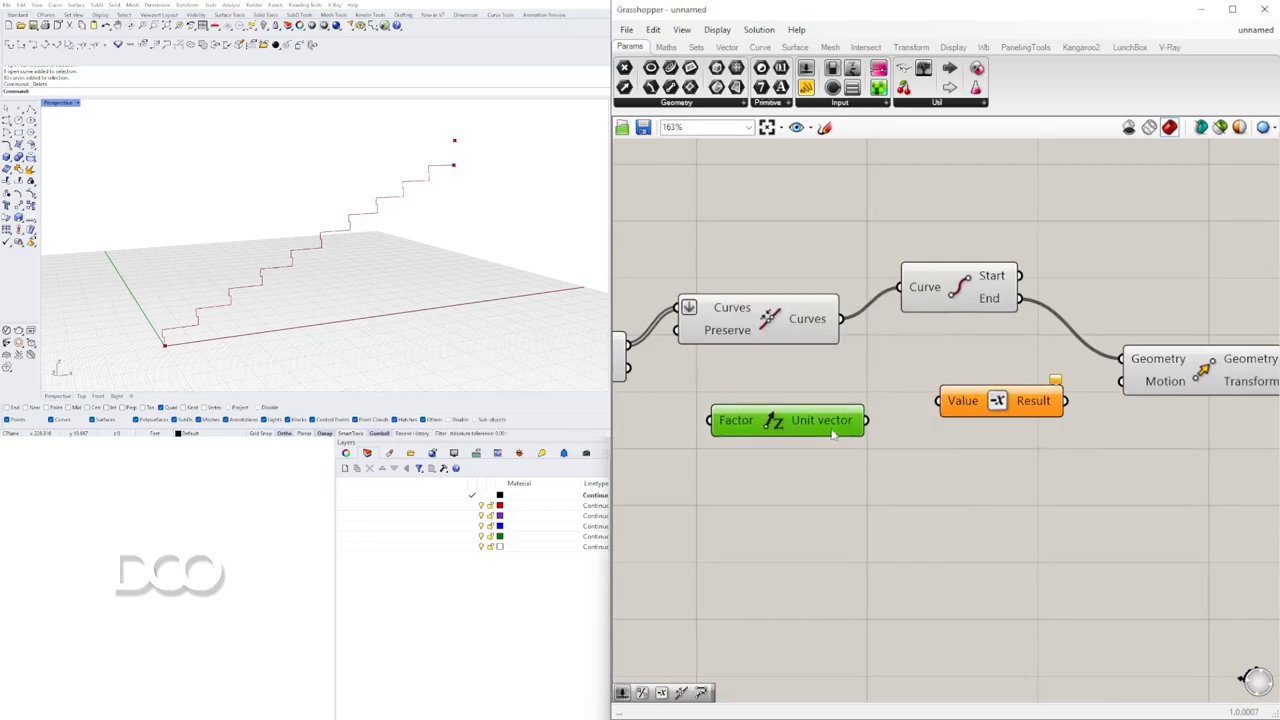
left_click_drag(1000, 400, 960, 420)
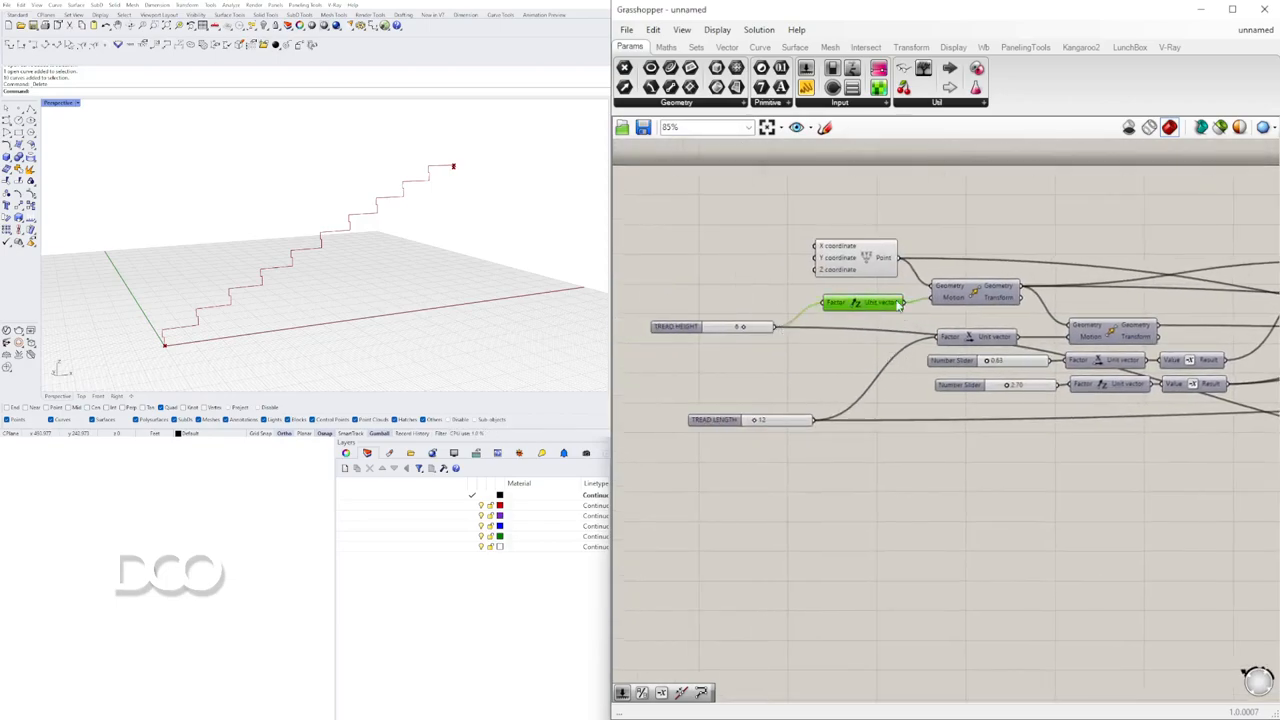
scroll("down", 3)
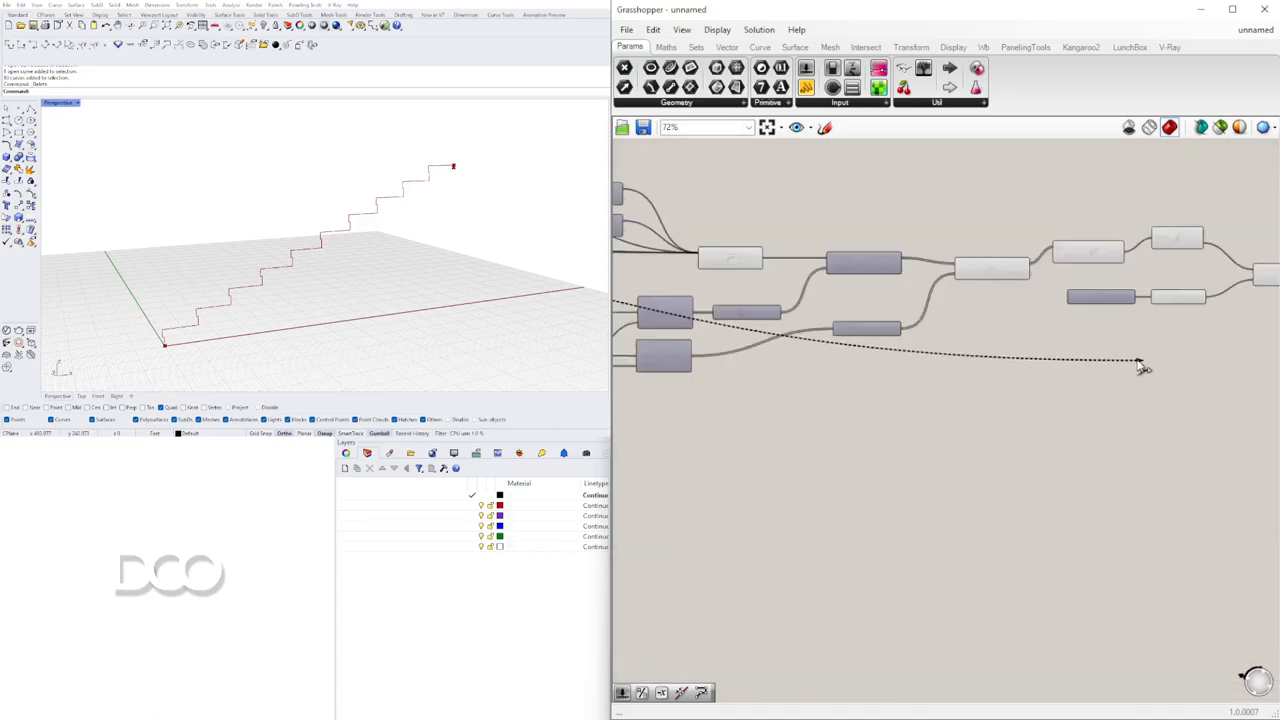
scroll("up", 3)
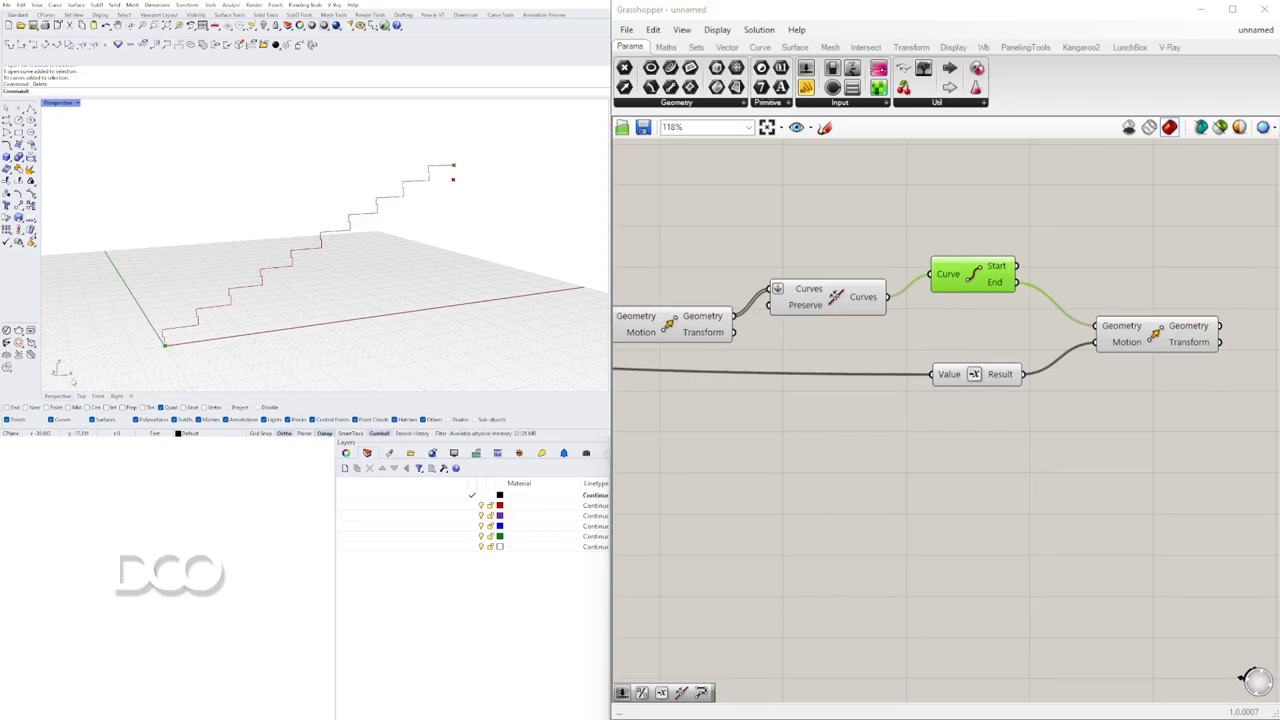
mouse_move(550, 336)
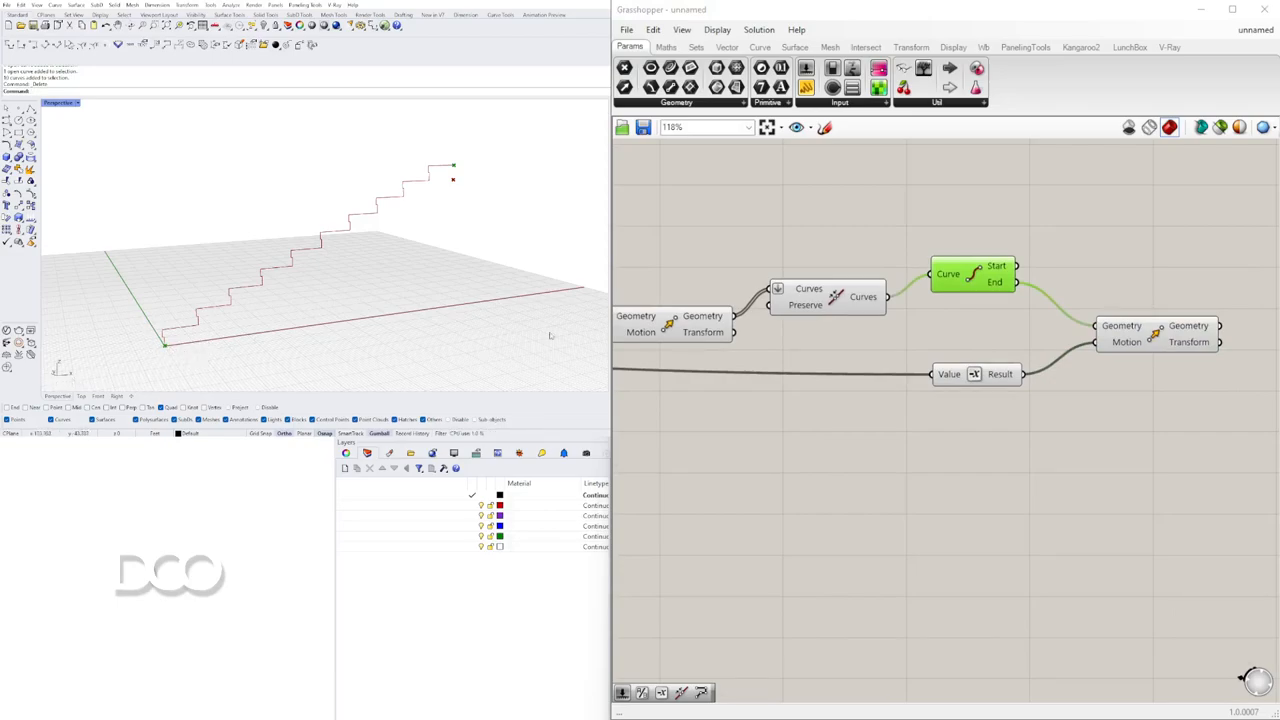
Add a second Move taking the joined curve's Start point, with an existing unit vector as its Motion.
type("MO")
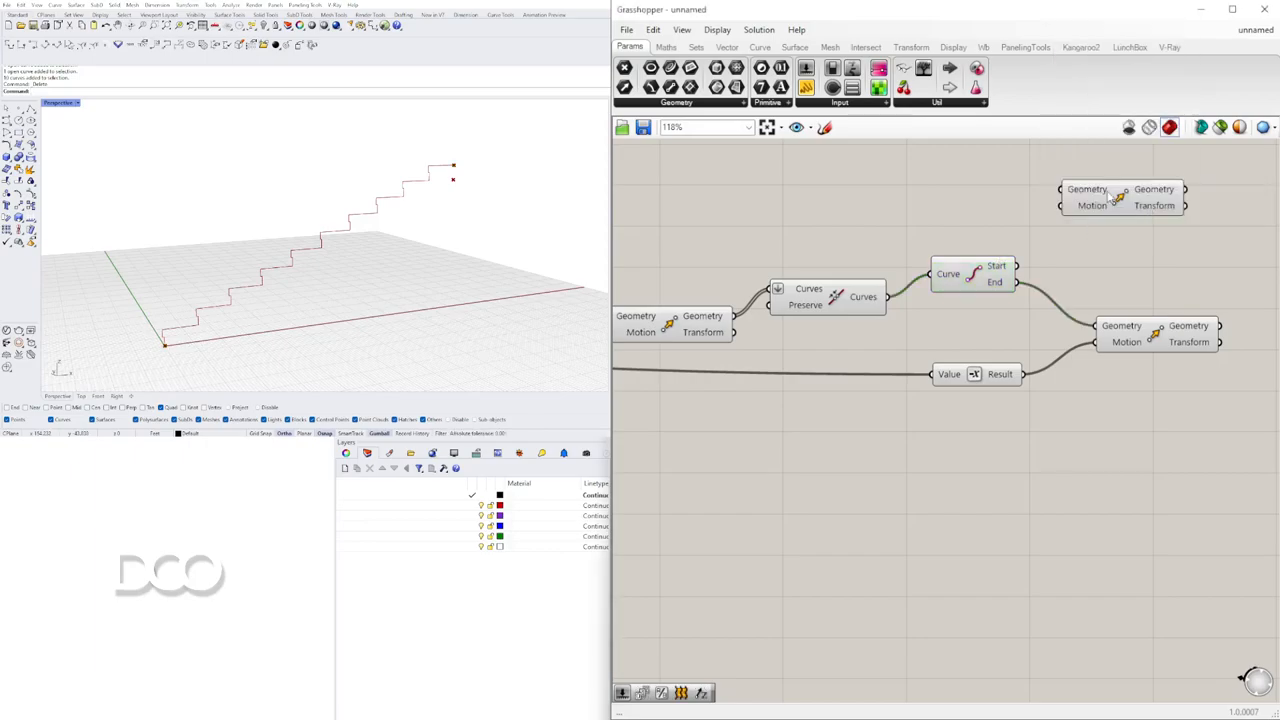
left_click_drag(1120, 198, 1220, 228)
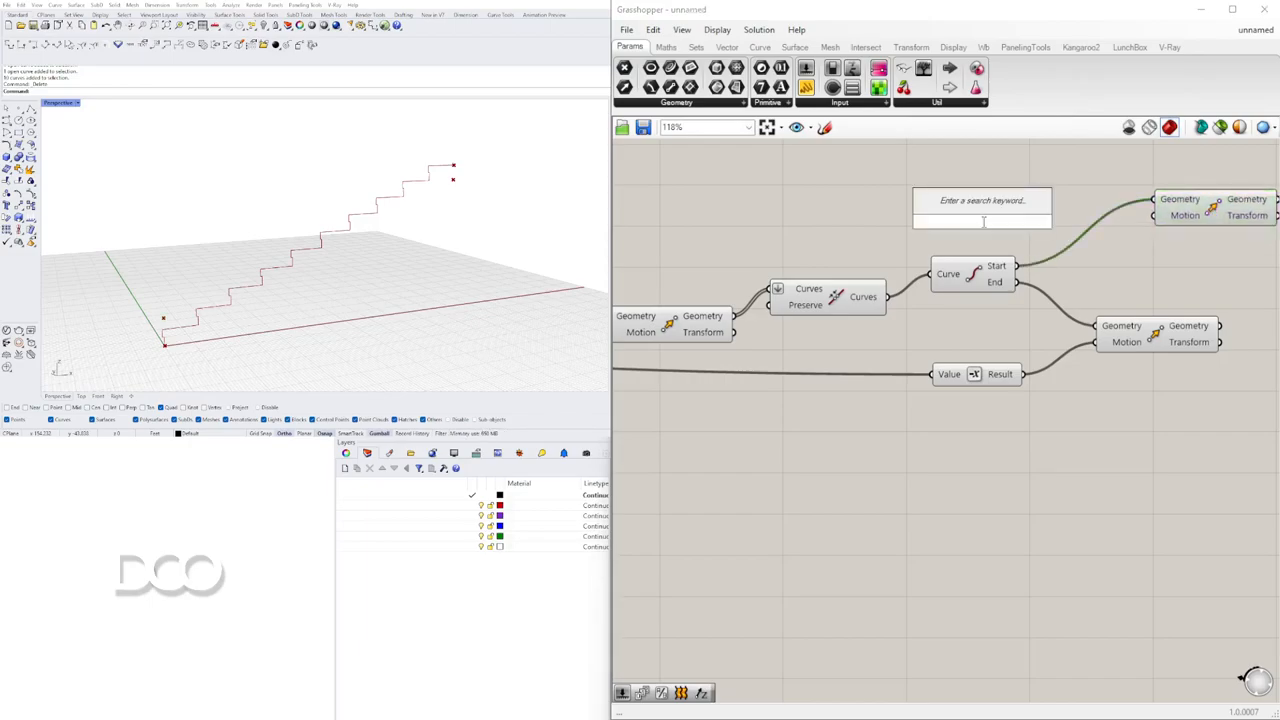
left_click(980, 200)
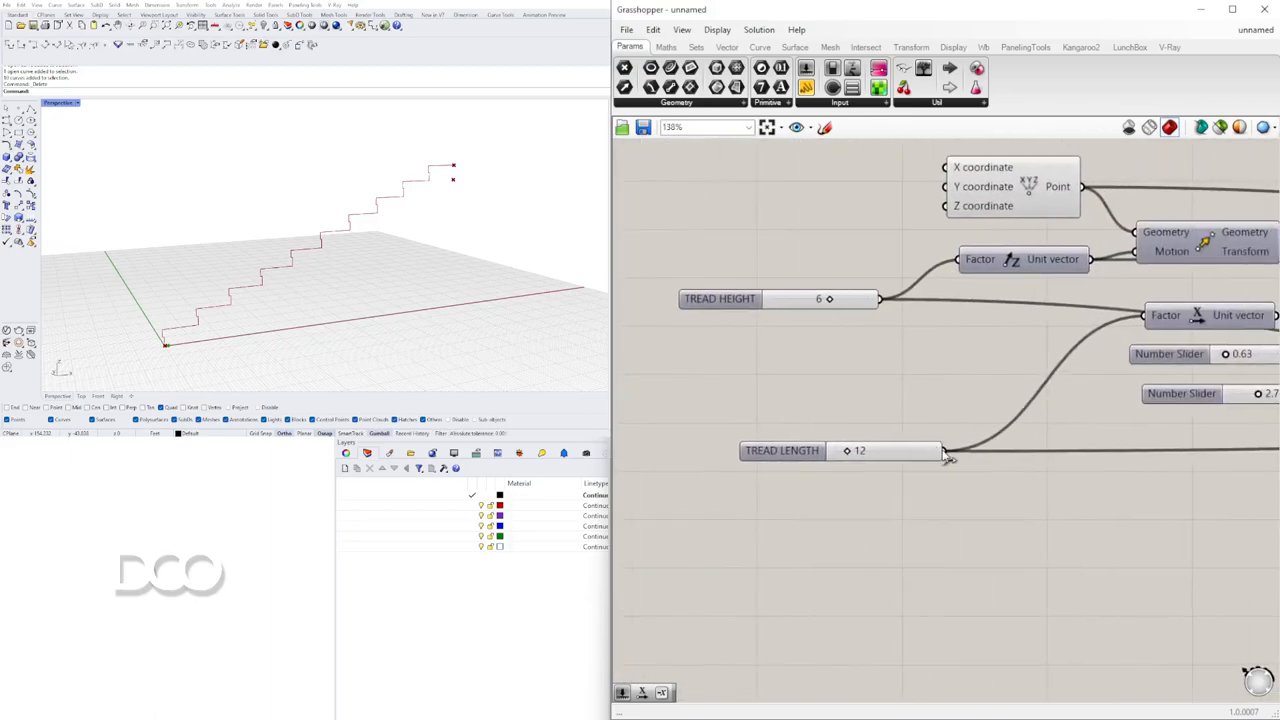
scroll("down", 3)
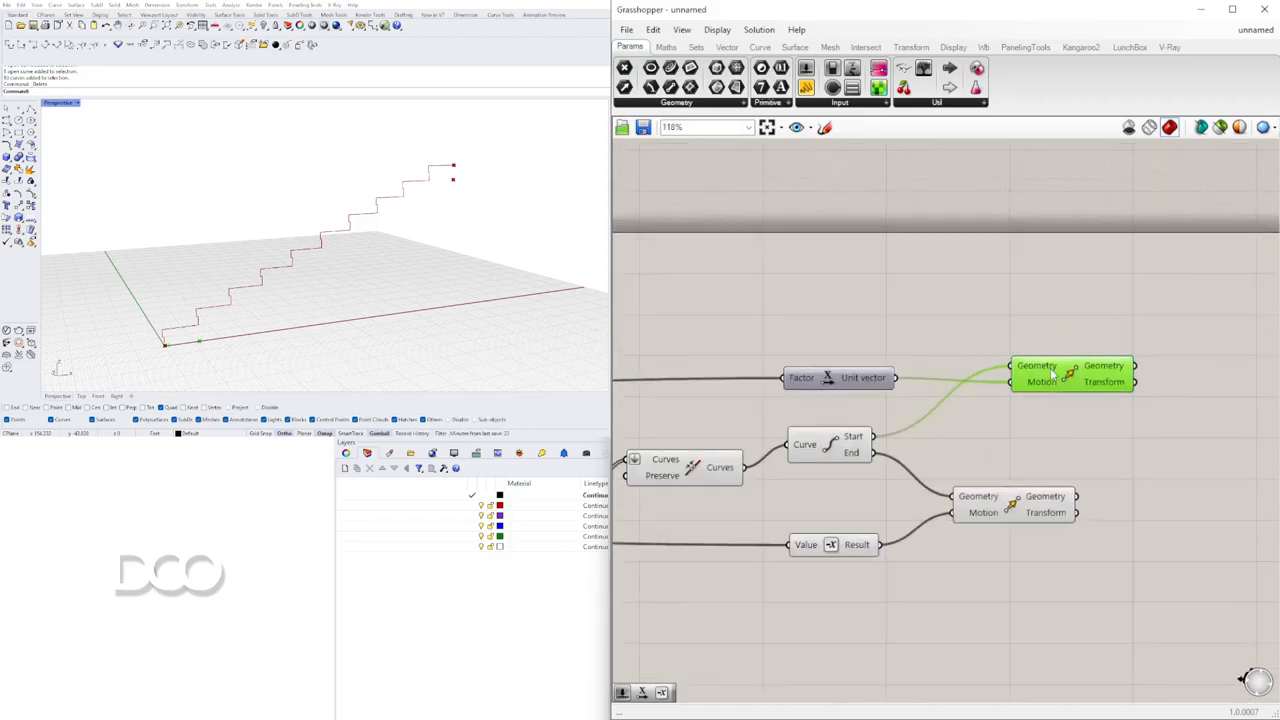
scroll("down", 3)
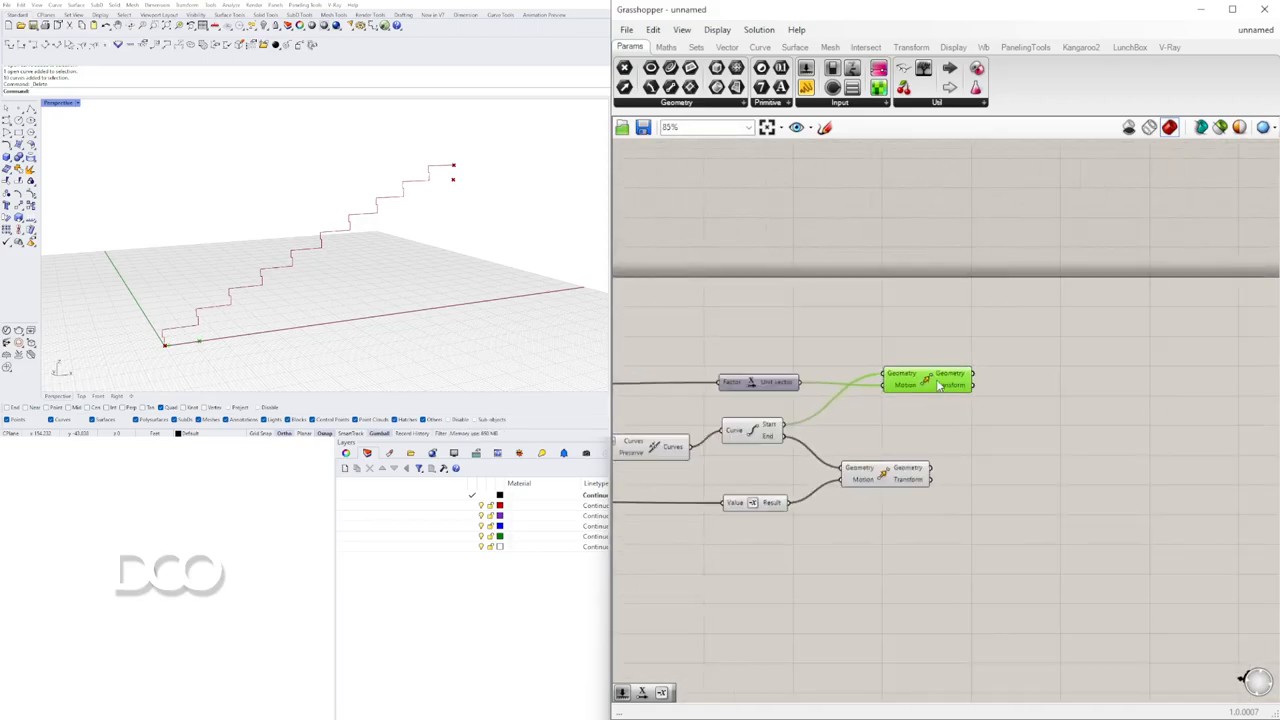
double_click(1064, 410)
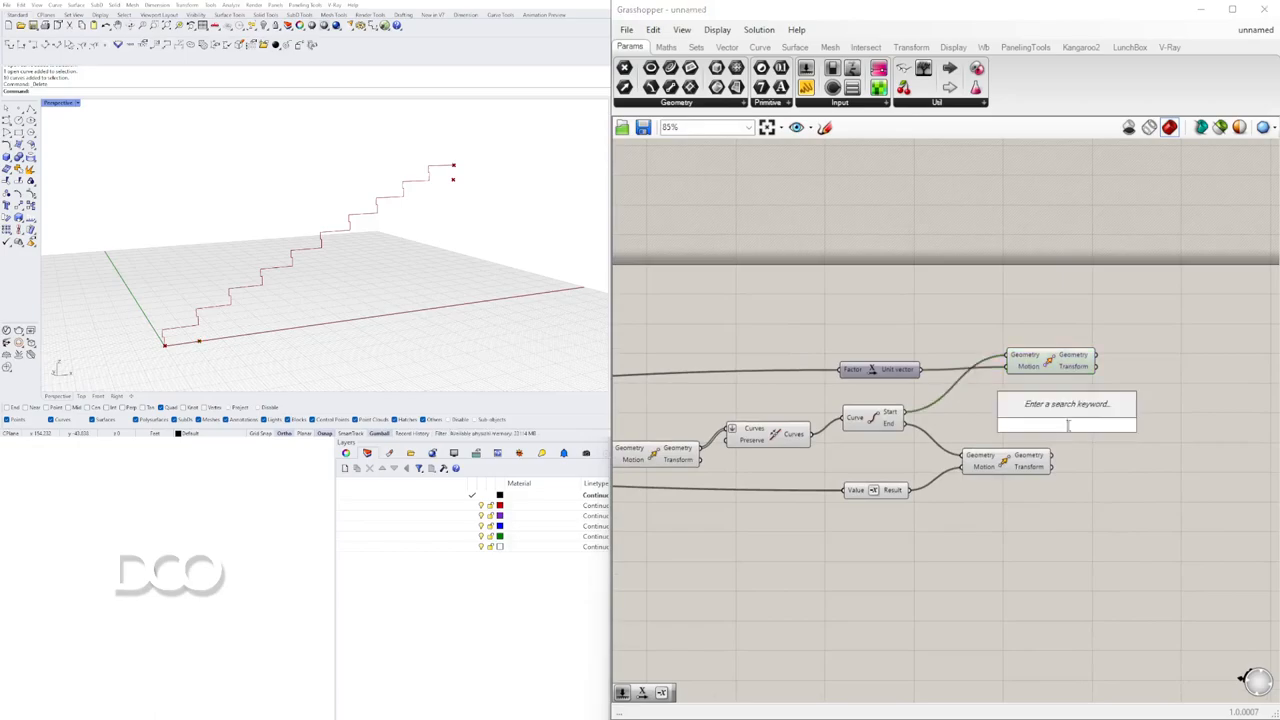
Add a Polyline component (POLY) taking the start, end and offset points as vertices.
type("POLY")
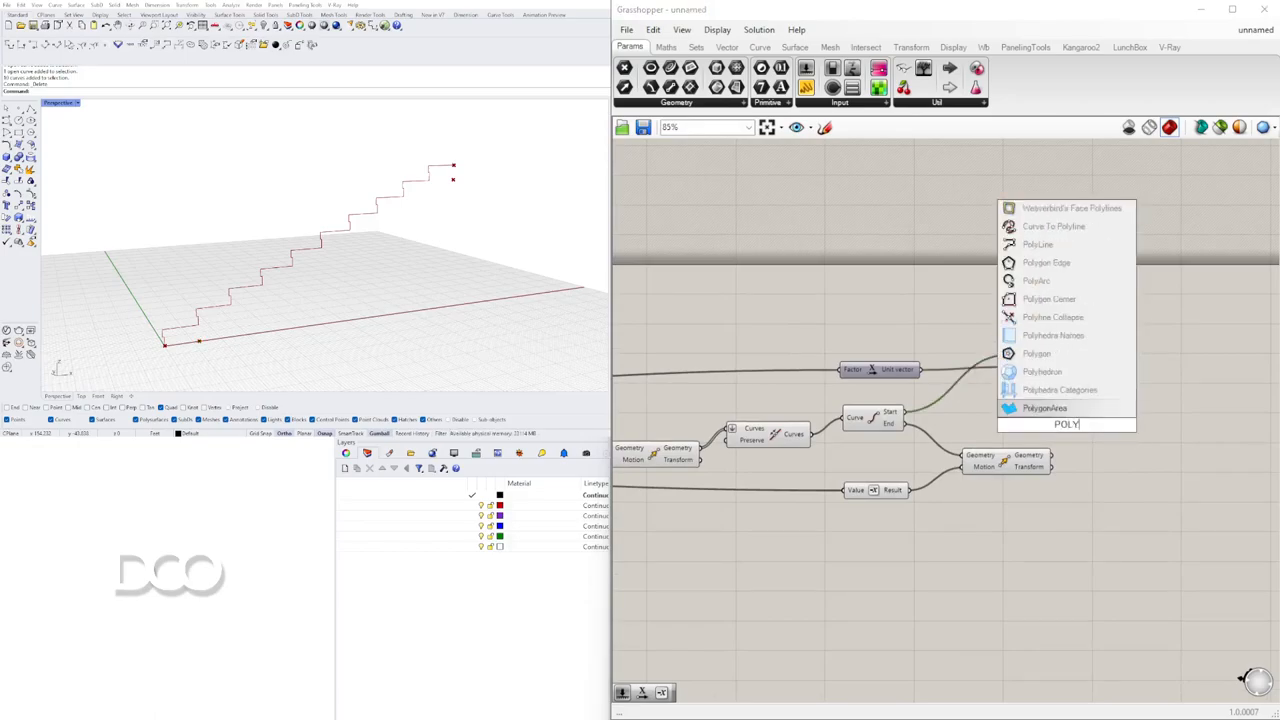
left_click(1036, 244)
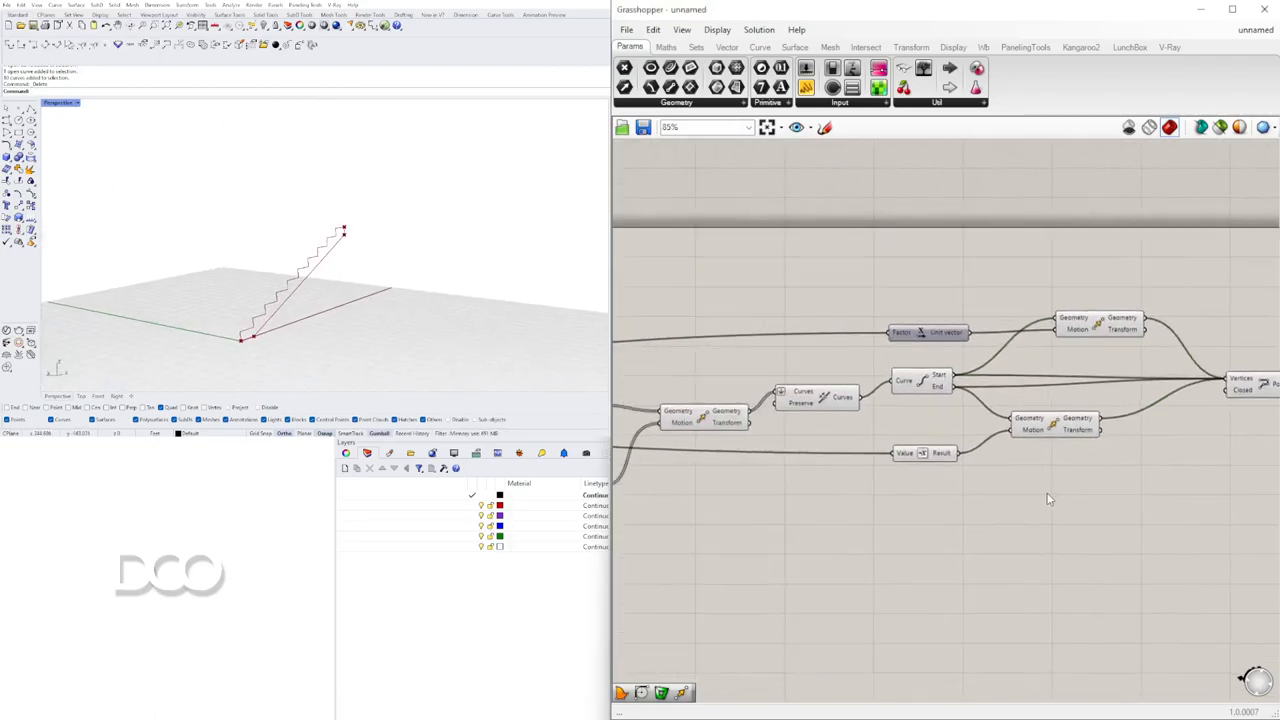
scroll("down", 3)
type("JOIN")
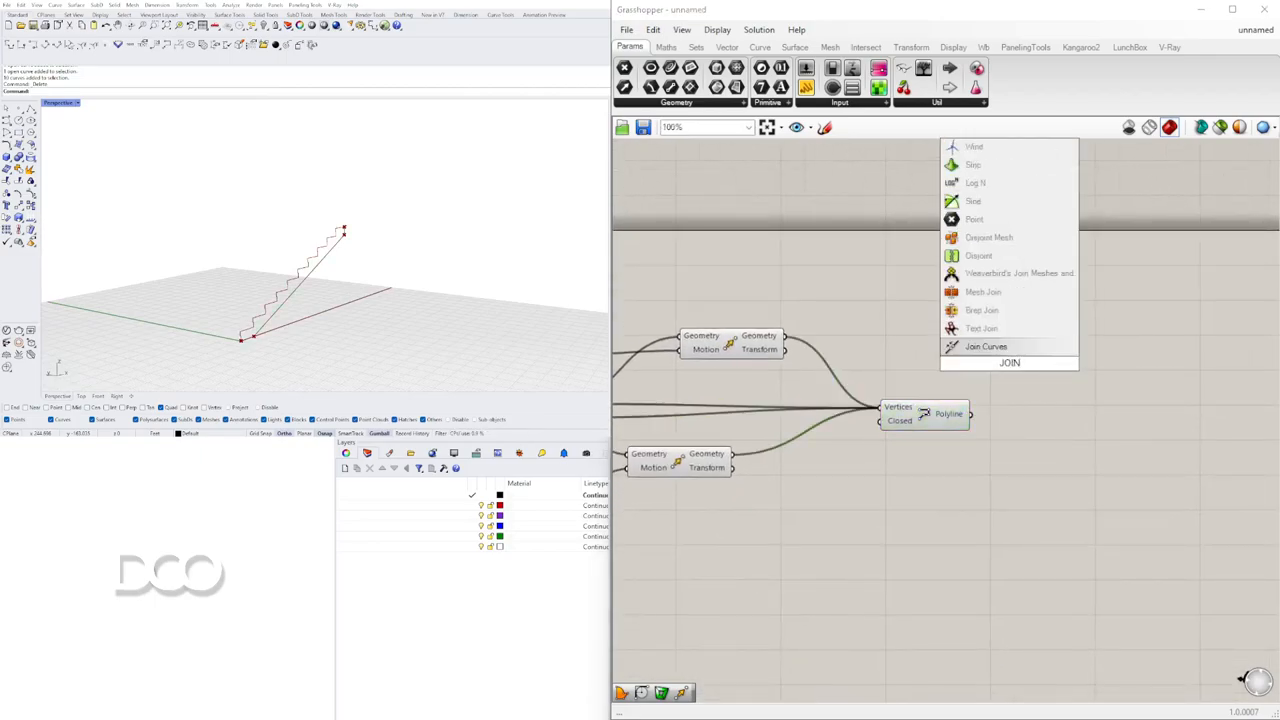
Add Join Curves and feed it the stair polyline and closing lines, checking the Curve End Points component.
left_click(984, 346)
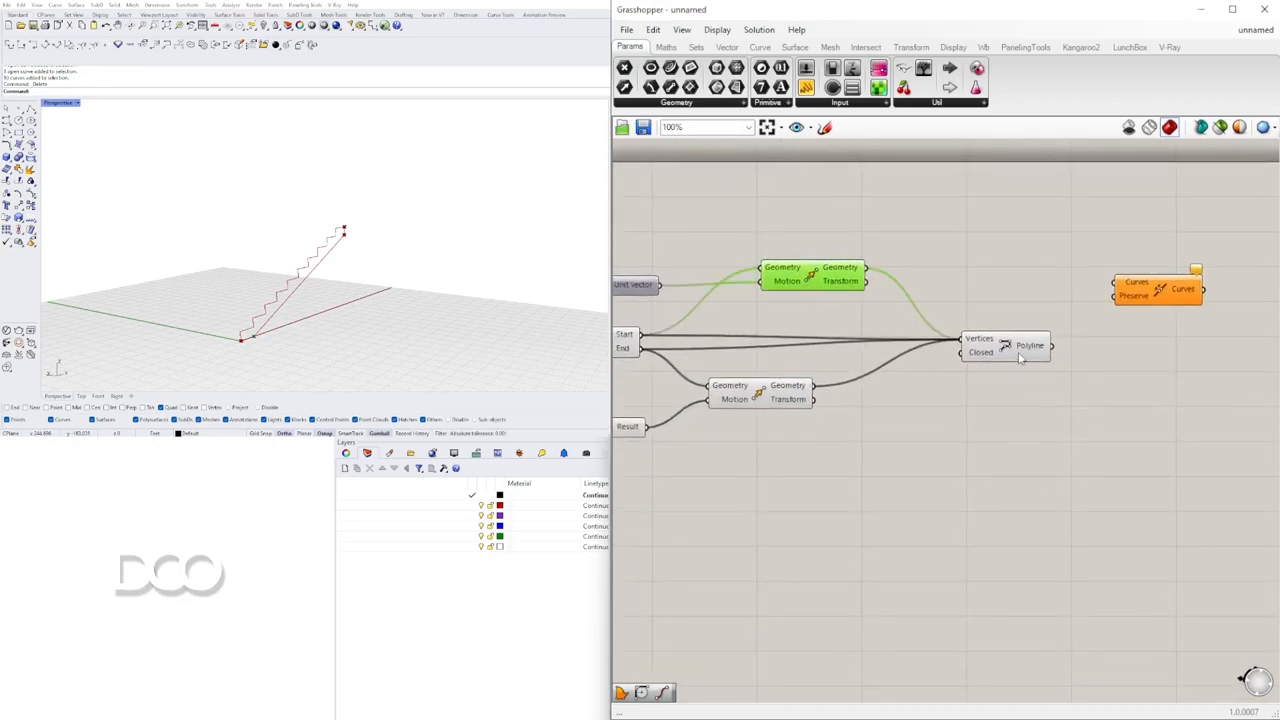
scroll("down", 3)
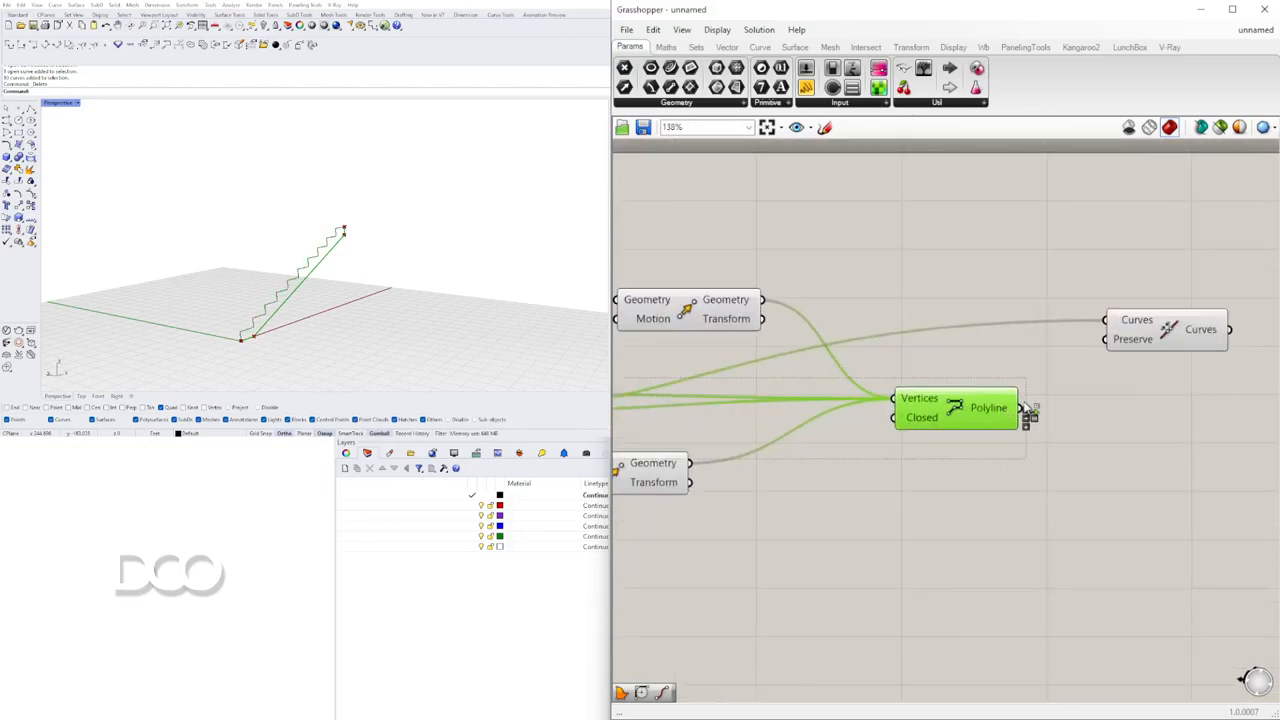
left_click_drag(1164, 328, 1158, 480)
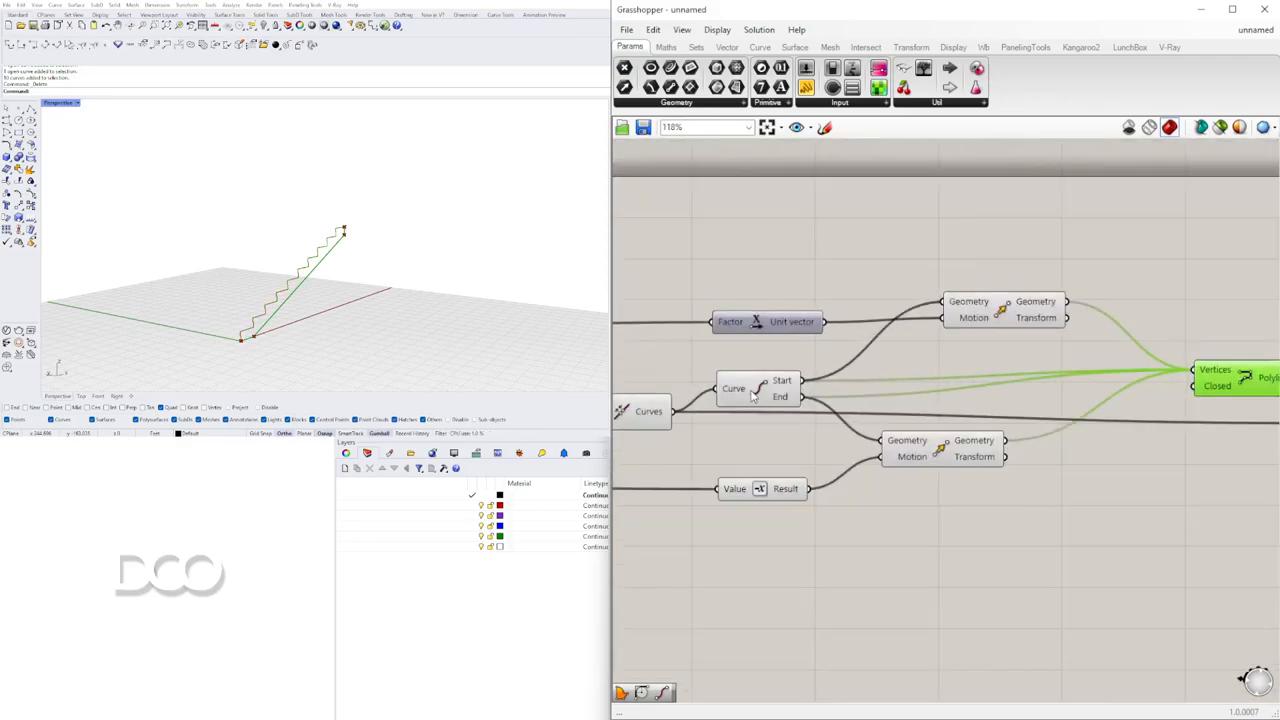
left_click(760, 388)
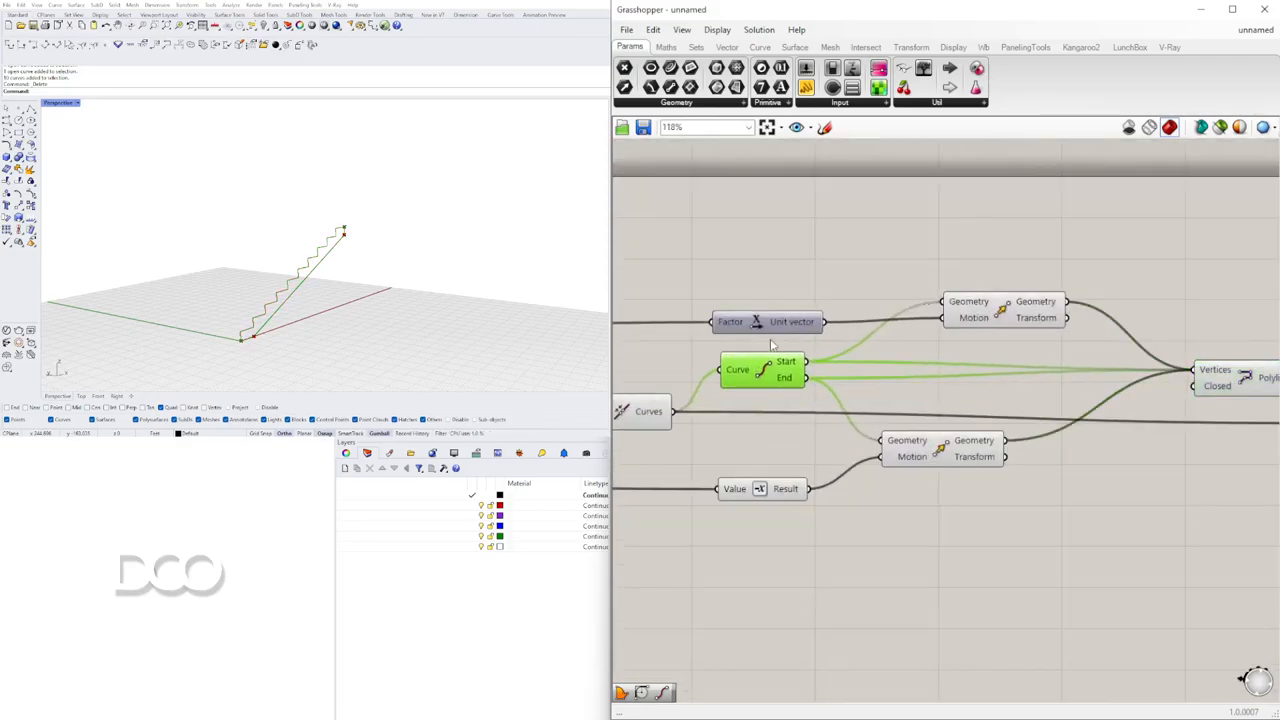
scroll("down", 3)
type("BOUND")
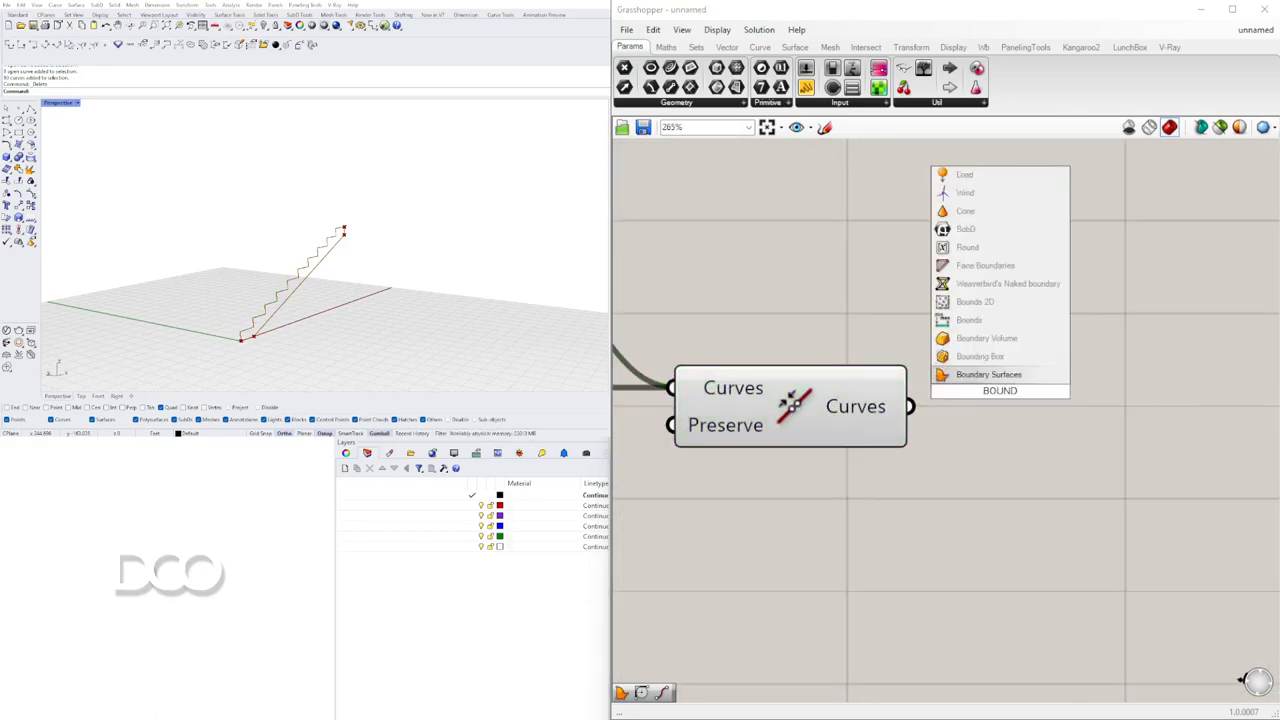
Add Boundary Surfaces fed by the Join Curves output to fill the stair profile.
left_click(988, 374)
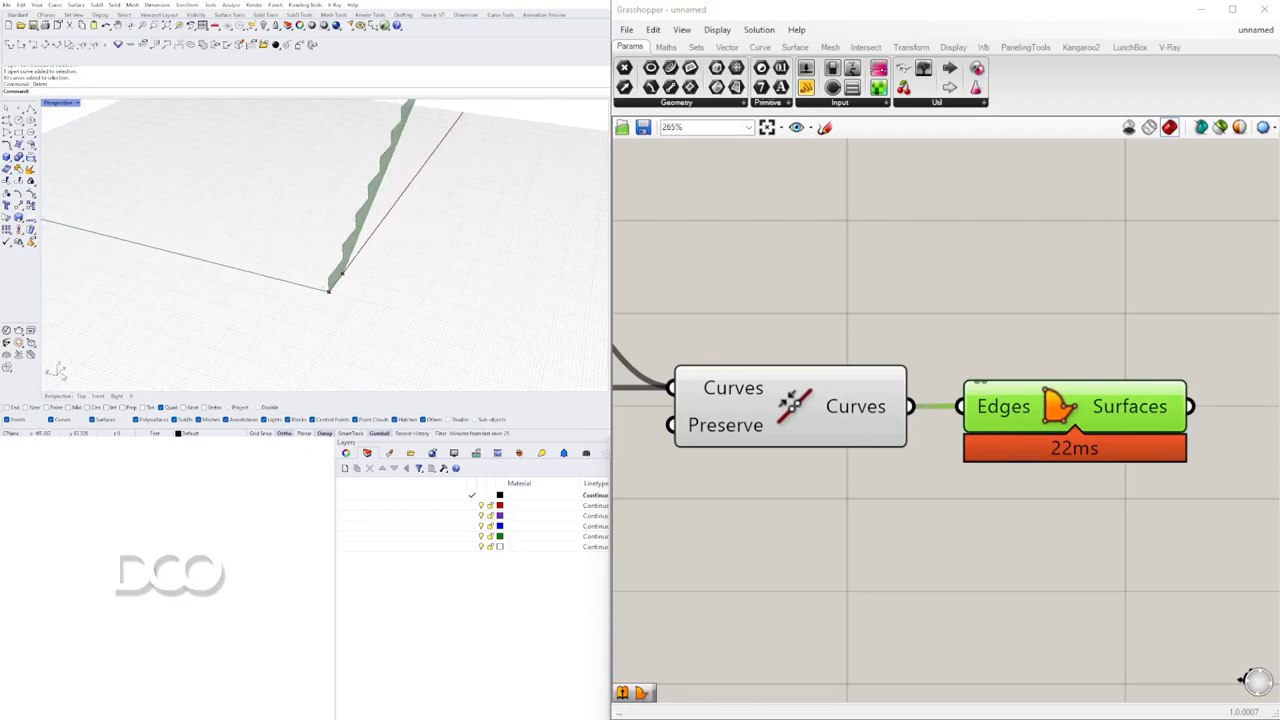
scroll("down", 3)
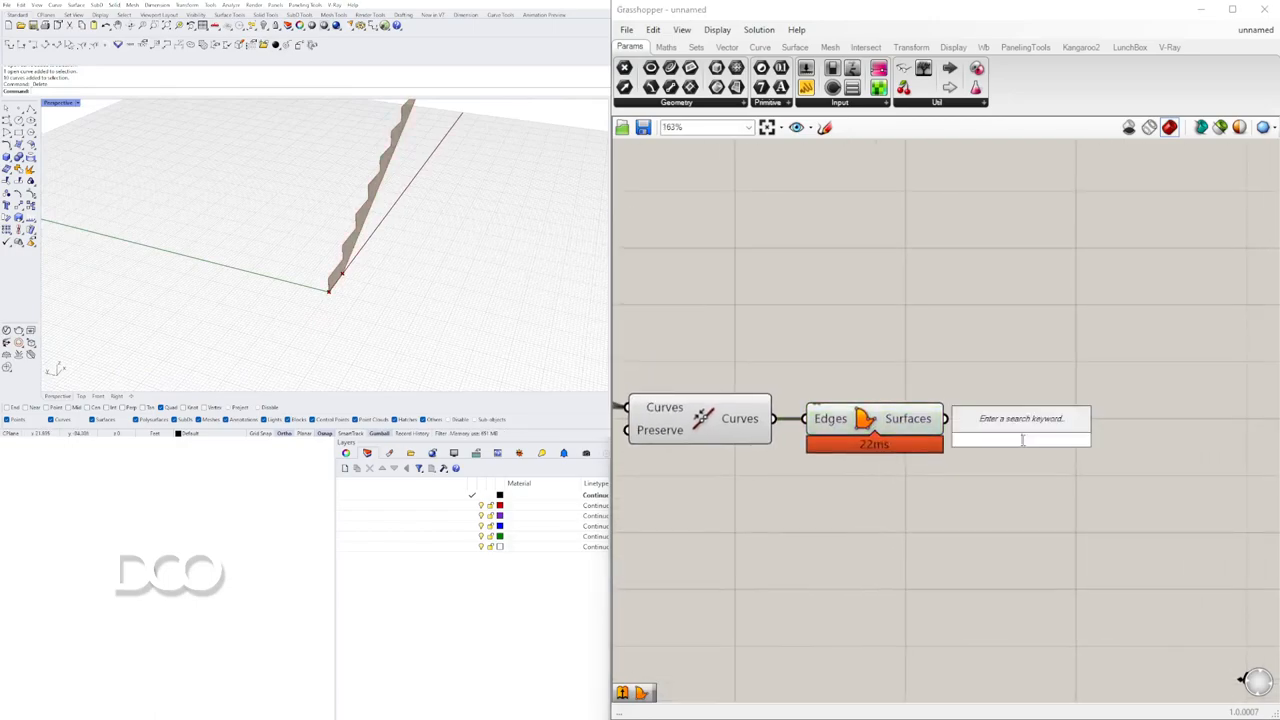
Add an Extrude component (EXTR) taking the boundary surface and a unit vector direction.
type("EXTR")
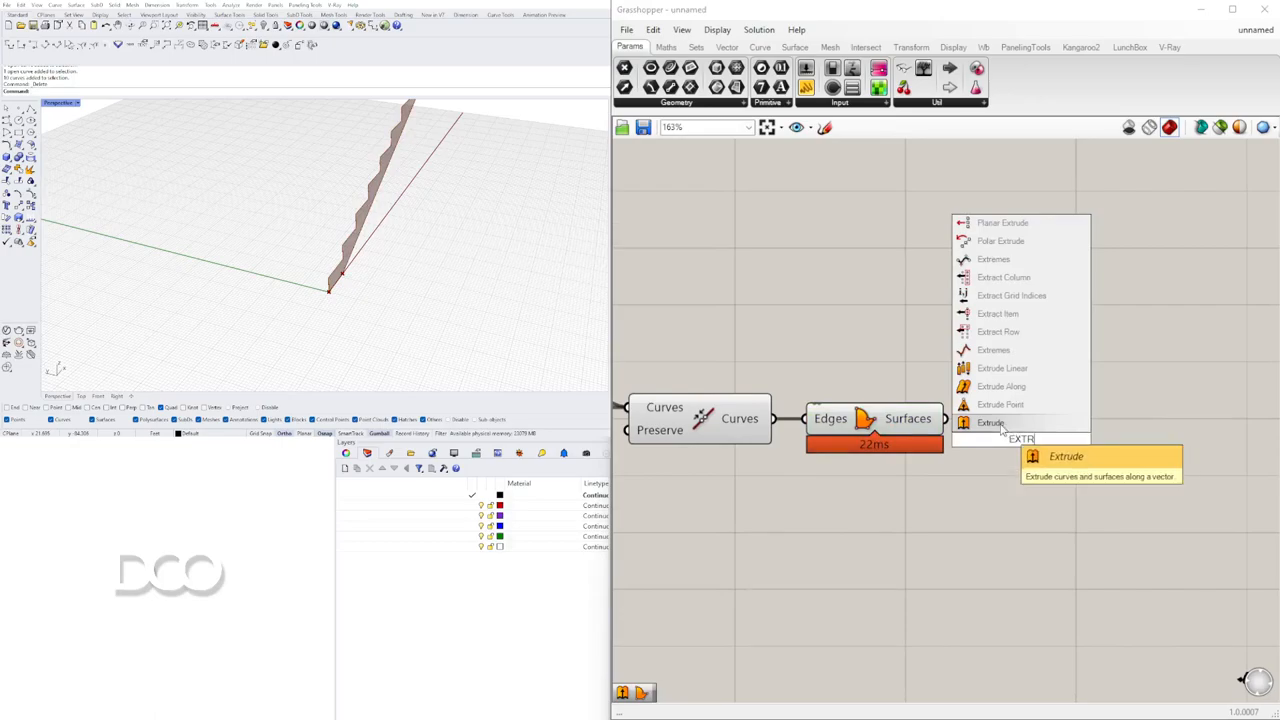
left_click(990, 422)
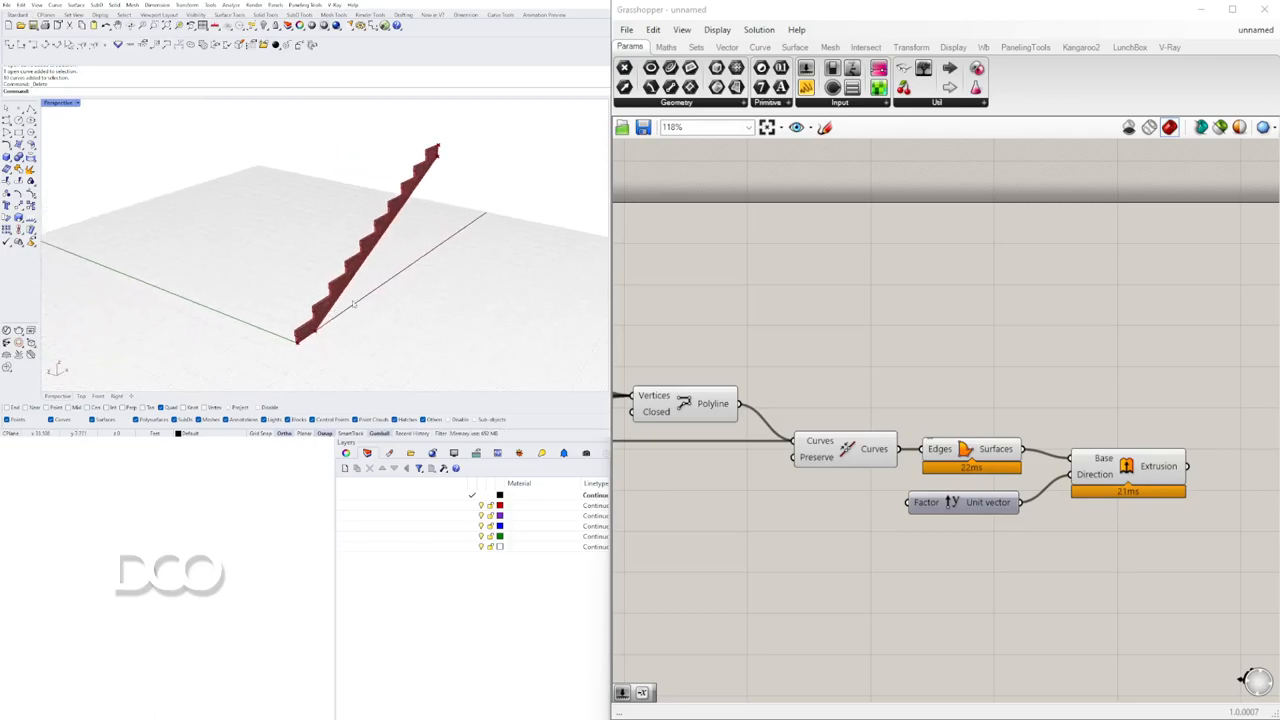
mouse_move(882, 486)
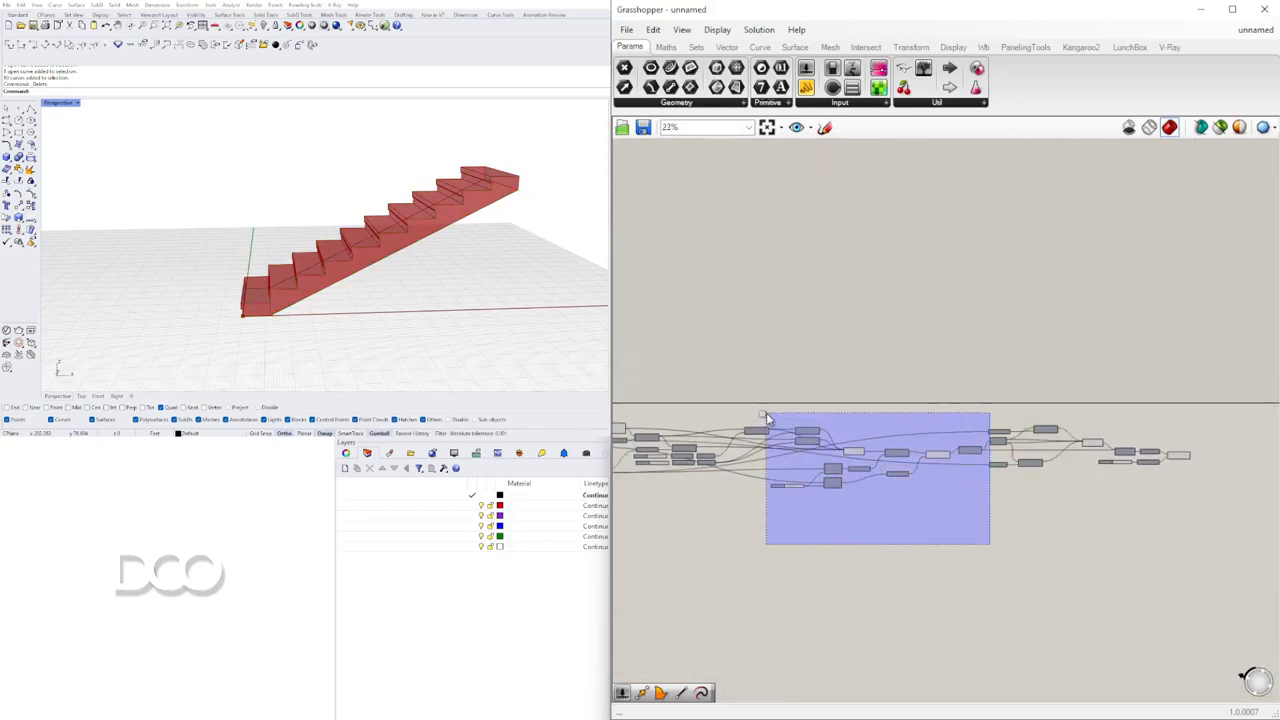
Widen the extrusion via the unit vector factor and zoom out over the finished stair definition.
scroll("down", 3)
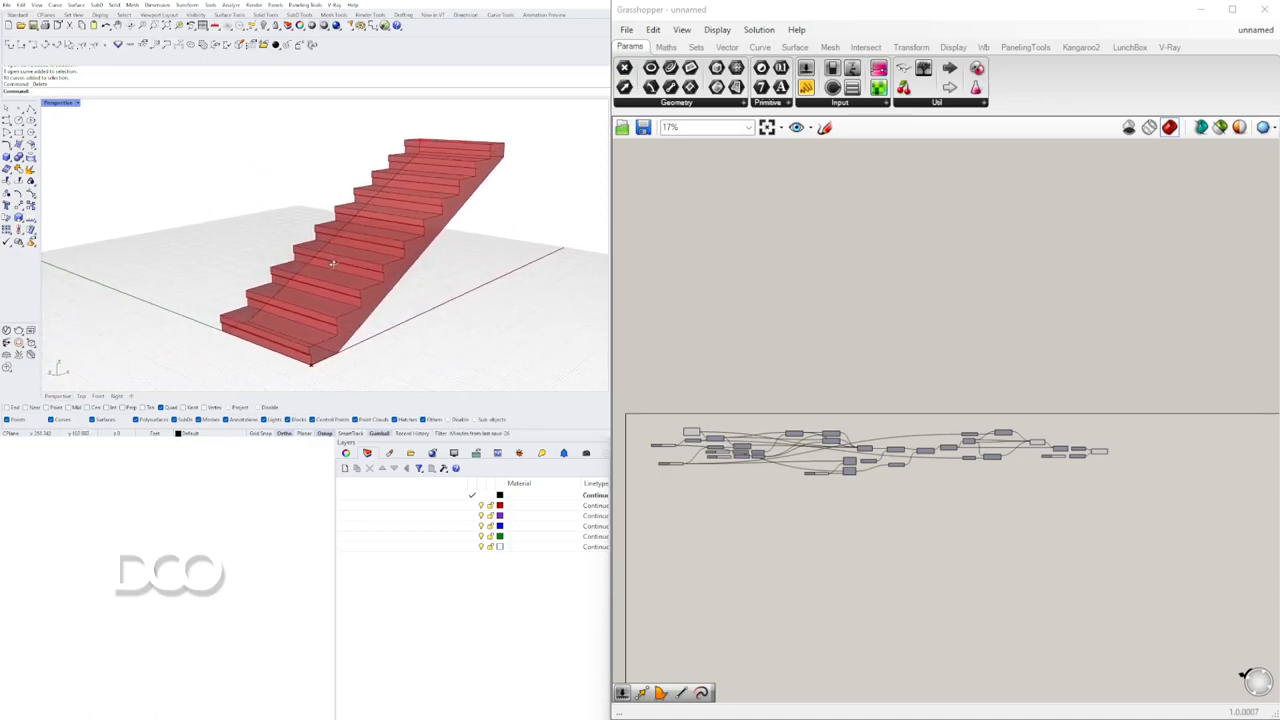
scroll("down", 3)
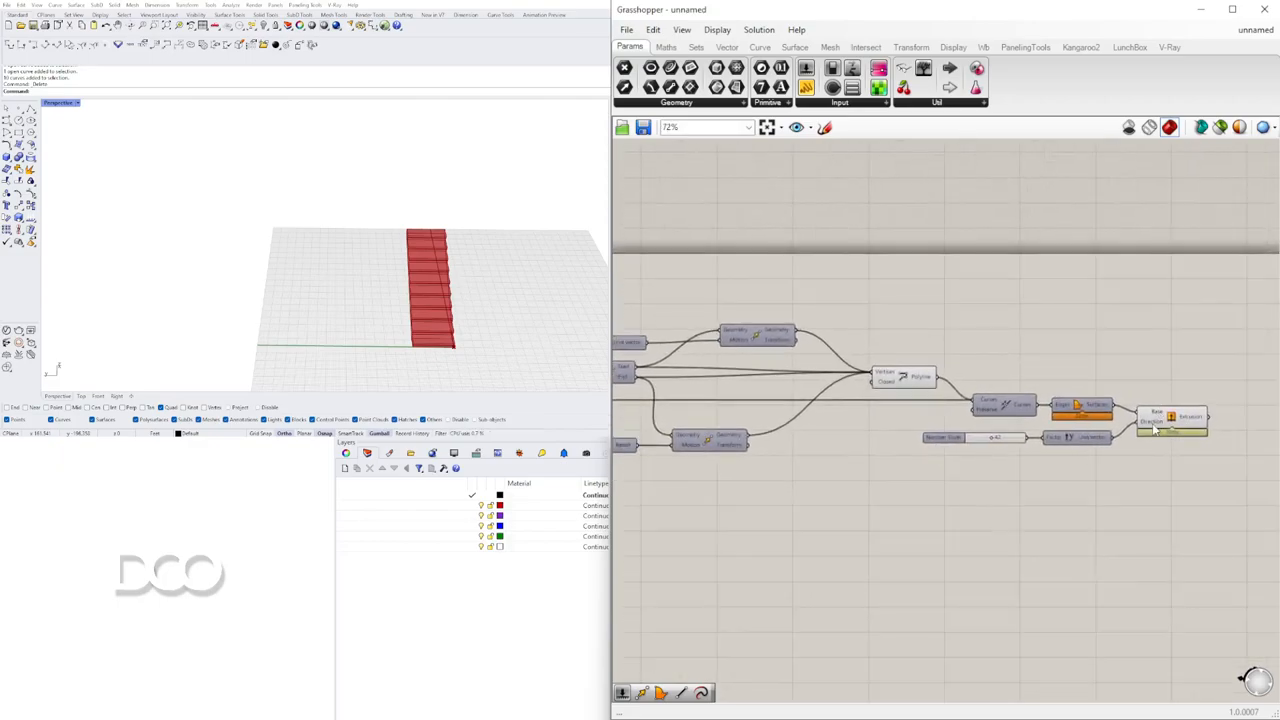
mouse_move(1156, 428)
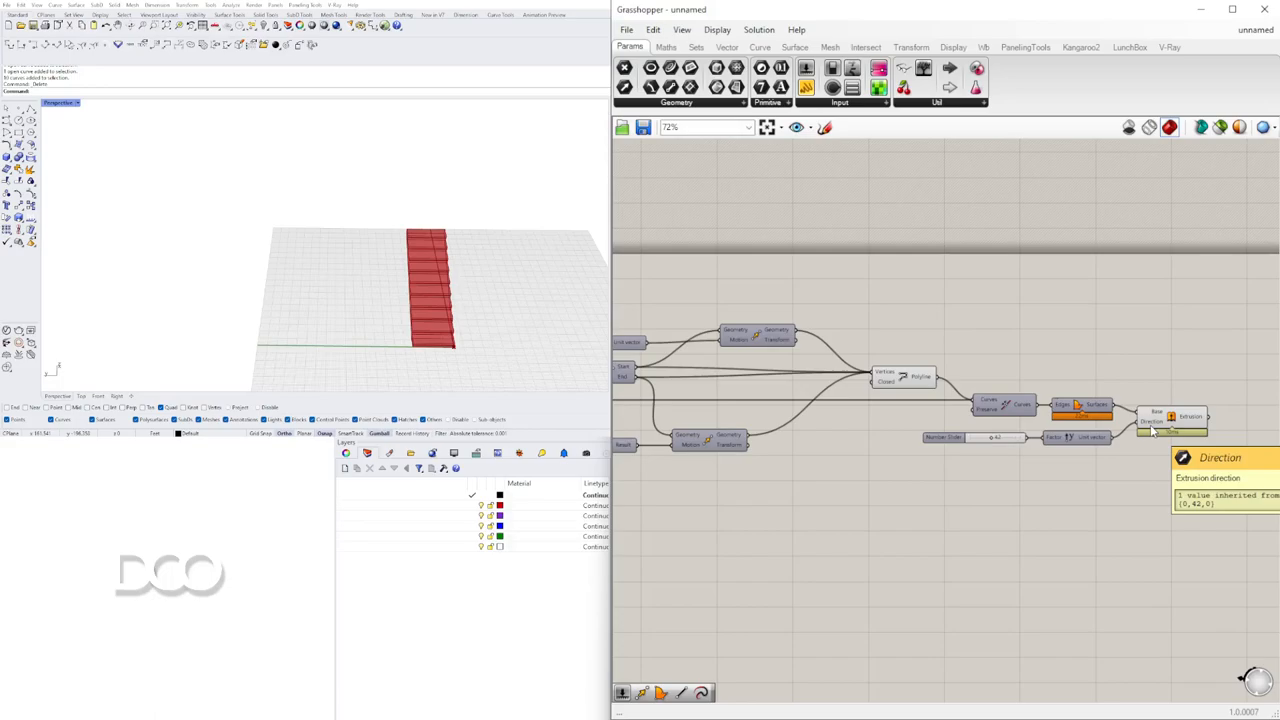
mouse_move(1170, 476)
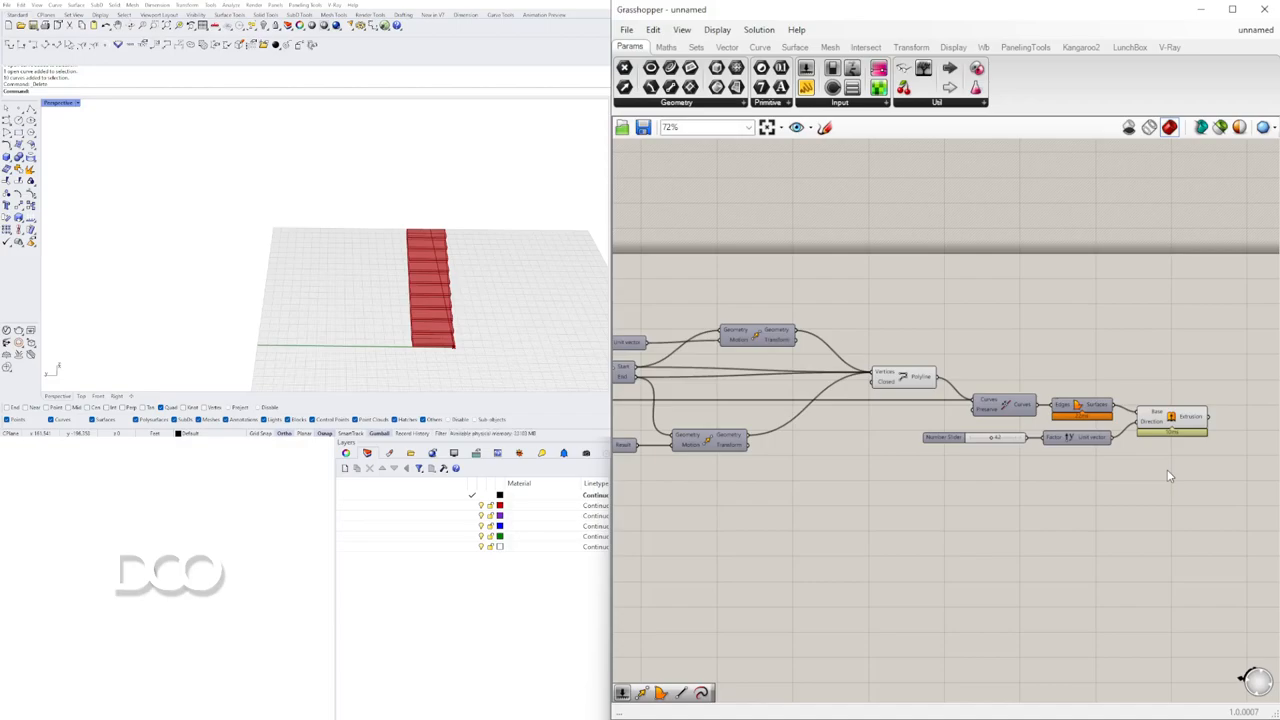
scroll("down", 3)
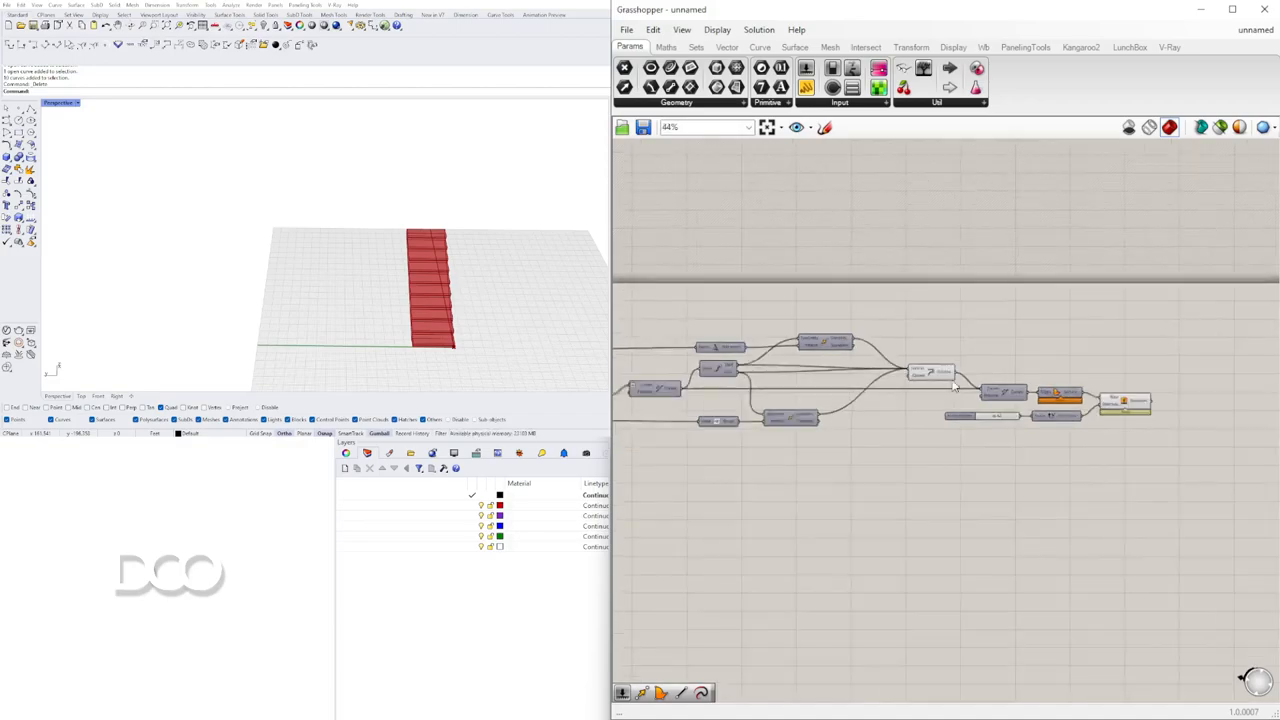
scroll("down", 3)
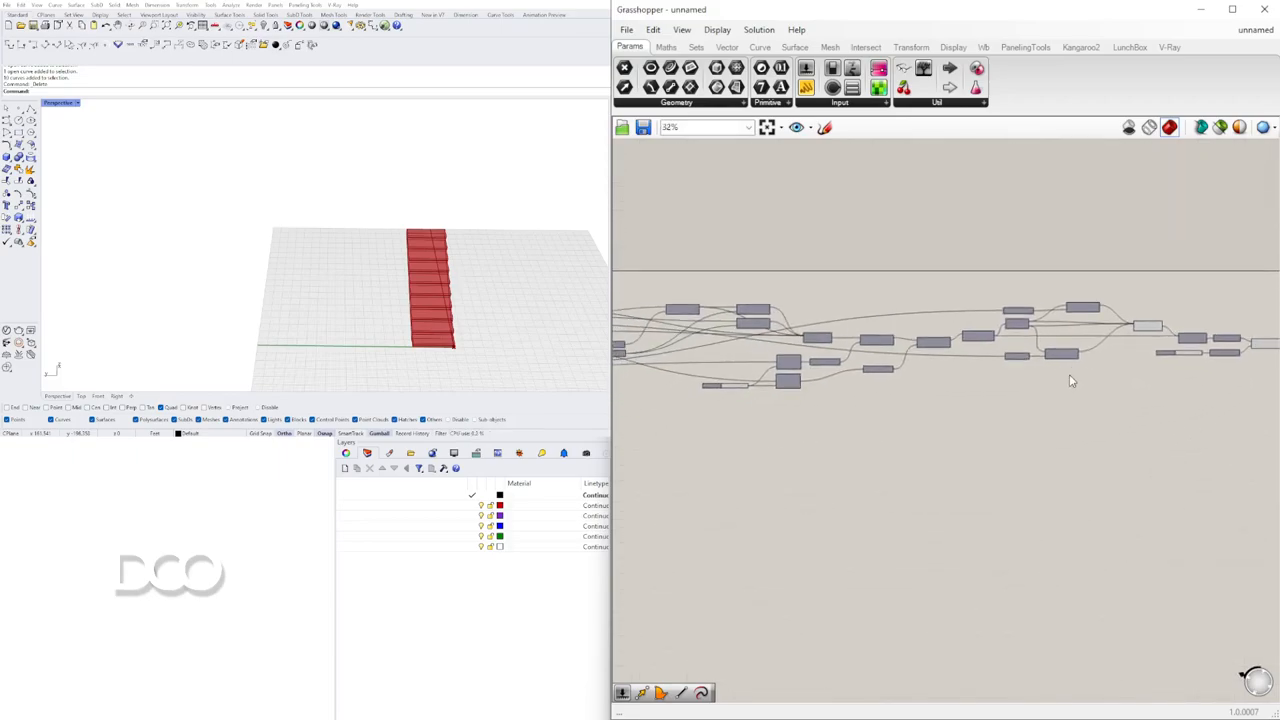
scroll("down", 3)
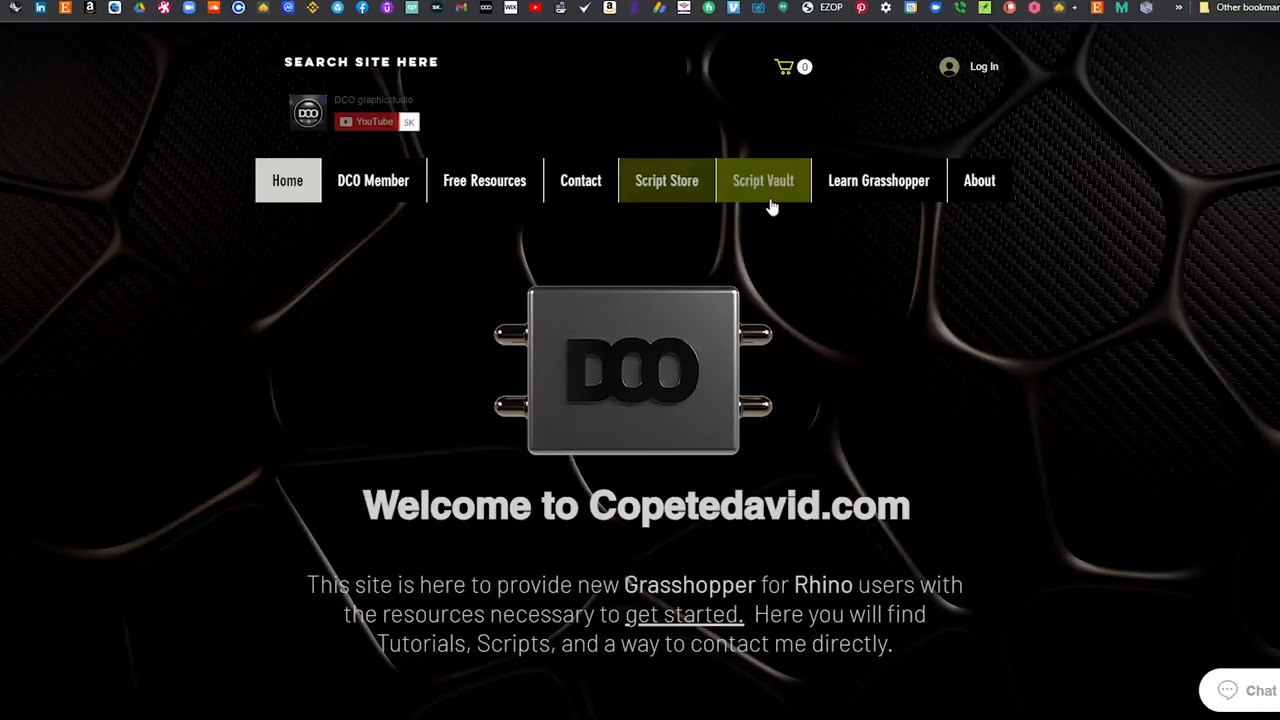
mouse_move(1204, 364)
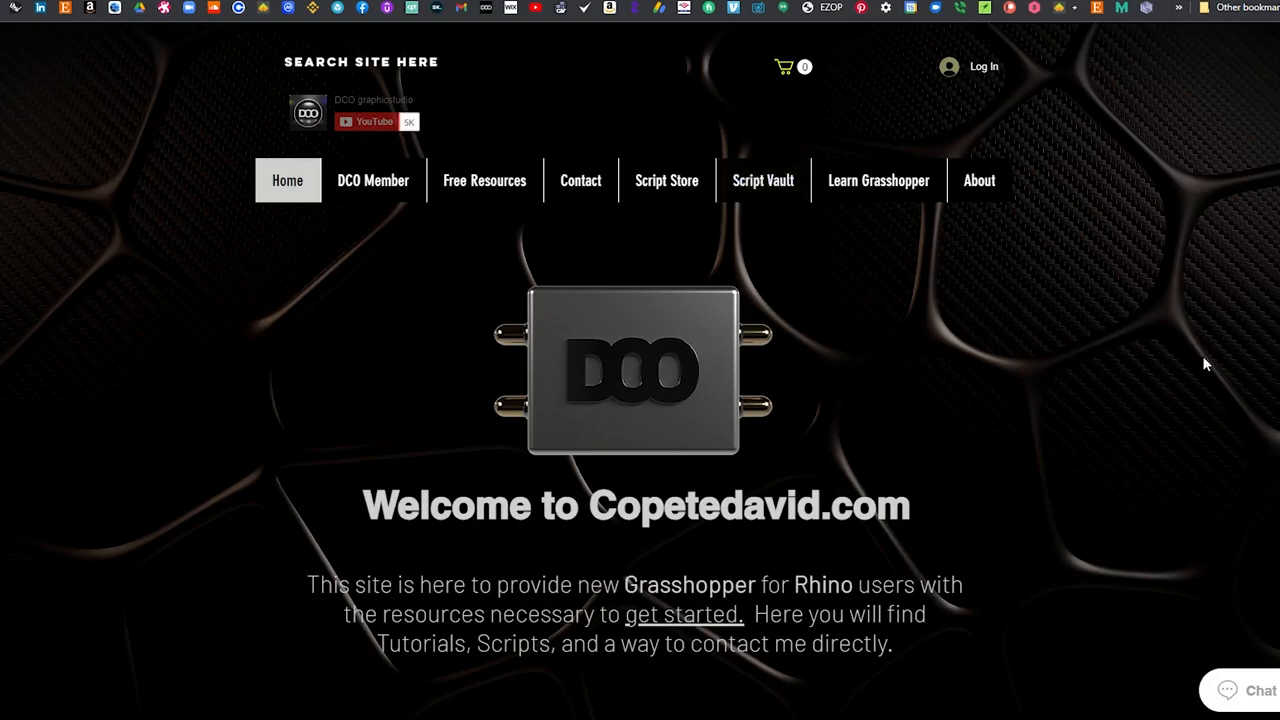
Log in with an existing member account and browse to the Grasshopper getting-started lessons page.
left_click(762, 180)
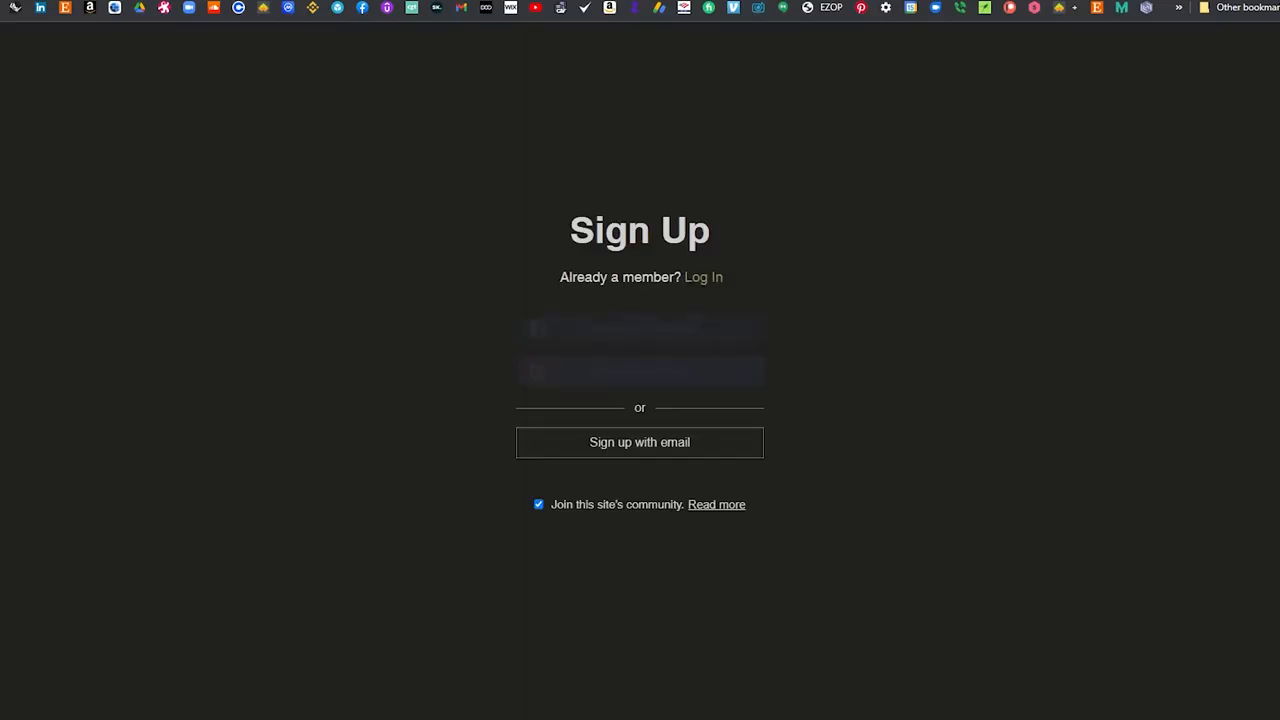
left_click(640, 370)
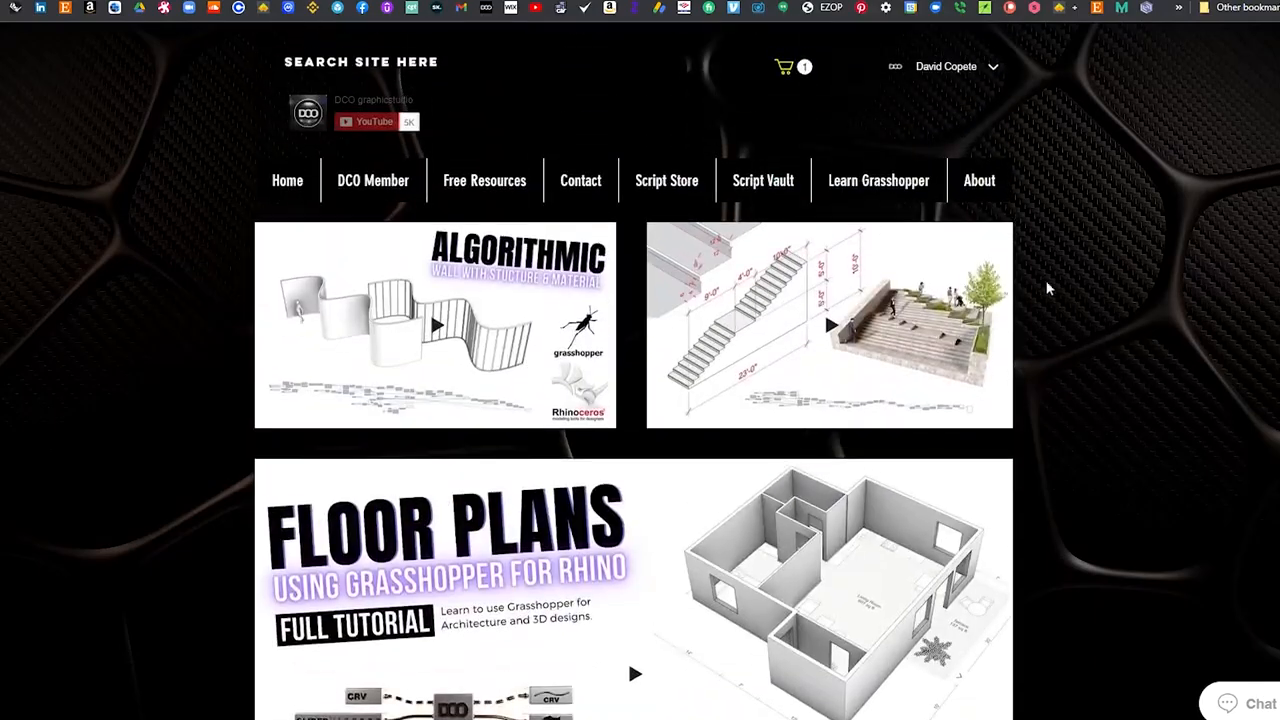
mouse_move(1158, 282)
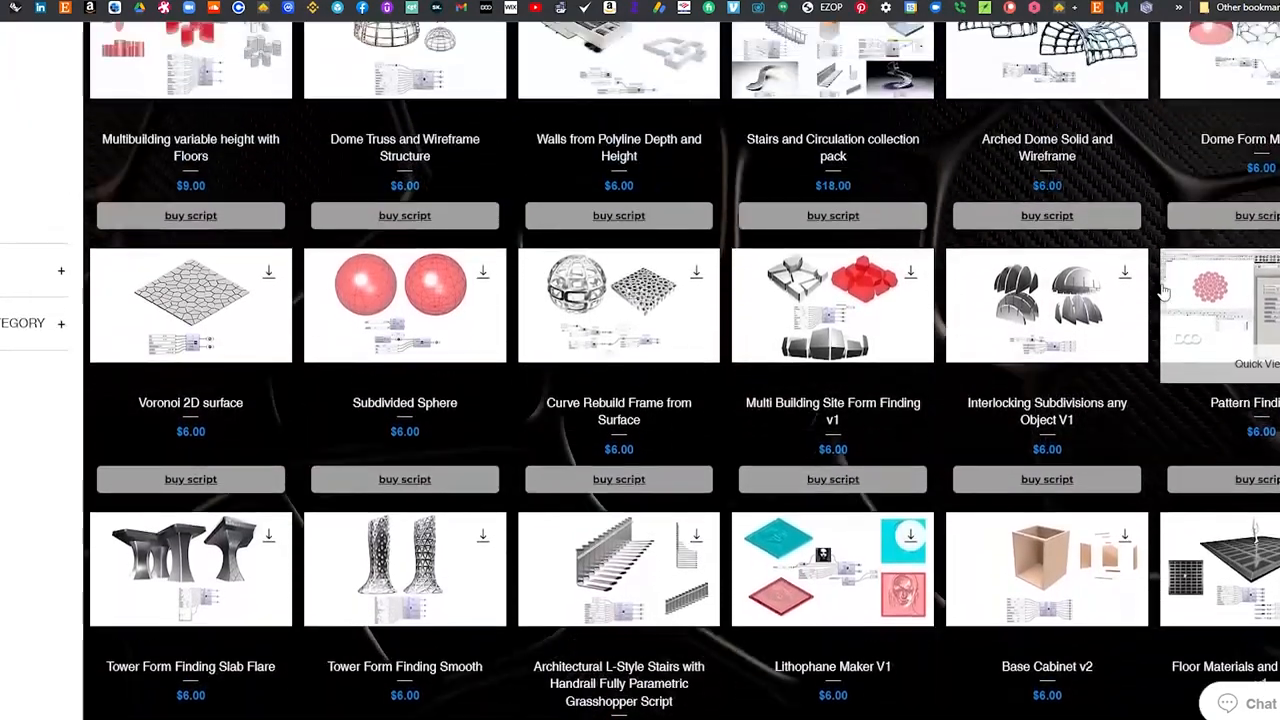
scroll("up", 3)
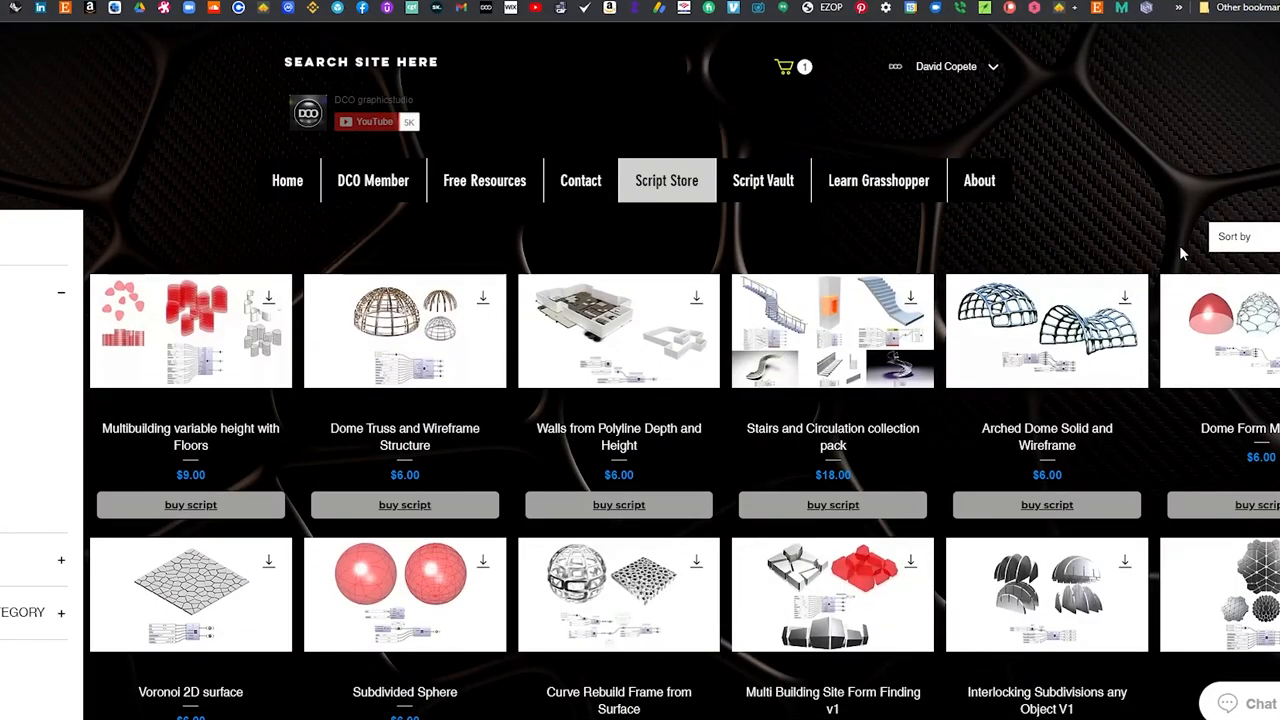
left_click(878, 180)
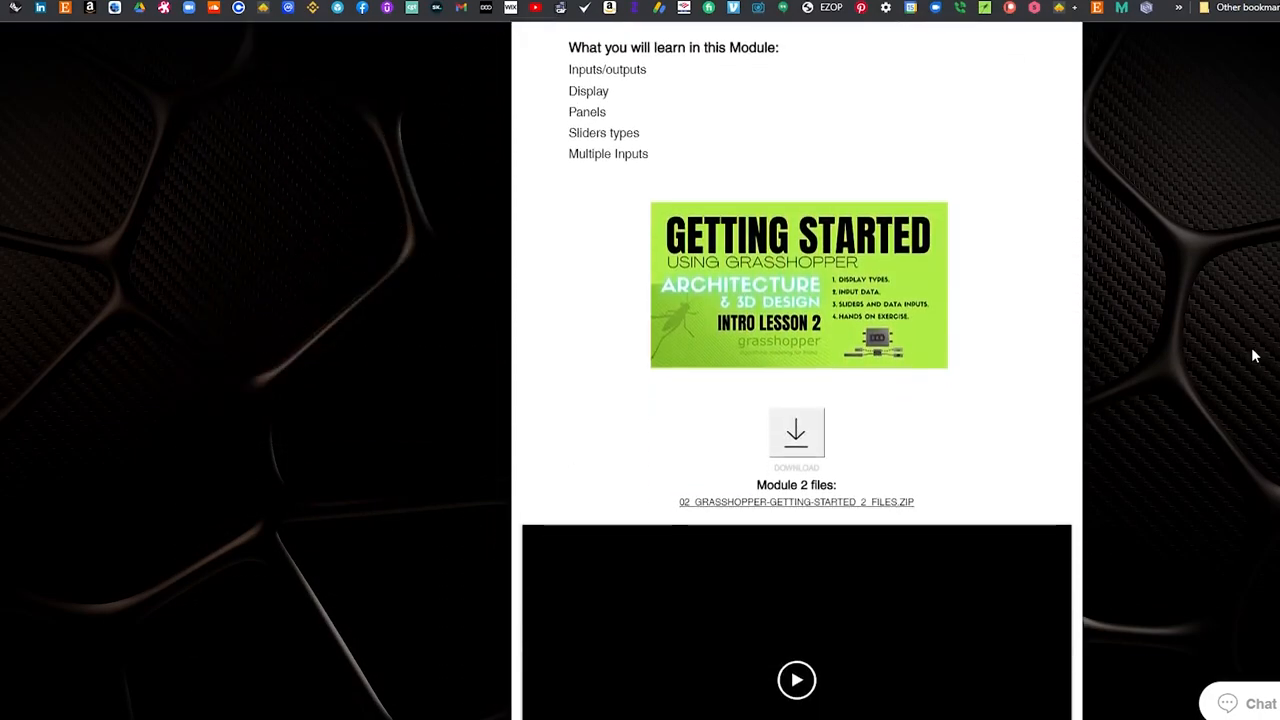
Filter the Script Store to Stairs and choose the Set of Stairs with Side Rail script.
scroll("down", 3)
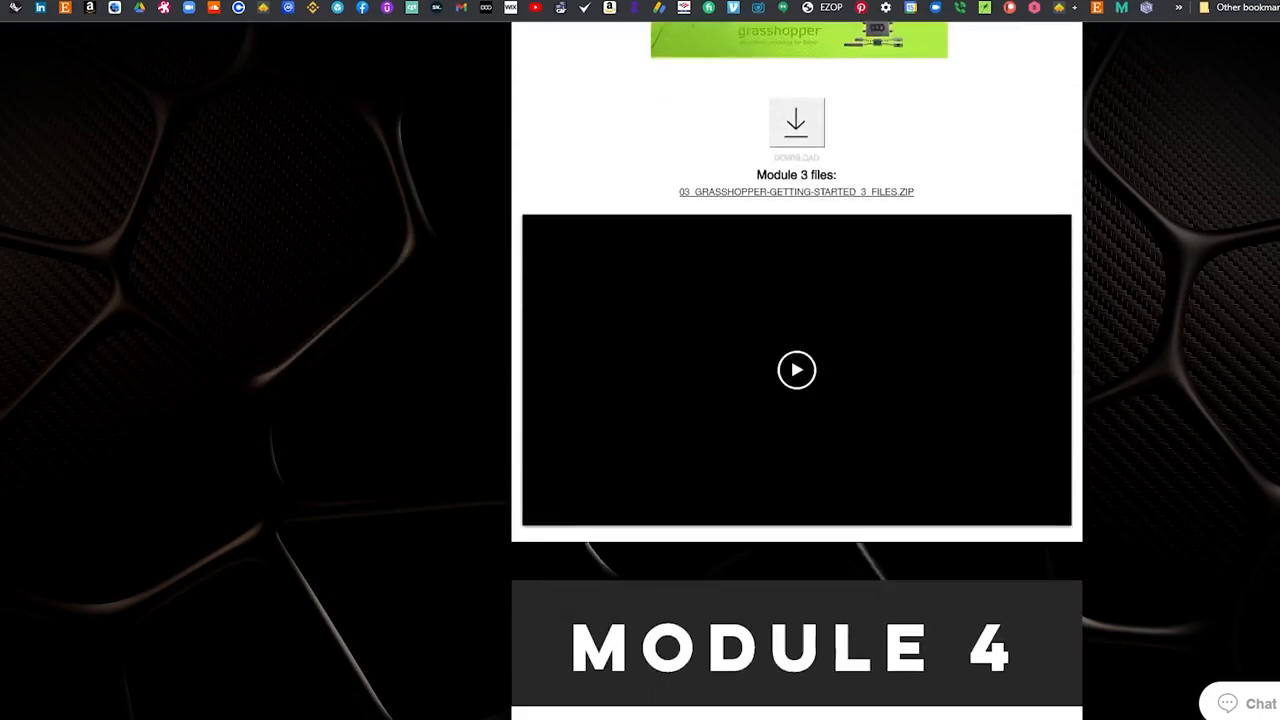
scroll("up", 3)
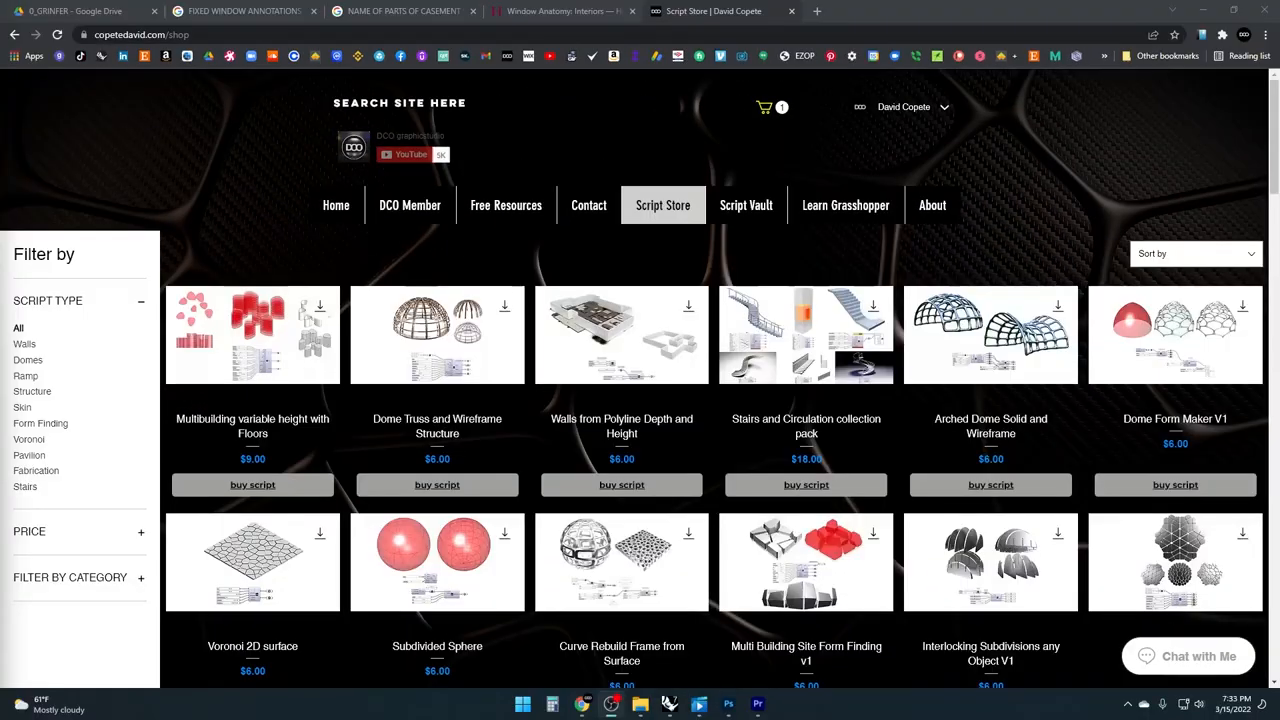
scroll("down", 3)
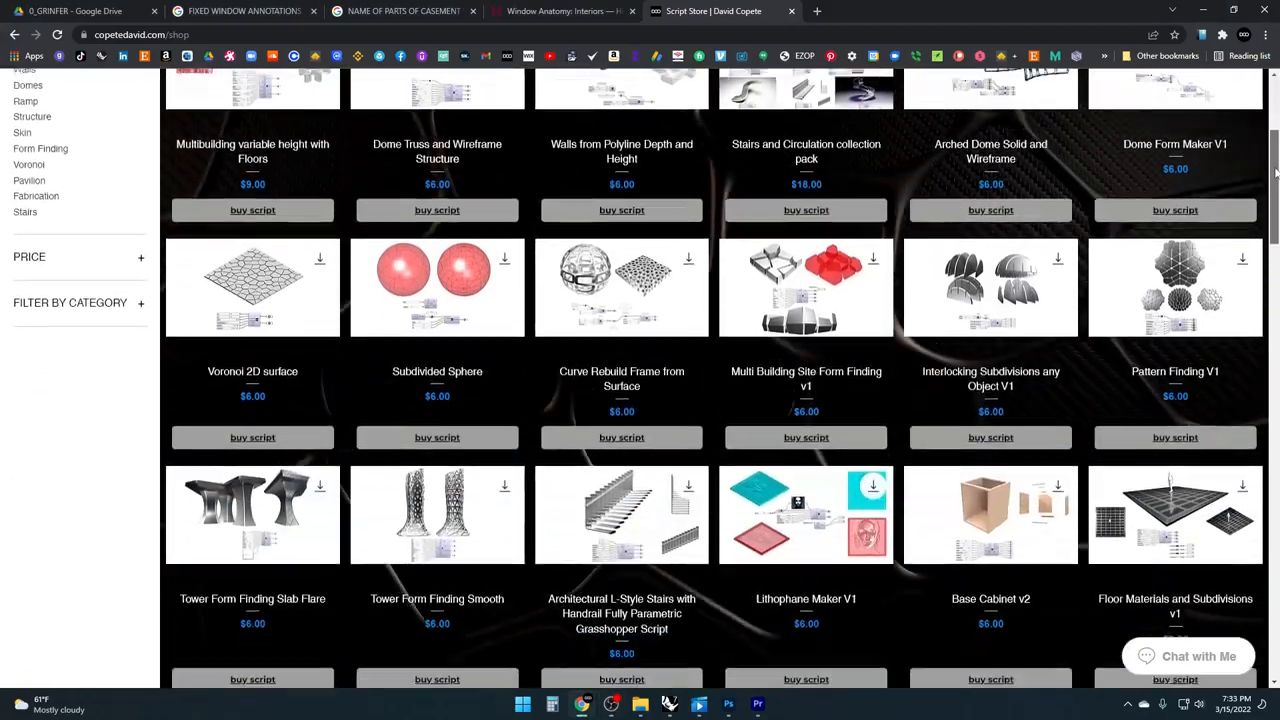
scroll("up", 3)
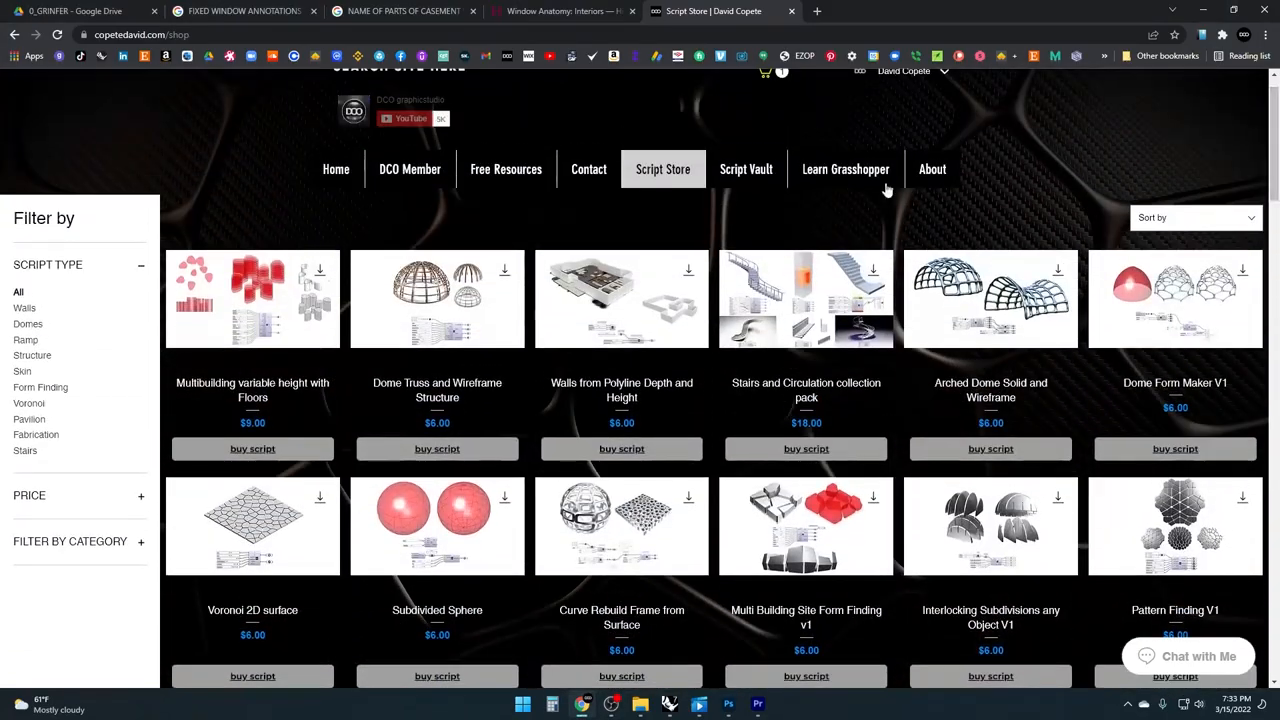
left_click(24, 450)
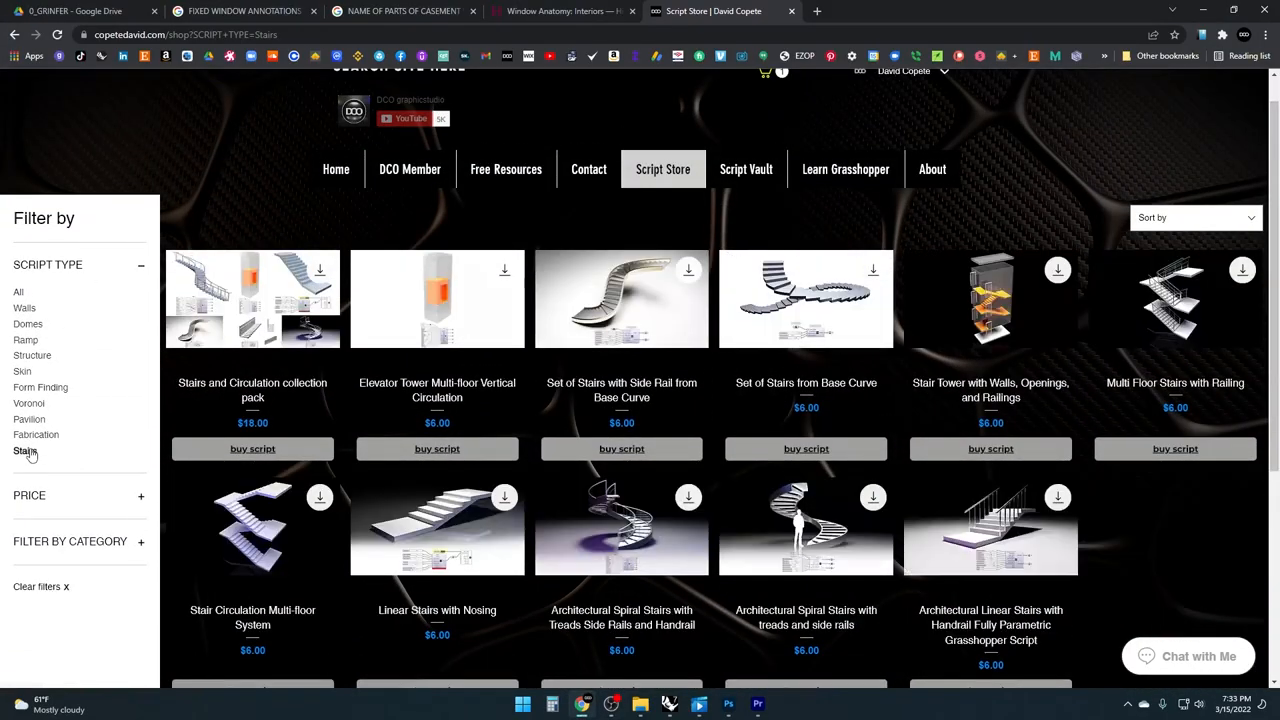
left_click(620, 300)
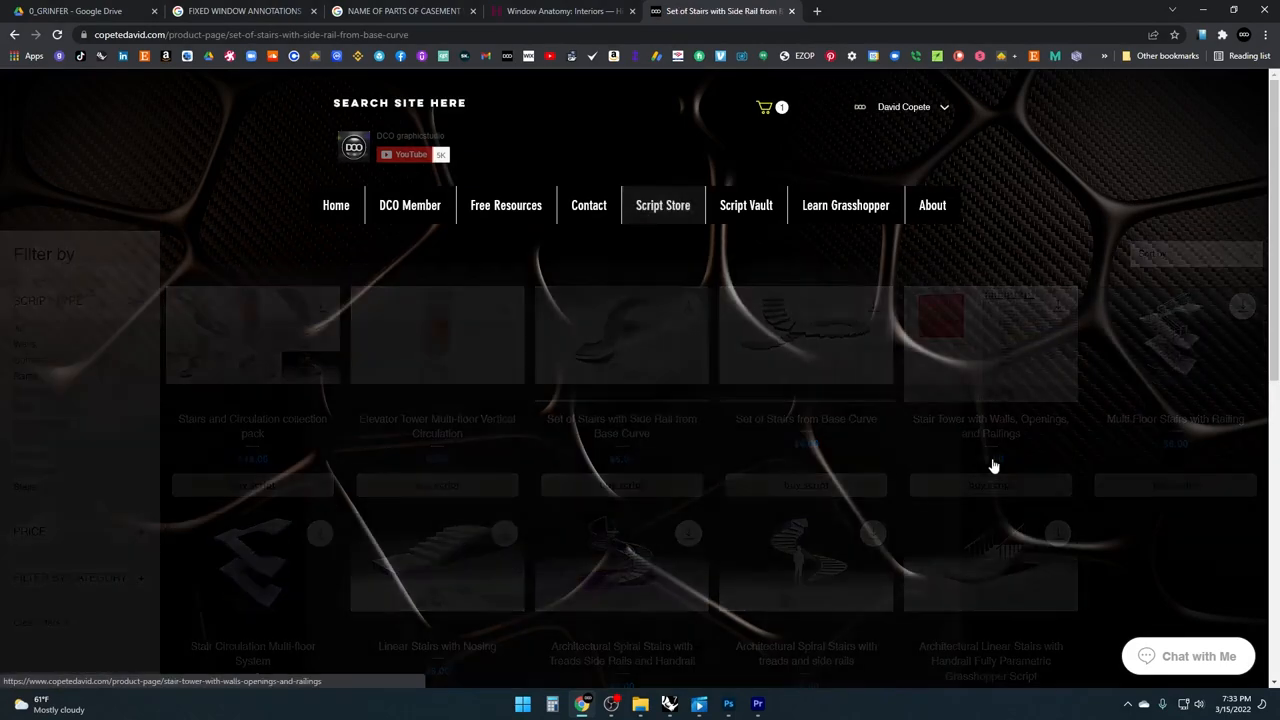